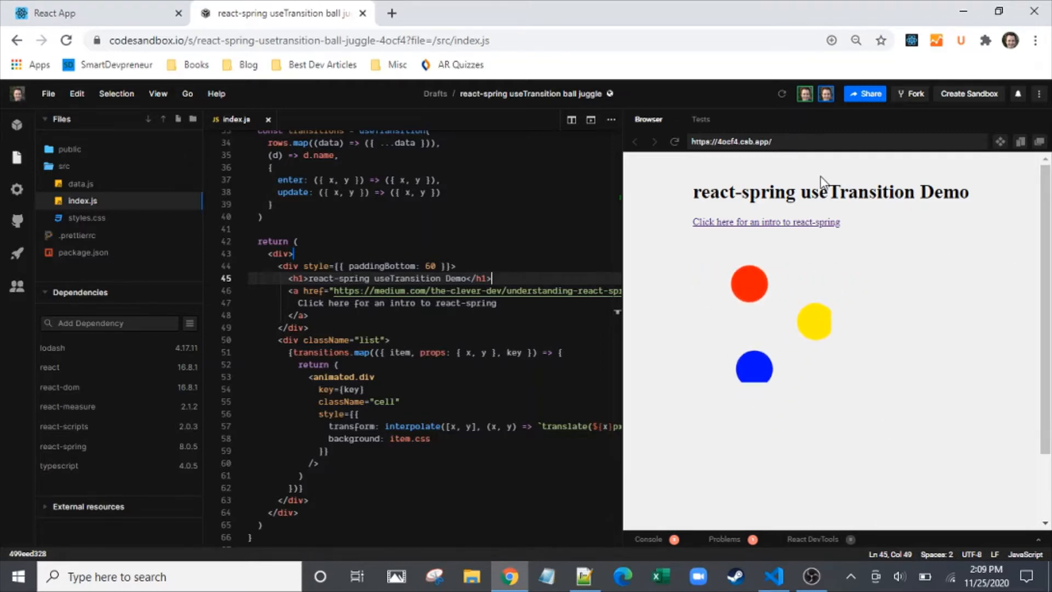
# Leave the CodeSandbox ball-juggle demo and bring up the local JuggleBall component
pyautogui.click(772, 577)
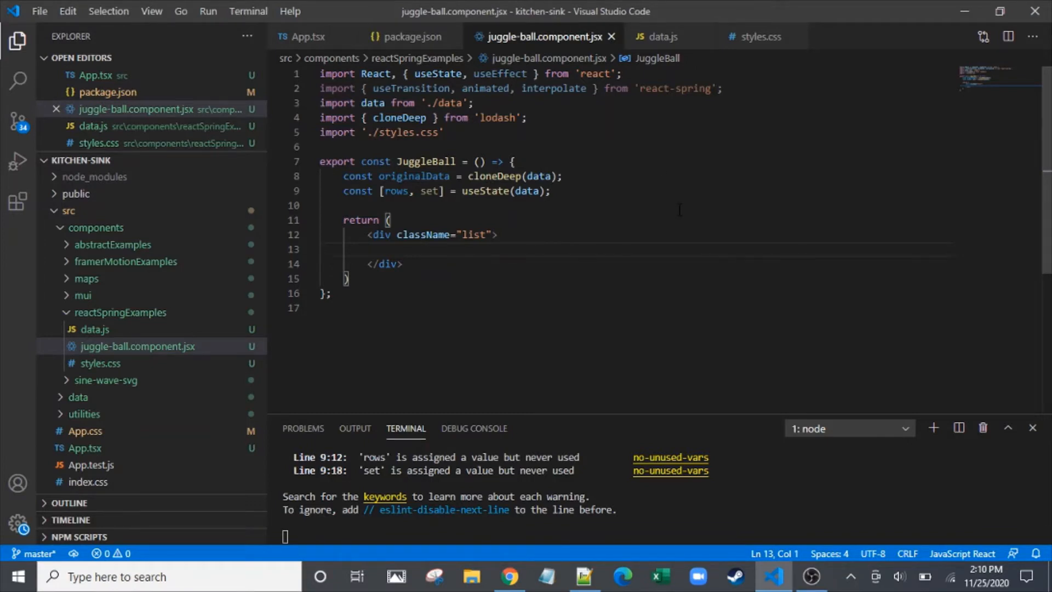
# Check the ball data in data.js, then add a blank line below the rows state in JuggleBall
pyautogui.click(661, 36)
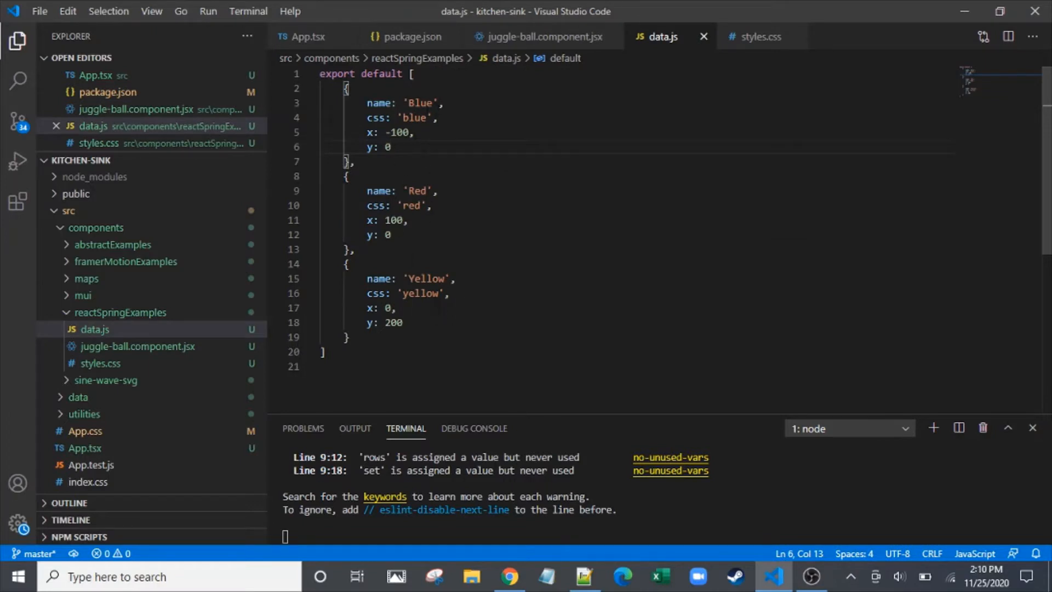
pyautogui.click(541, 38)
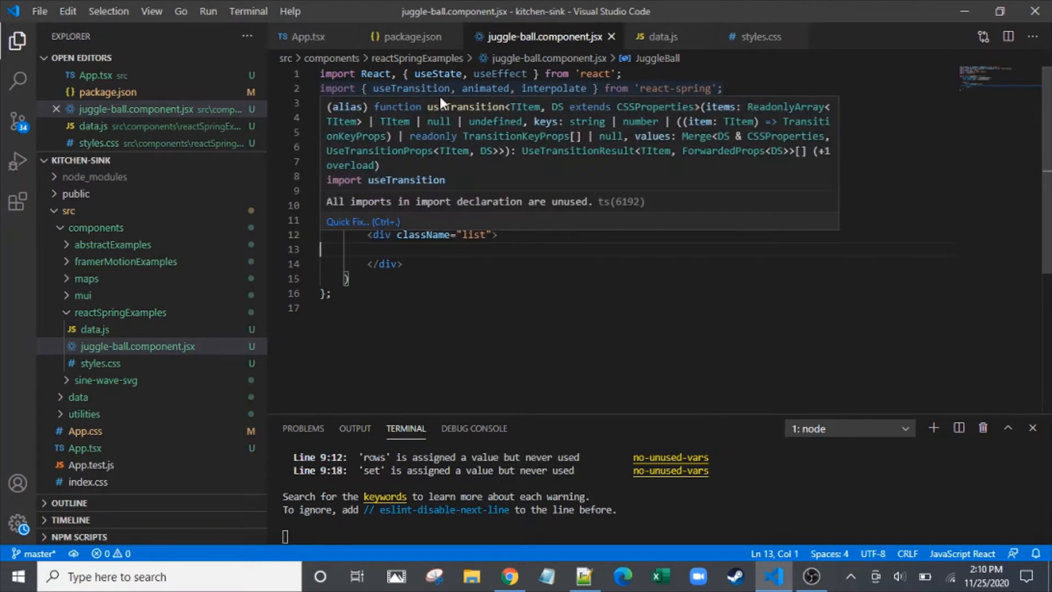
pyautogui.doubleClick(412, 87)
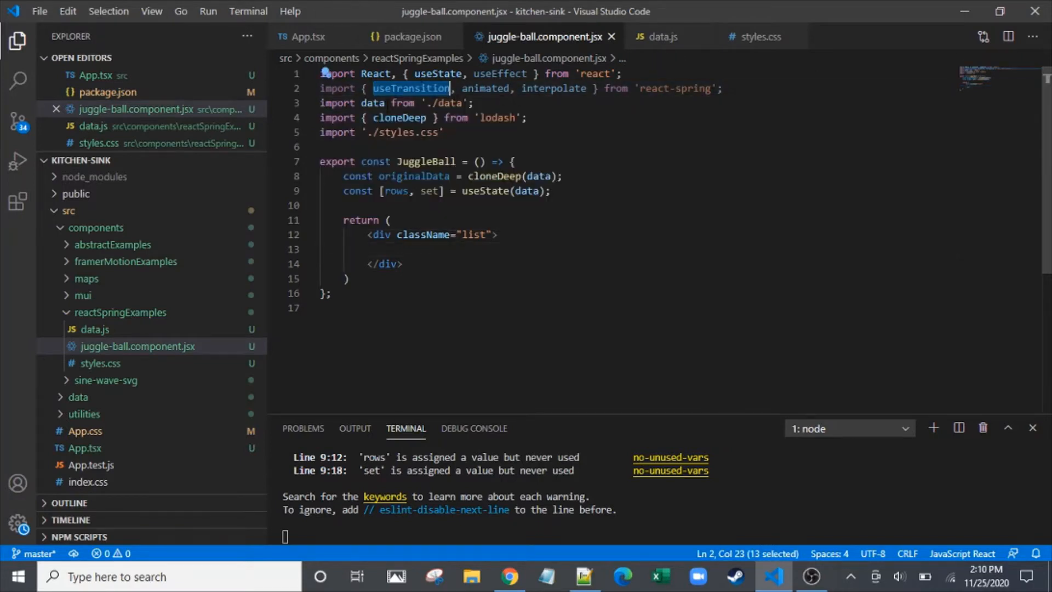
pyautogui.doubleClick(486, 88)
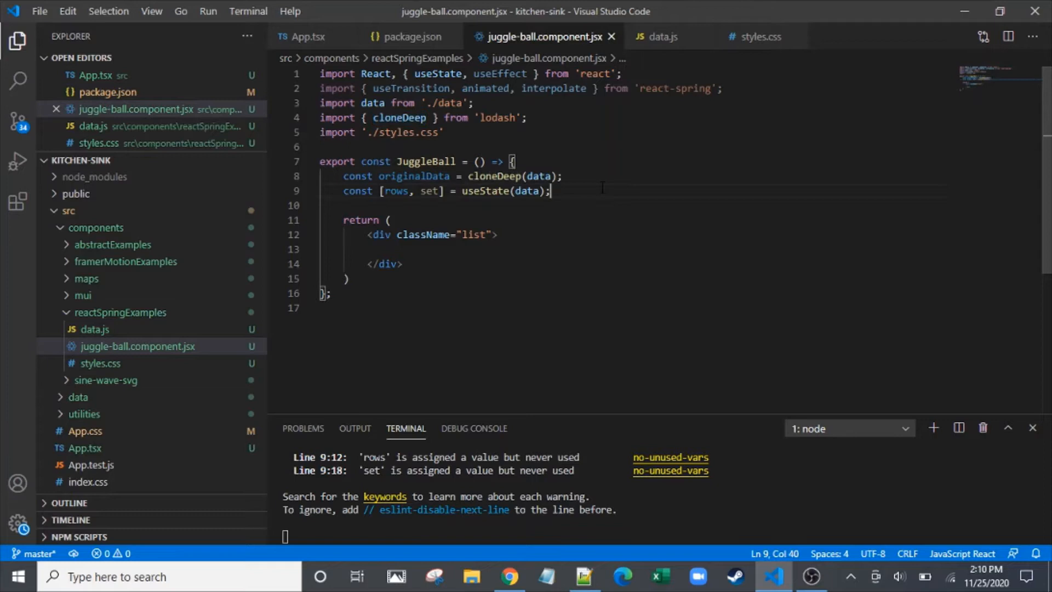
pyautogui.press('Enter')
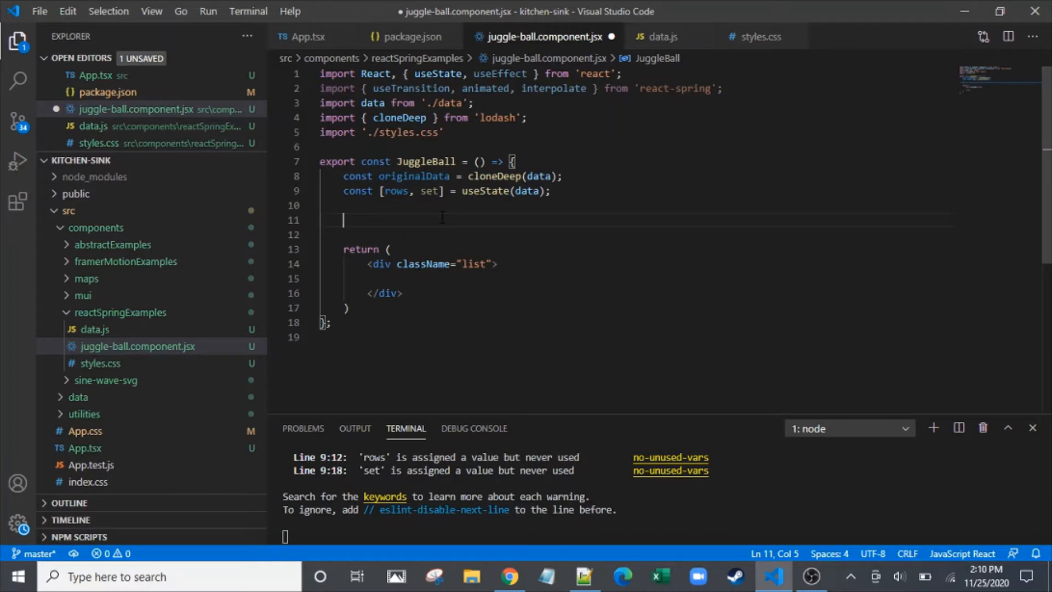
# Add a useEffect whose setInterval calls set(rows) every 500 ms with an empty dependency array
pyautogui.write('useEff')
pyautogui.click(637, 235)
pyautogui.write('()')
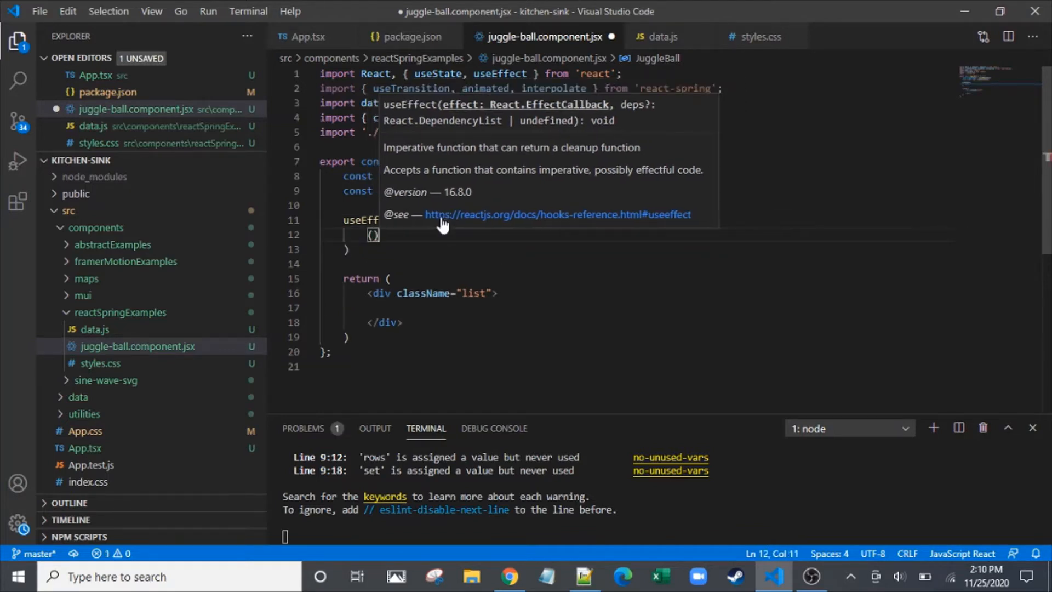
pyautogui.press('Enter')
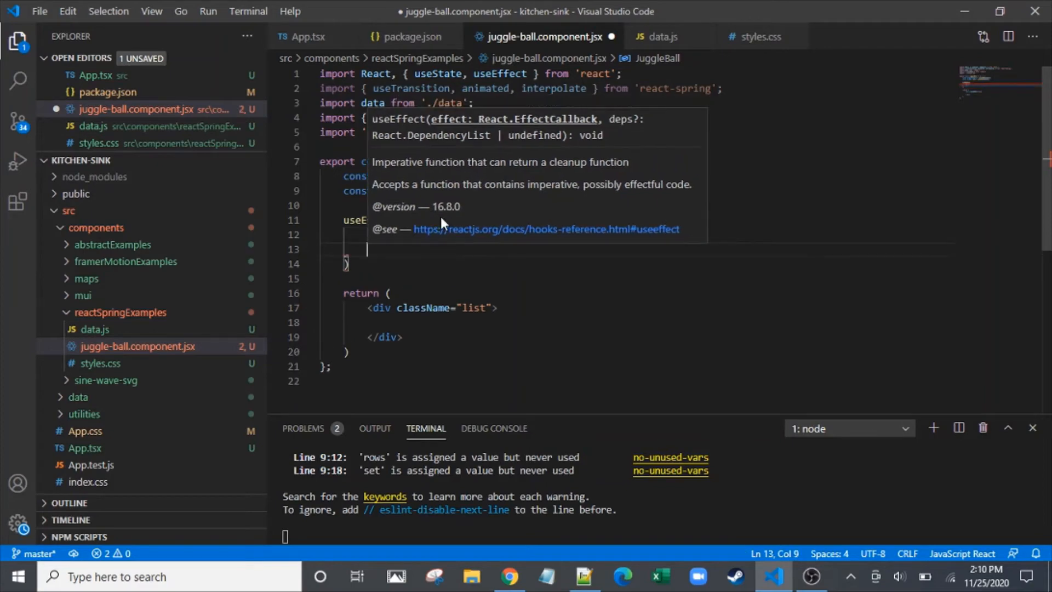
pyautogui.write('void setInterval')
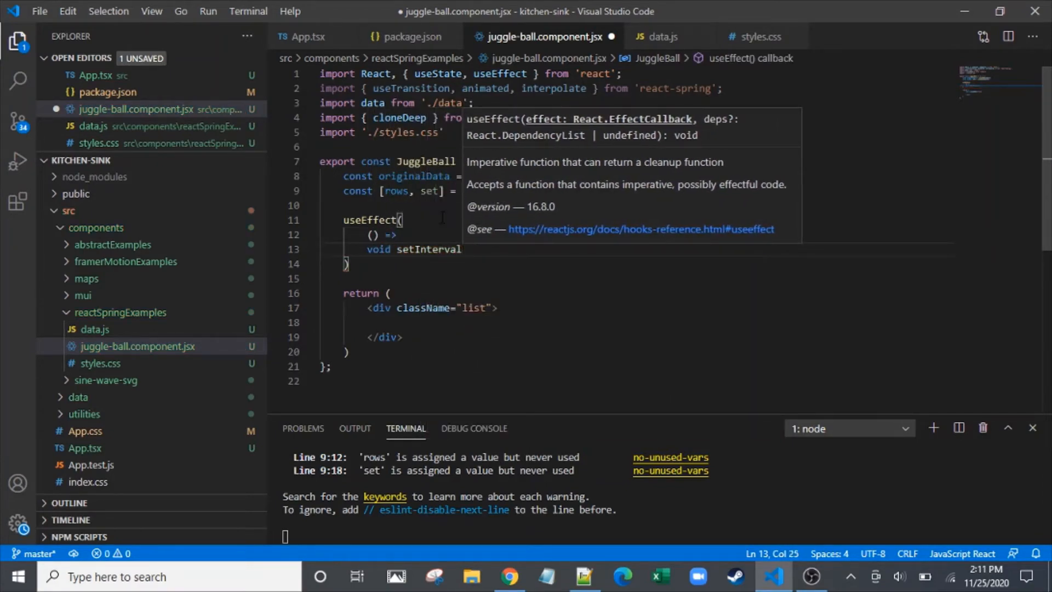
pyautogui.write('()')
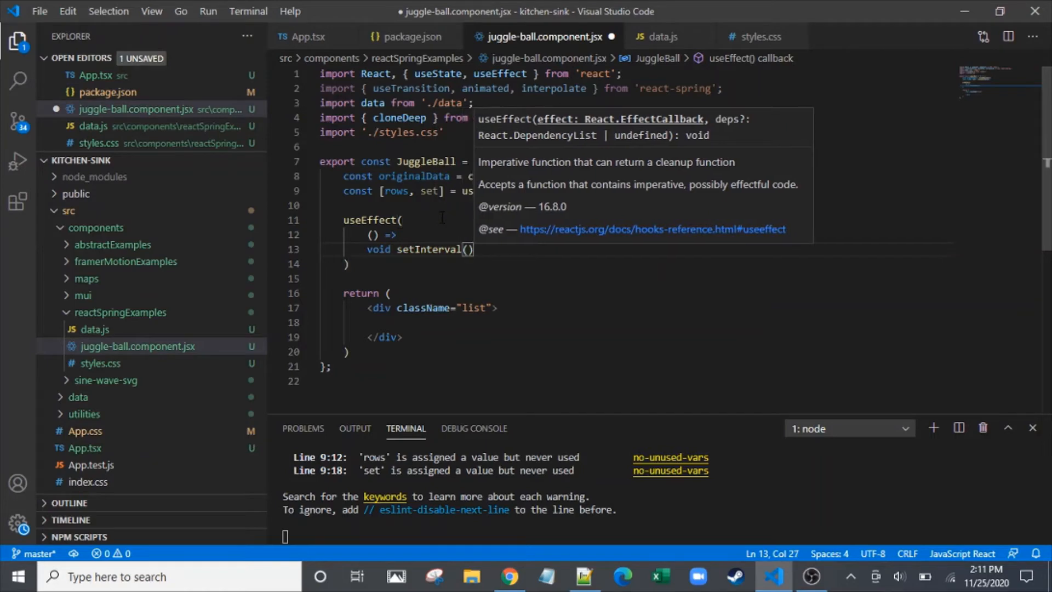
pyautogui.write('(')
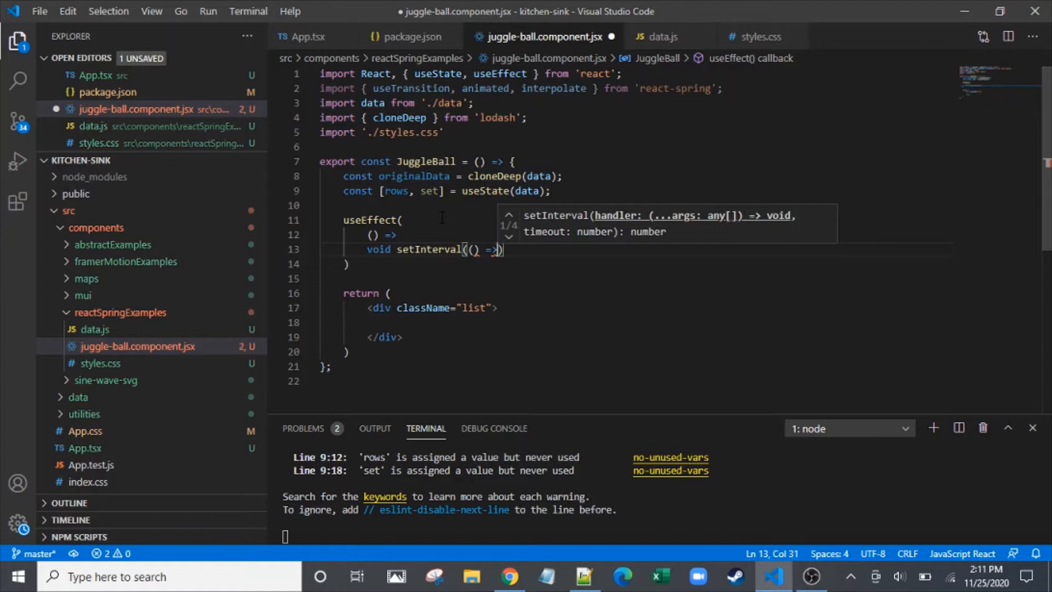
pyautogui.write('{')
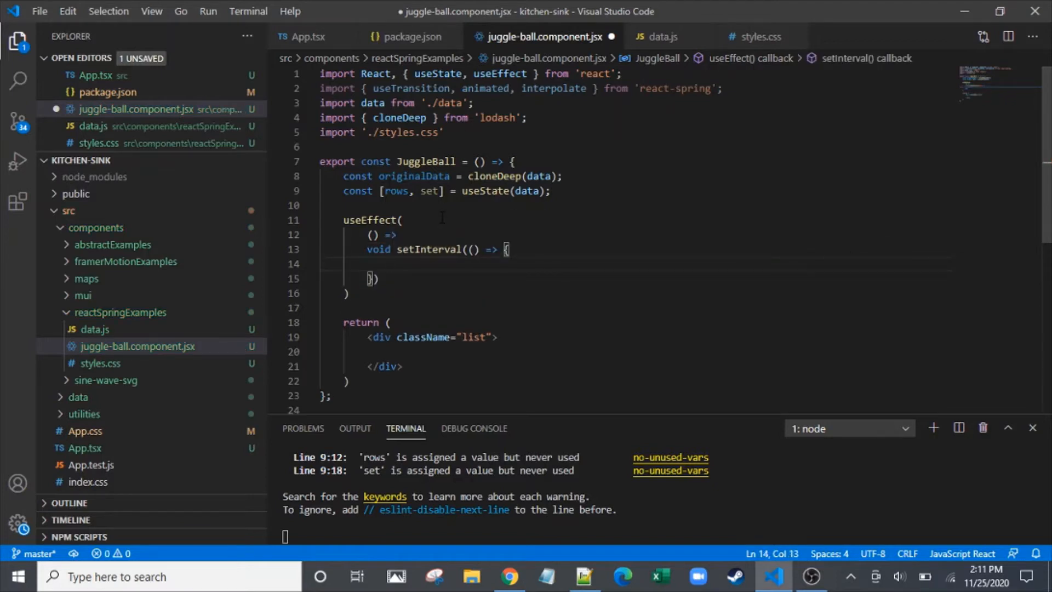
pyautogui.write('set')
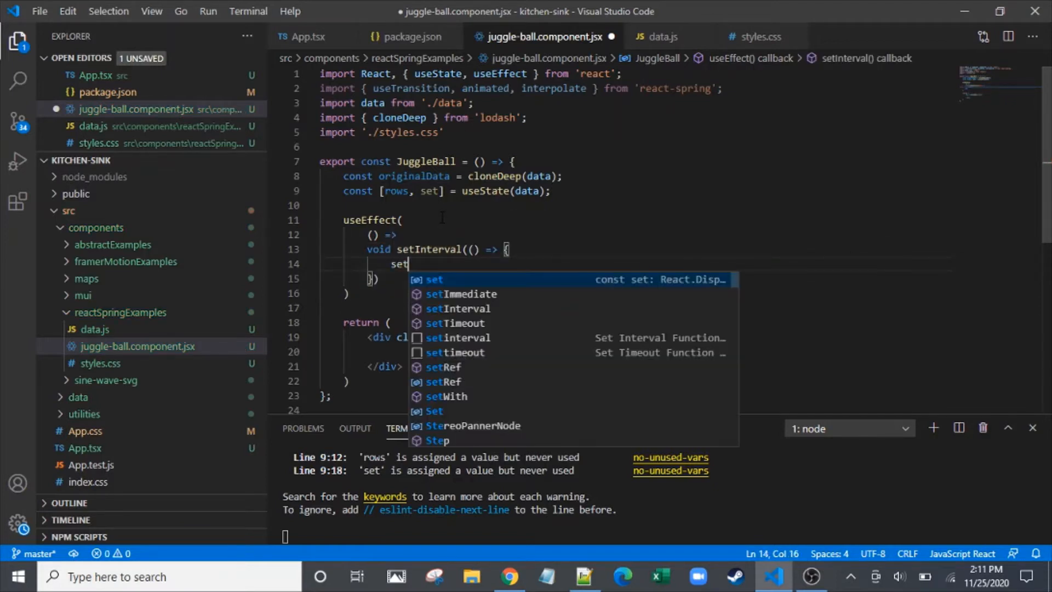
pyautogui.write('(rows)')
pyautogui.click(386, 279)
pyautogui.write(', ')
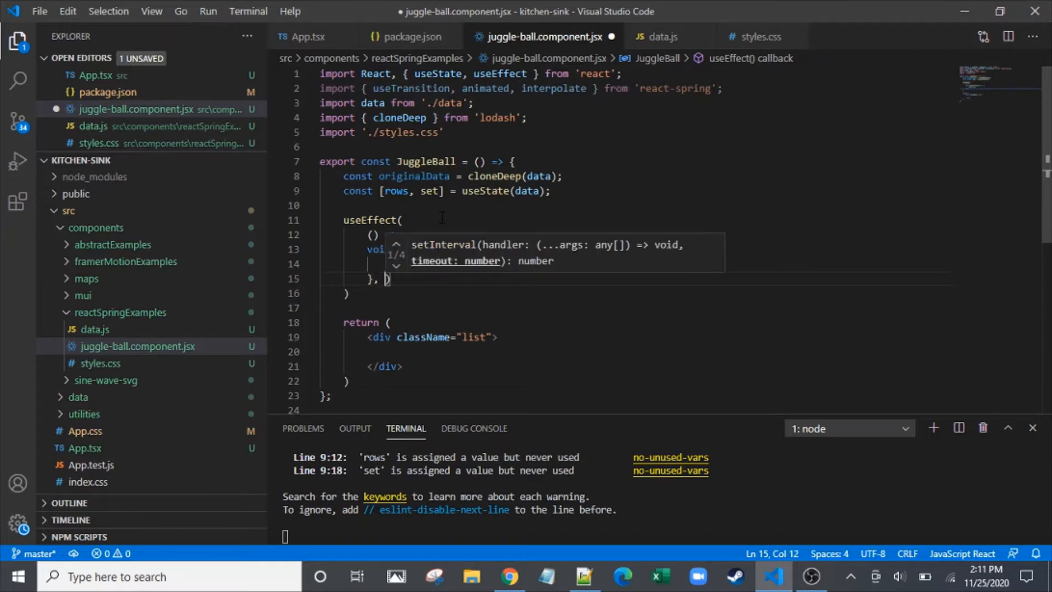
pyautogui.write('500')
pyautogui.write('[]')
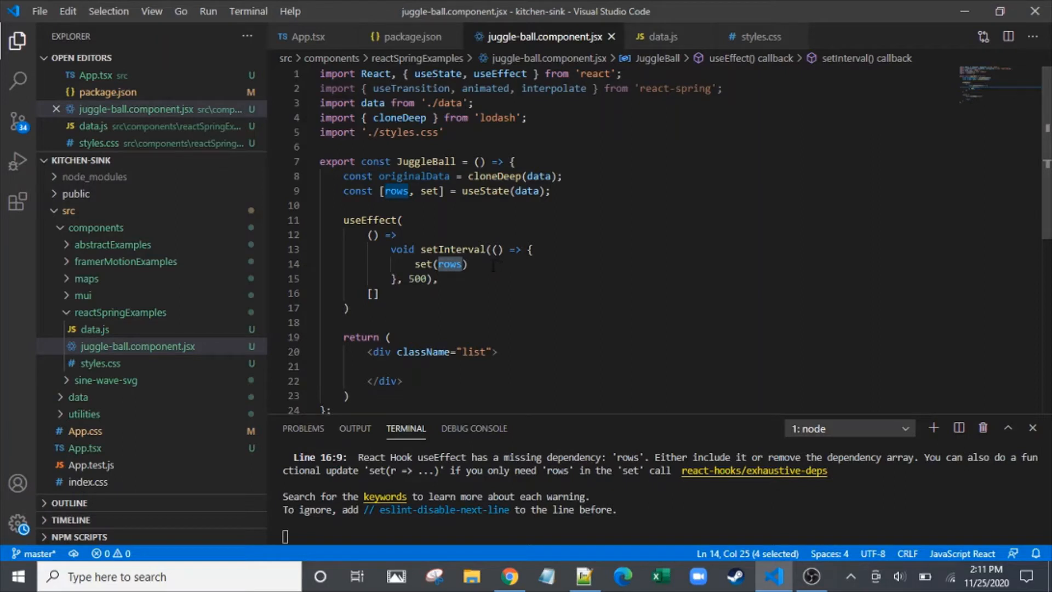
pyautogui.moveTo(652, 35)
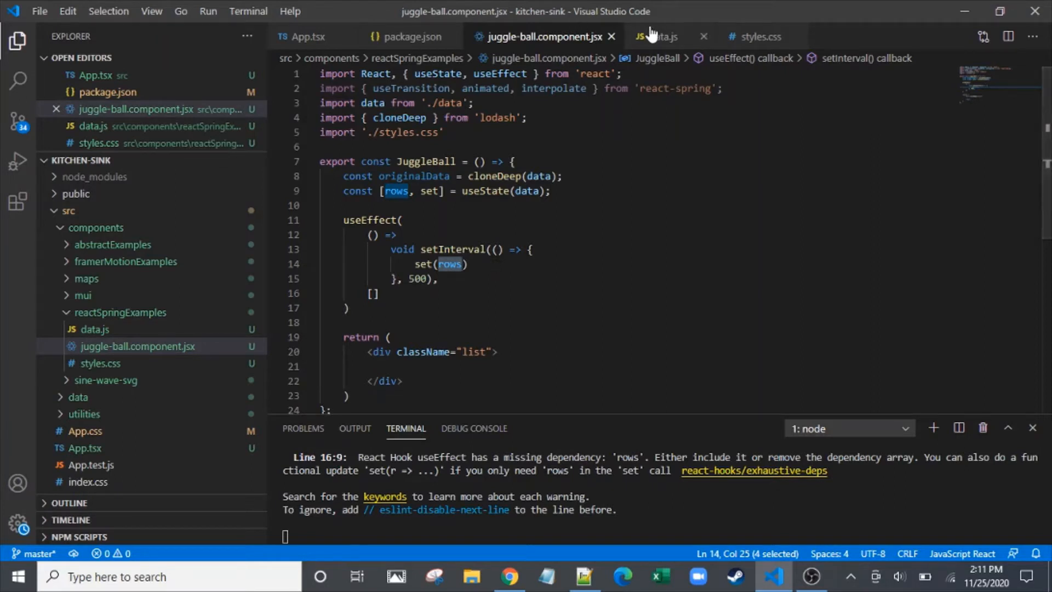
# Review the ball positions in data.js and return to the JuggleBall component
pyautogui.click(662, 36)
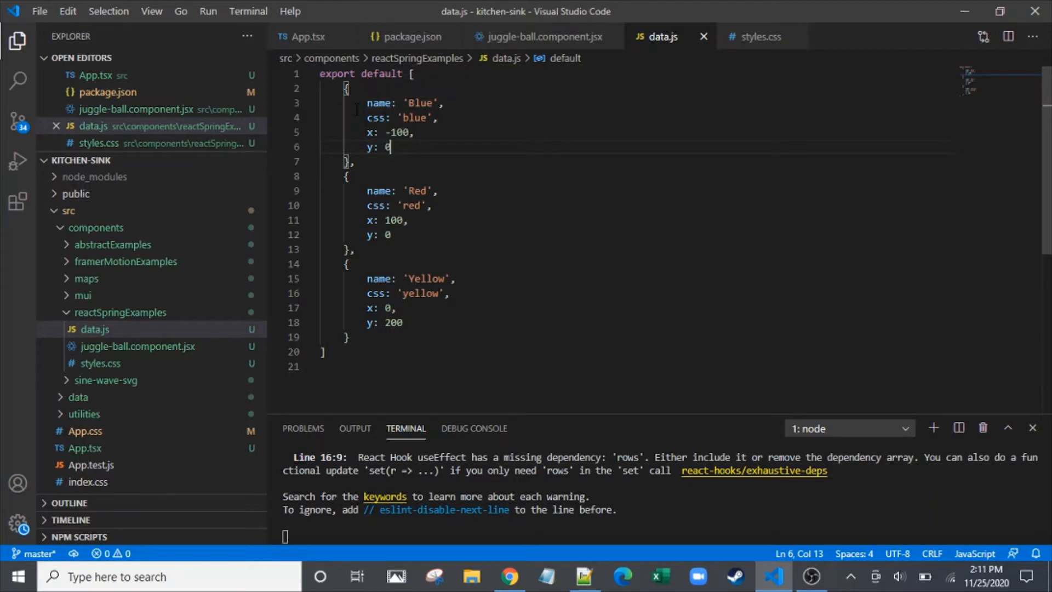
pyautogui.moveTo(537, 36)
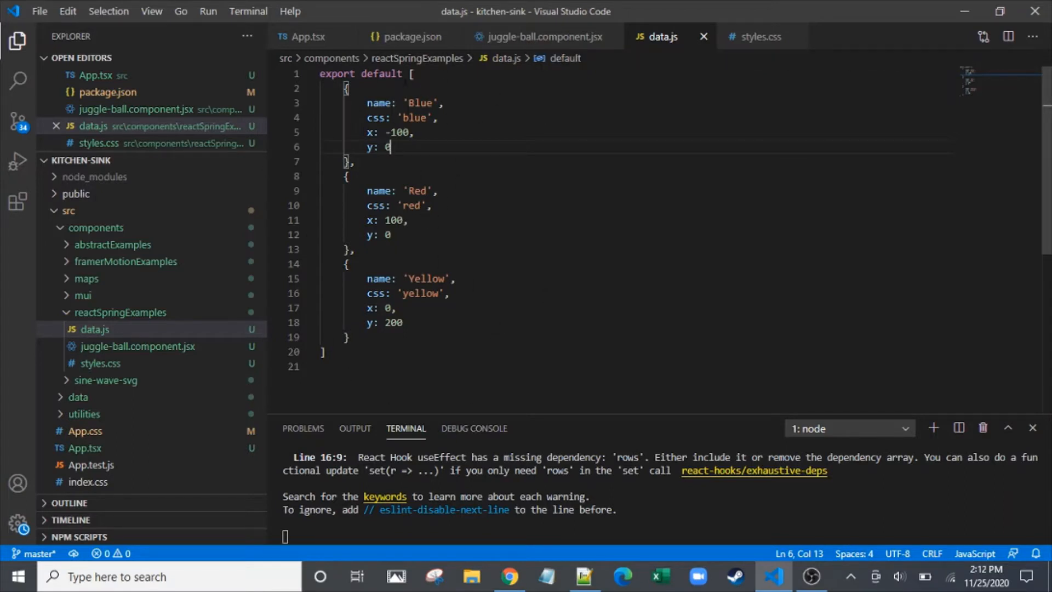
pyautogui.click(545, 37)
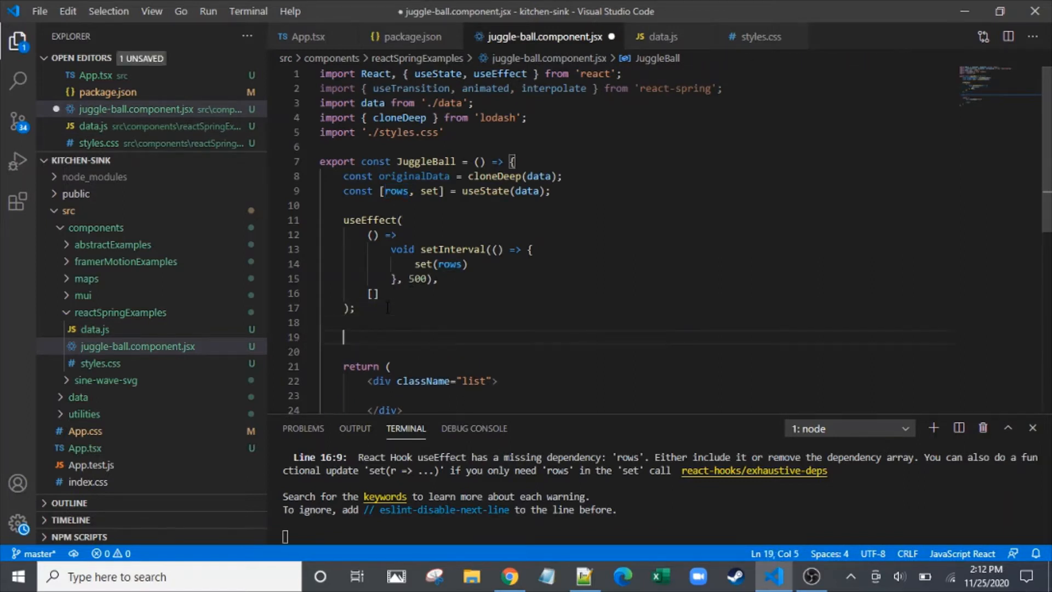
# Declare a rotateItems(list) arrow function whose body begins with list.pop()
pyautogui.write('const rot')
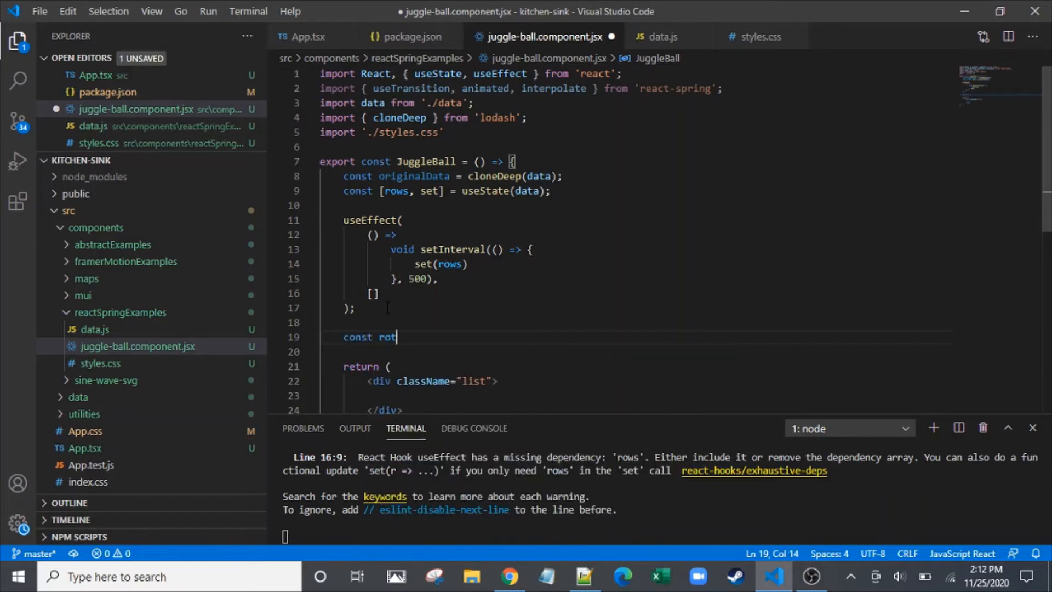
pyautogui.write('ateItem')
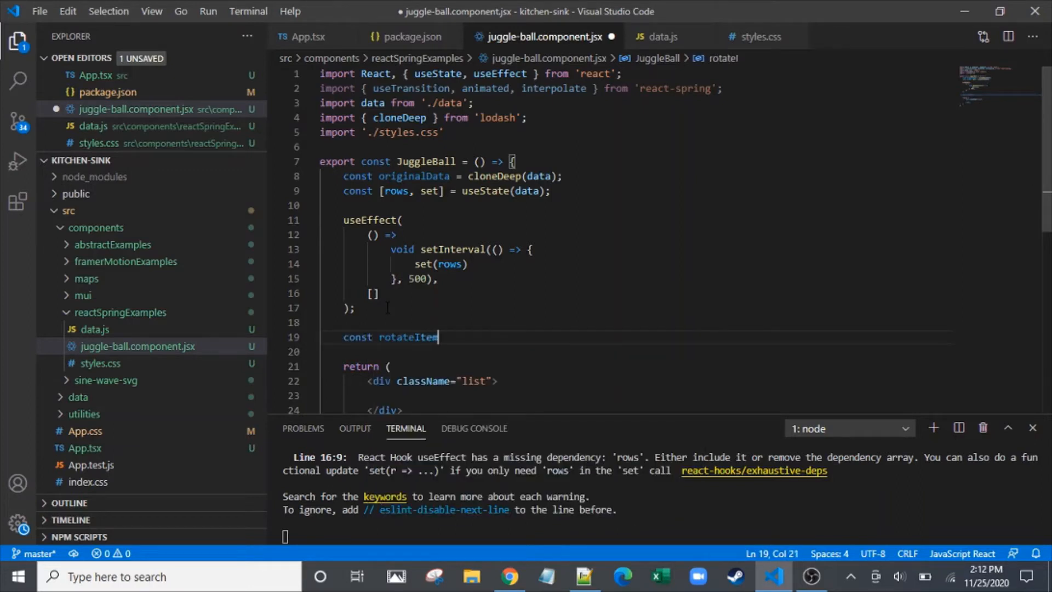
pyautogui.write('s = ()')
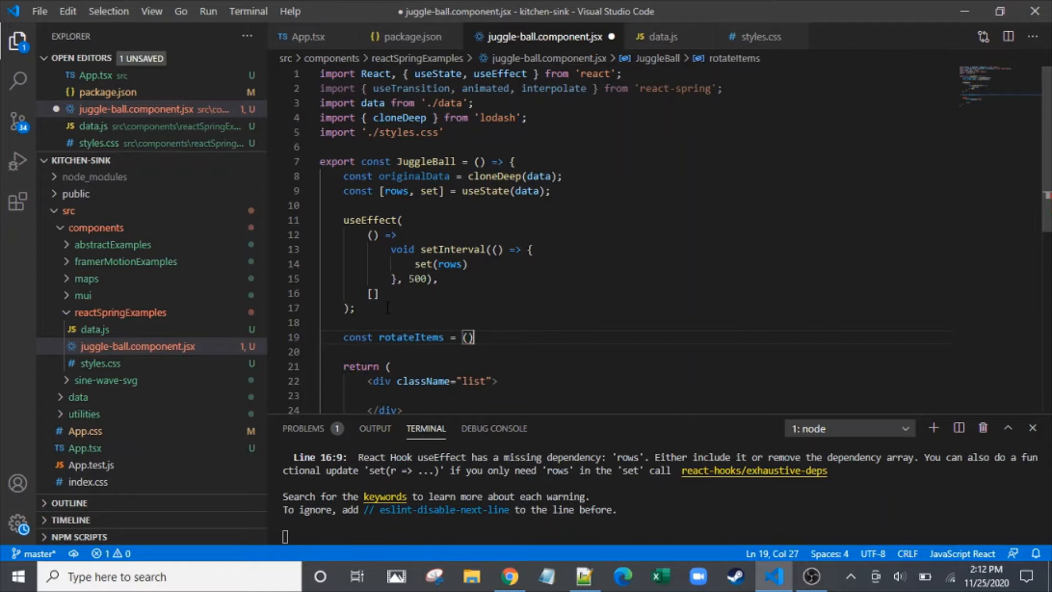
pyautogui.write('list')
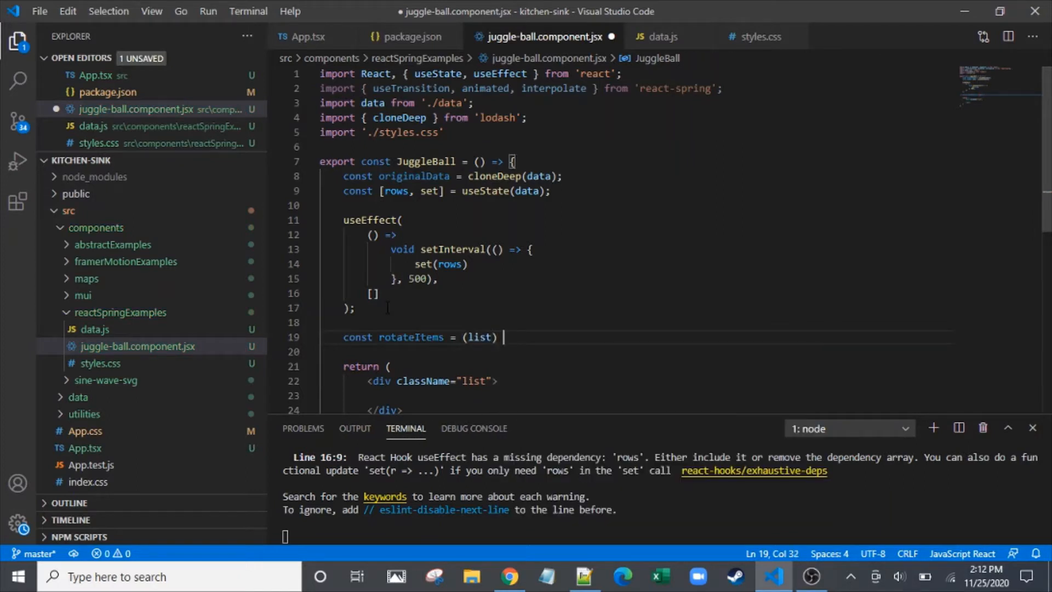
pyautogui.write('=> {')
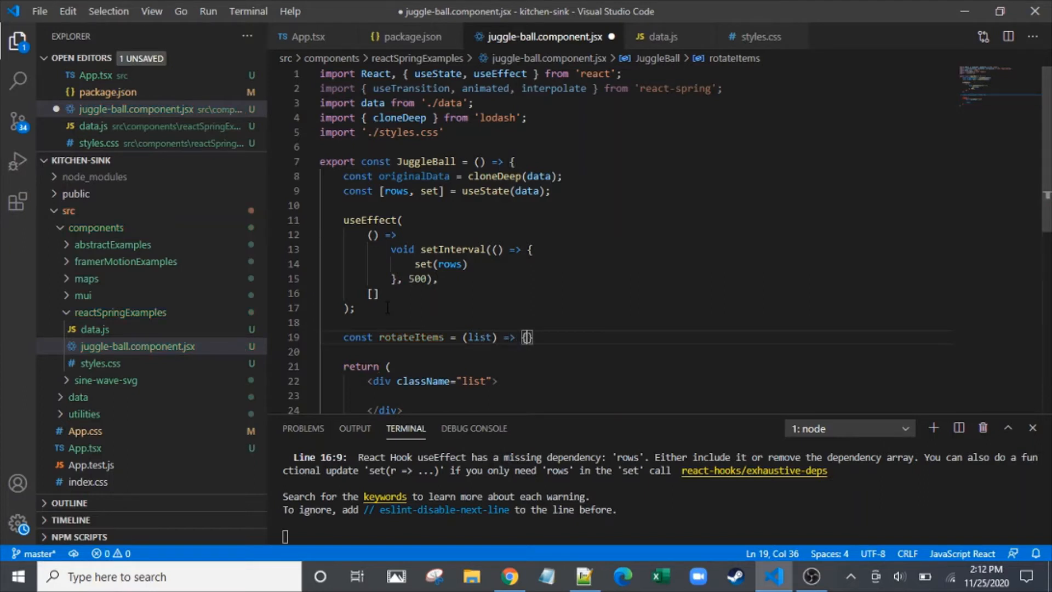
pyautogui.press('Enter')
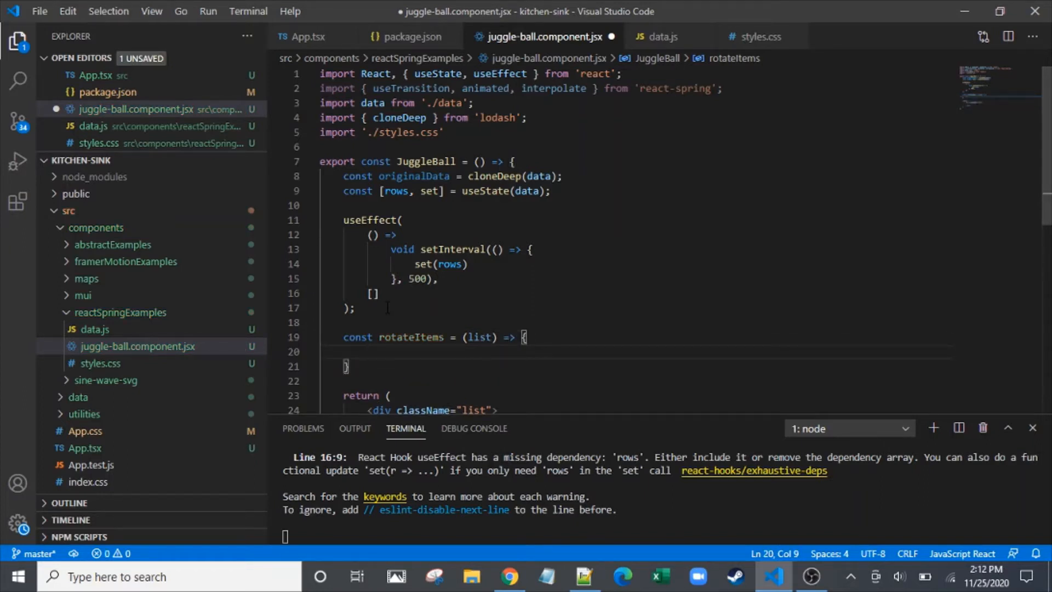
pyautogui.write('list.pop')
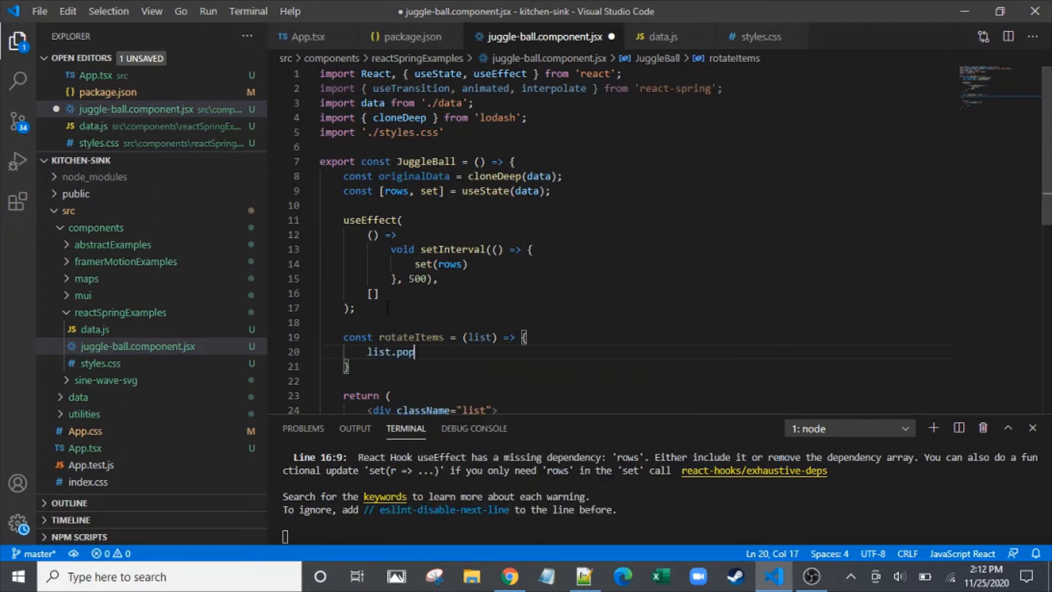
pyautogui.write('()')
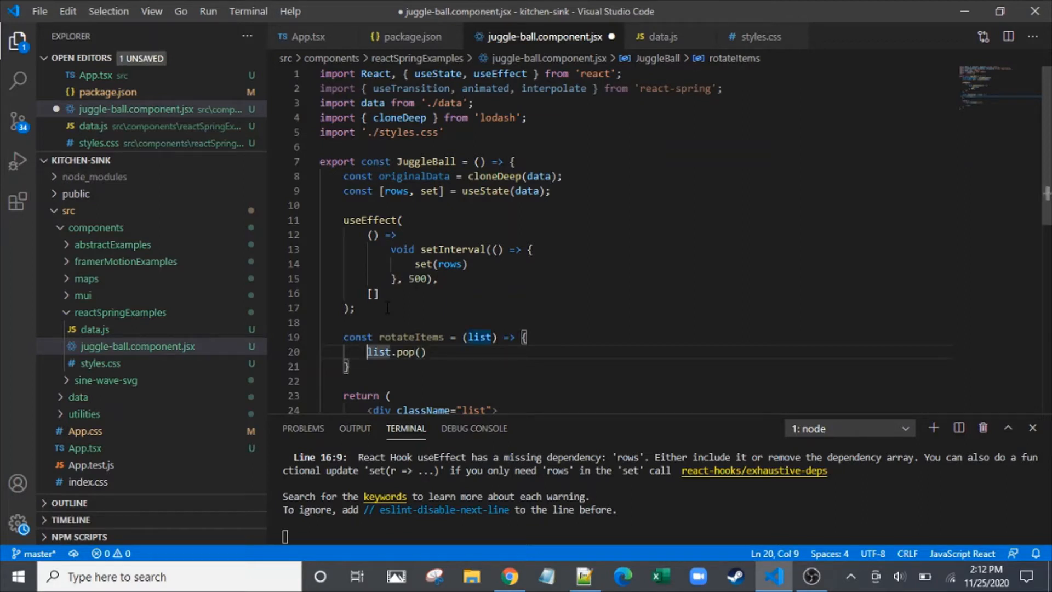
# Finish rotateItems with list.unshift(list.pop()); return list; and check data.js positions
pyautogui.doubleClick(402, 352)
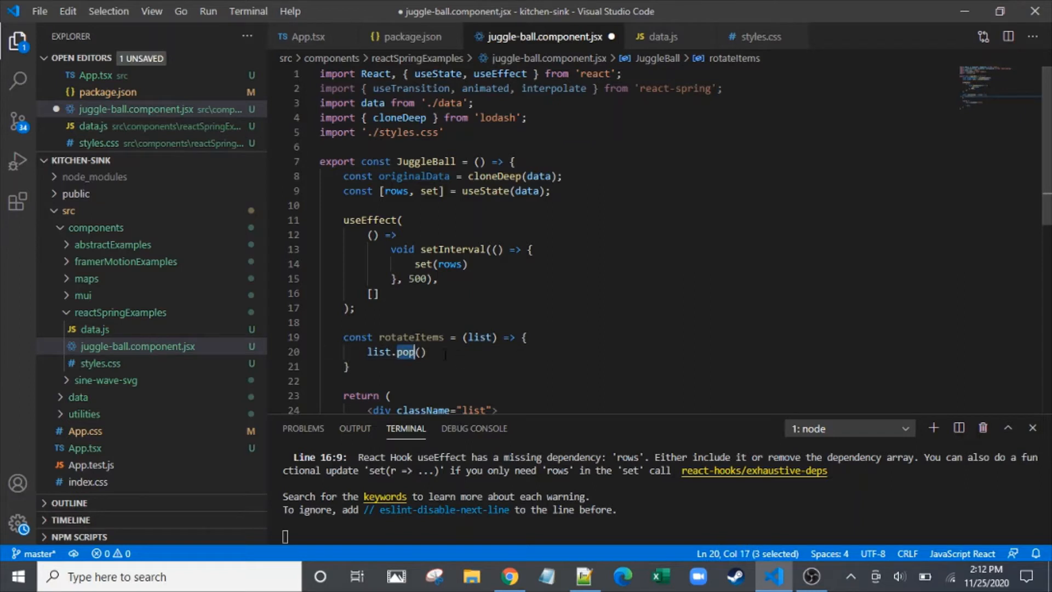
pyautogui.click(368, 351)
pyautogui.write('list.unshift(')
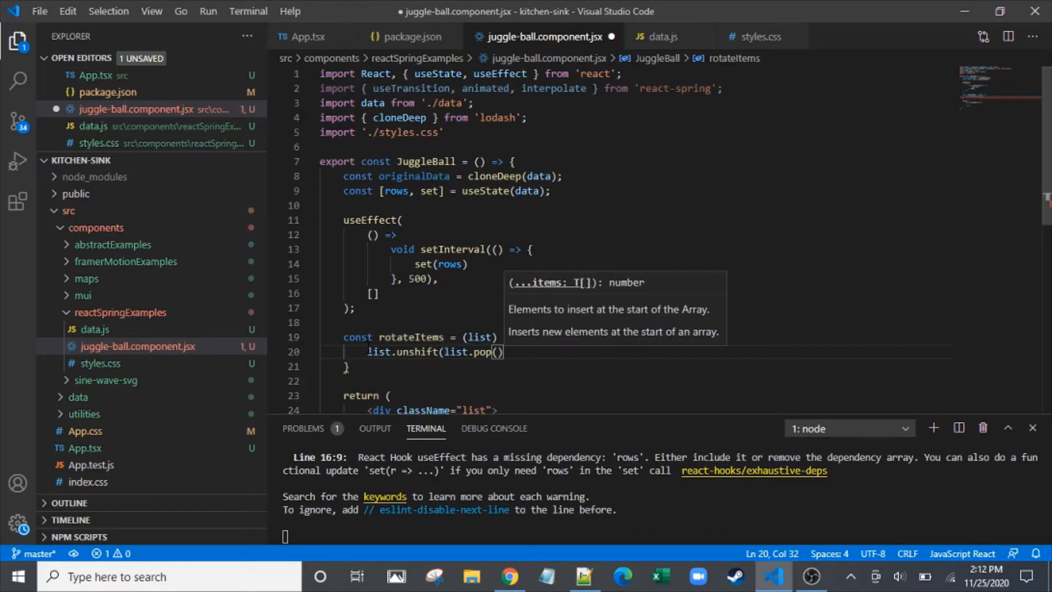
pyautogui.write(');')
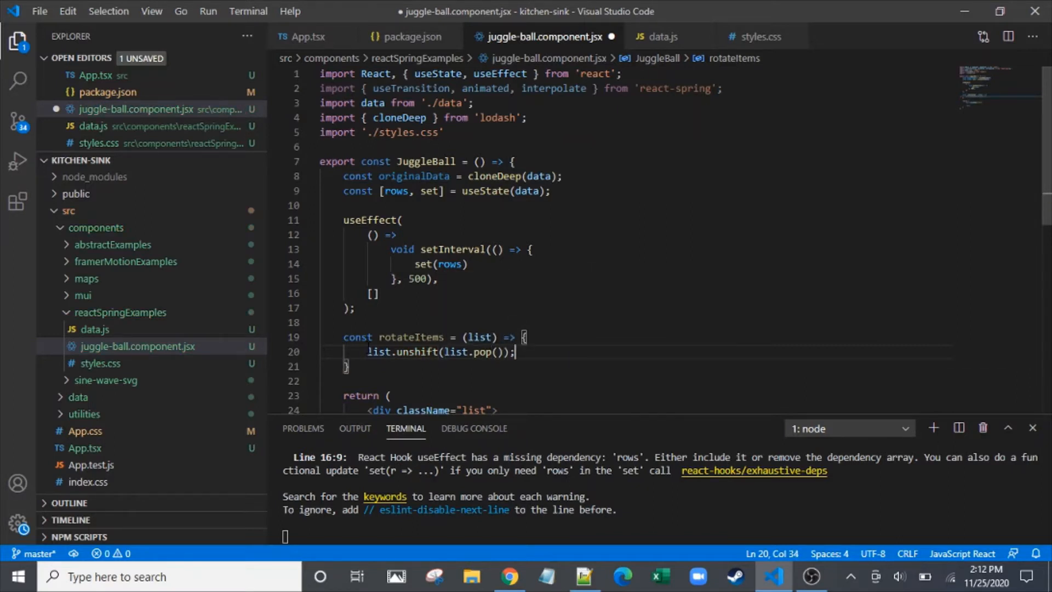
pyautogui.write('return l')
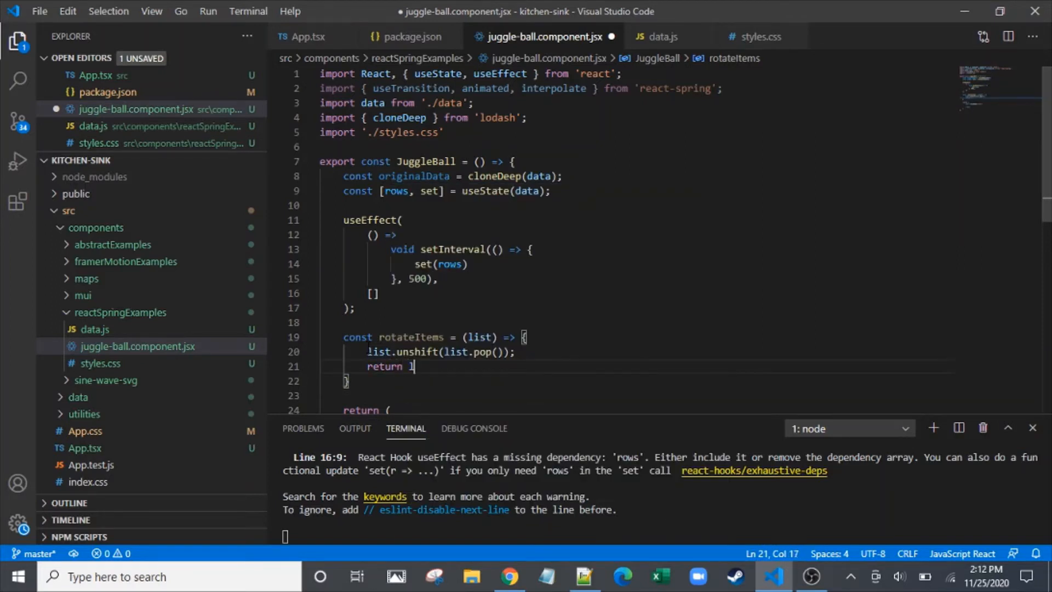
pyautogui.write('ist;')
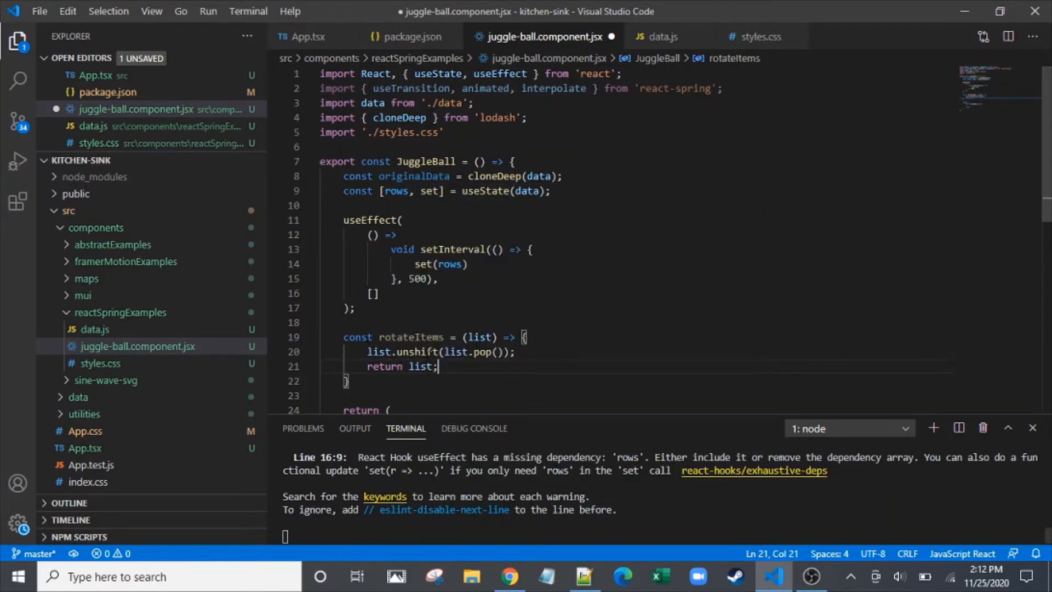
pyautogui.doubleClick(419, 366)
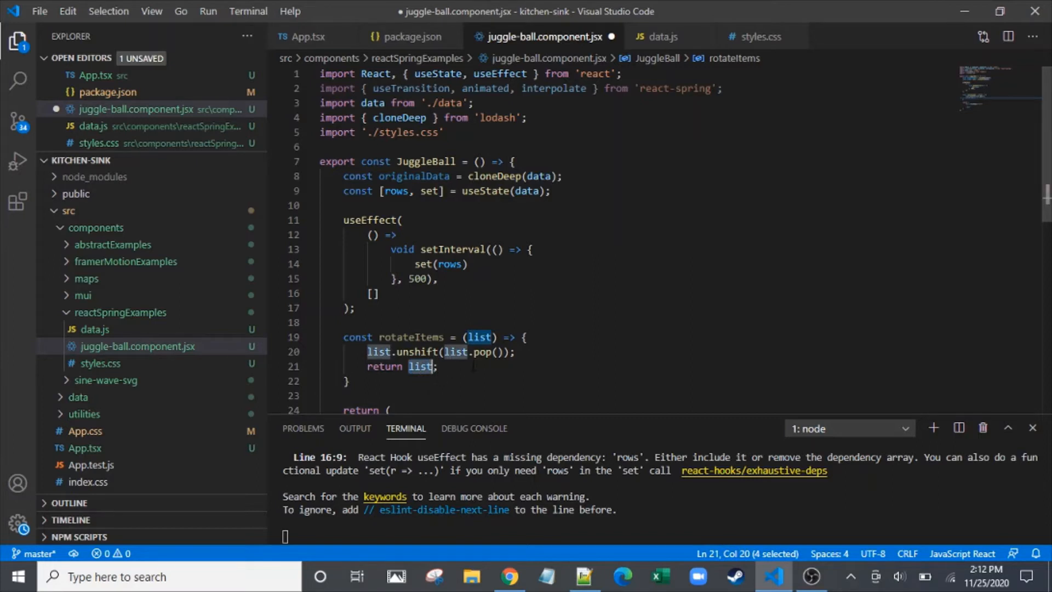
pyautogui.moveTo(668, 45)
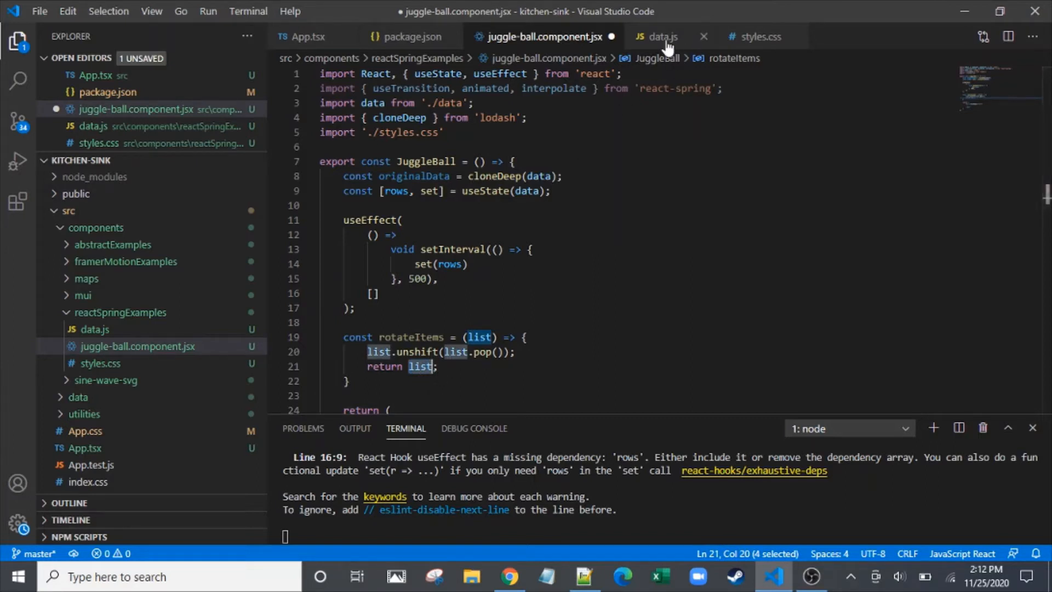
pyautogui.click(660, 36)
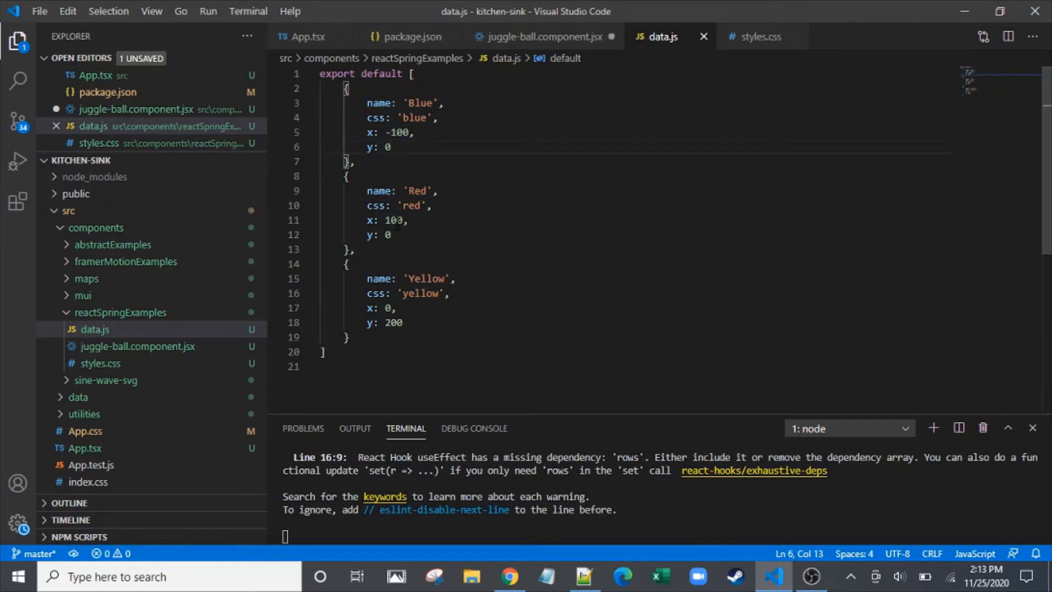
pyautogui.doubleClick(393, 220)
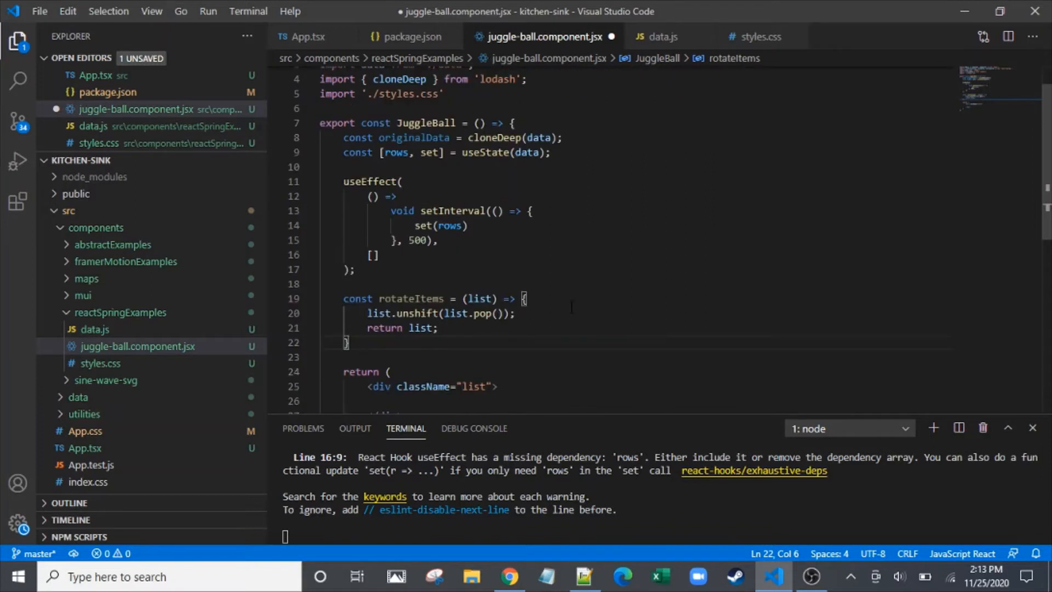
# Add an empty setPosition(list) helper and make rotateItems return setPosition(list), then save
pyautogui.write('const setPo')
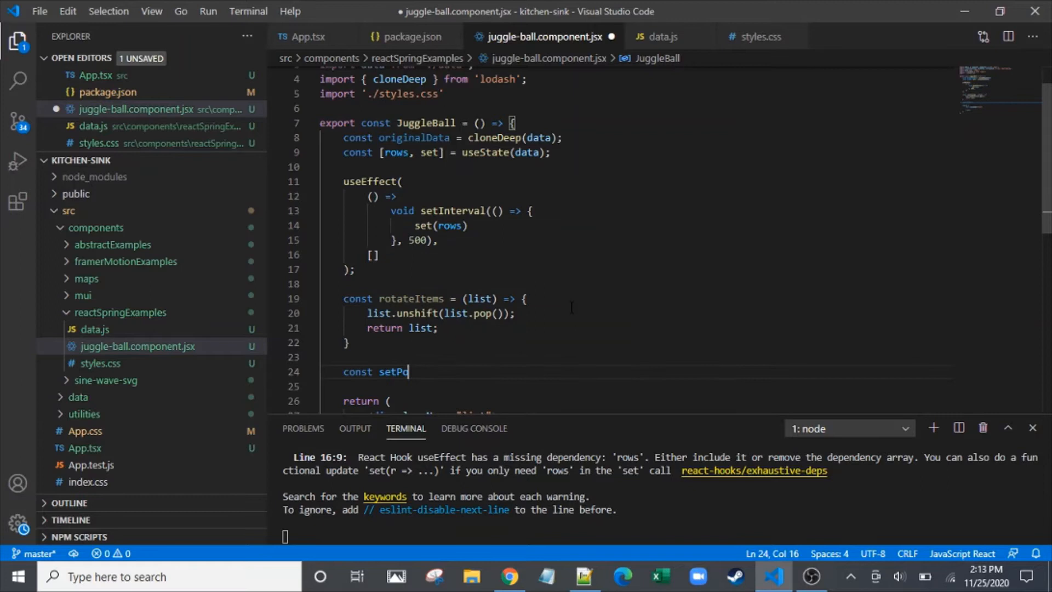
pyautogui.write('sition')
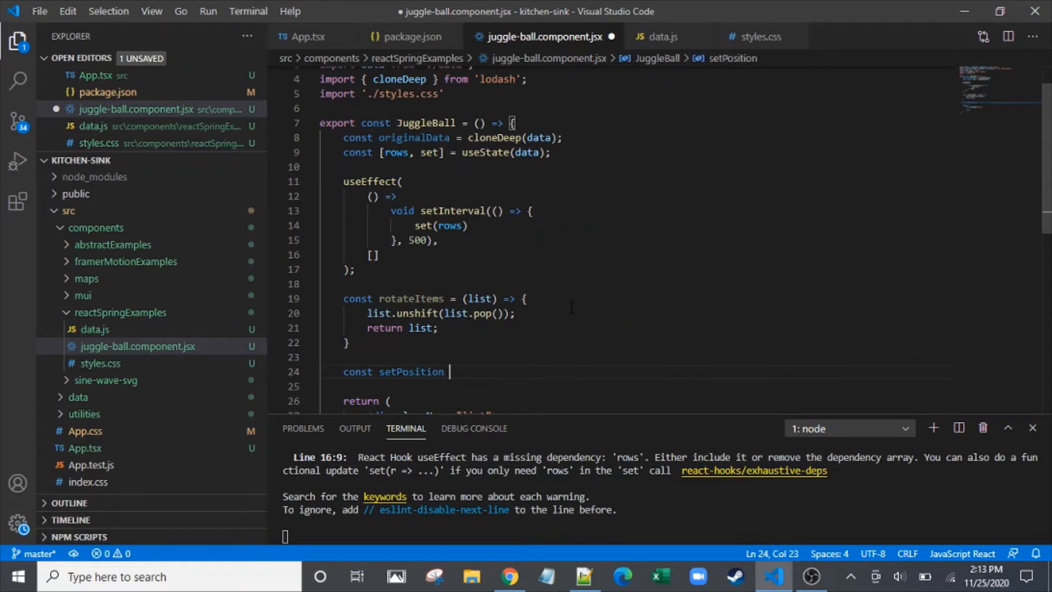
pyautogui.write('(list) =>')
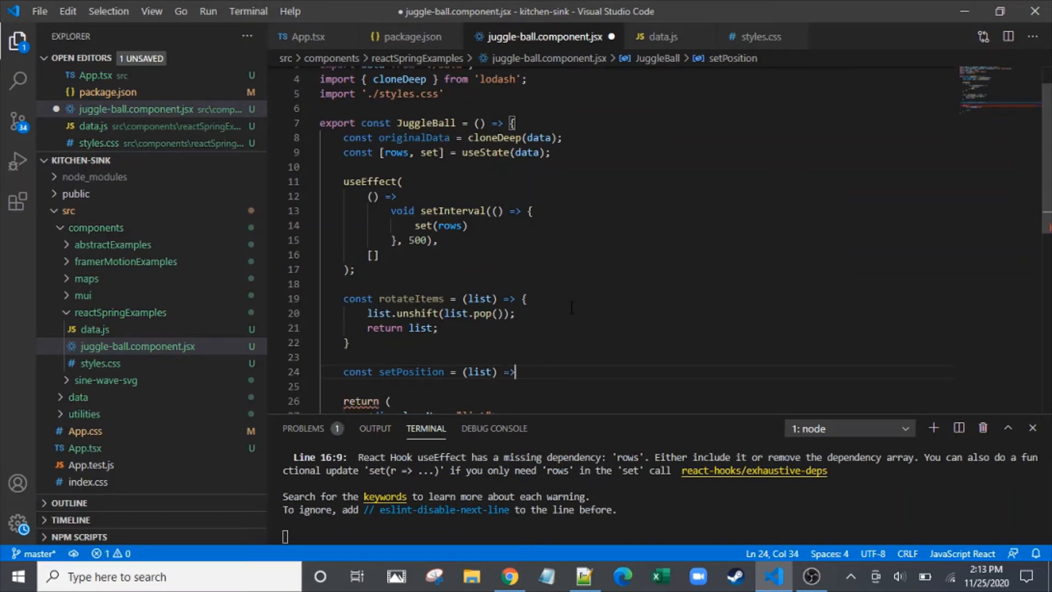
pyautogui.write('{')
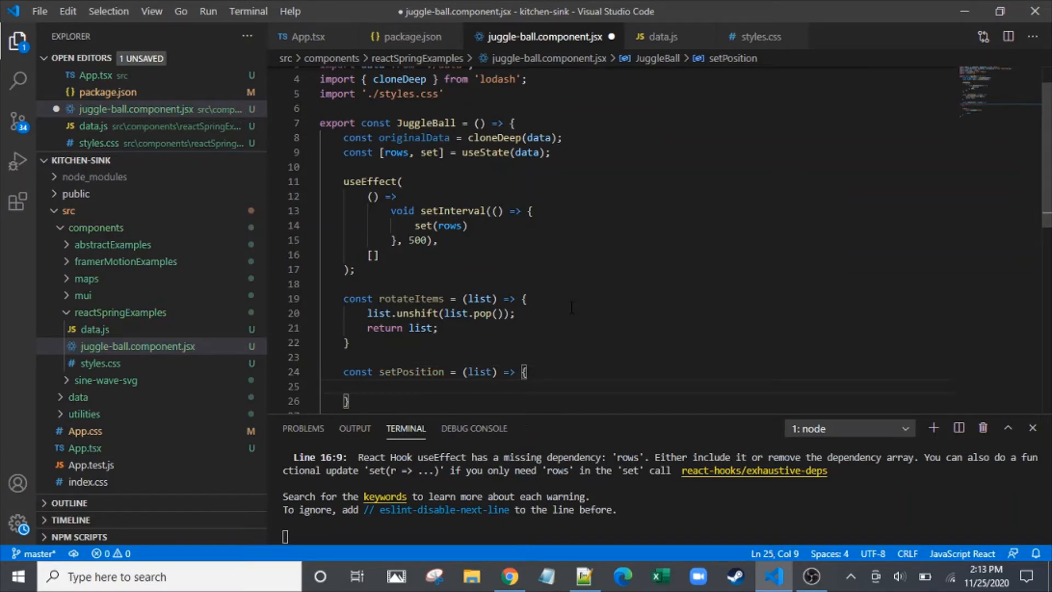
pyautogui.doubleClick(411, 371)
pyautogui.write('setPosition(')
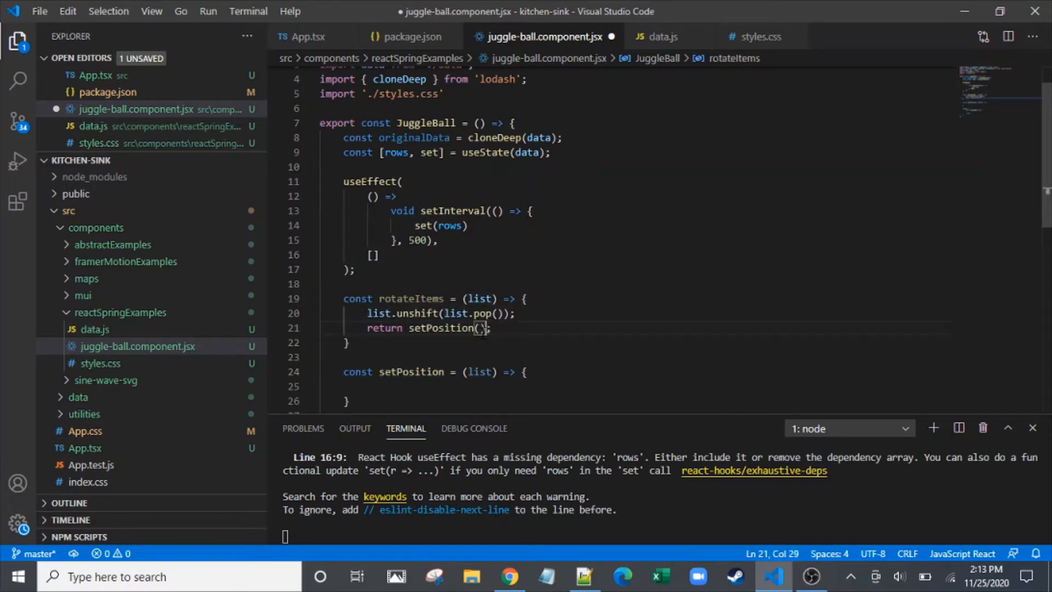
pyautogui.write('list')
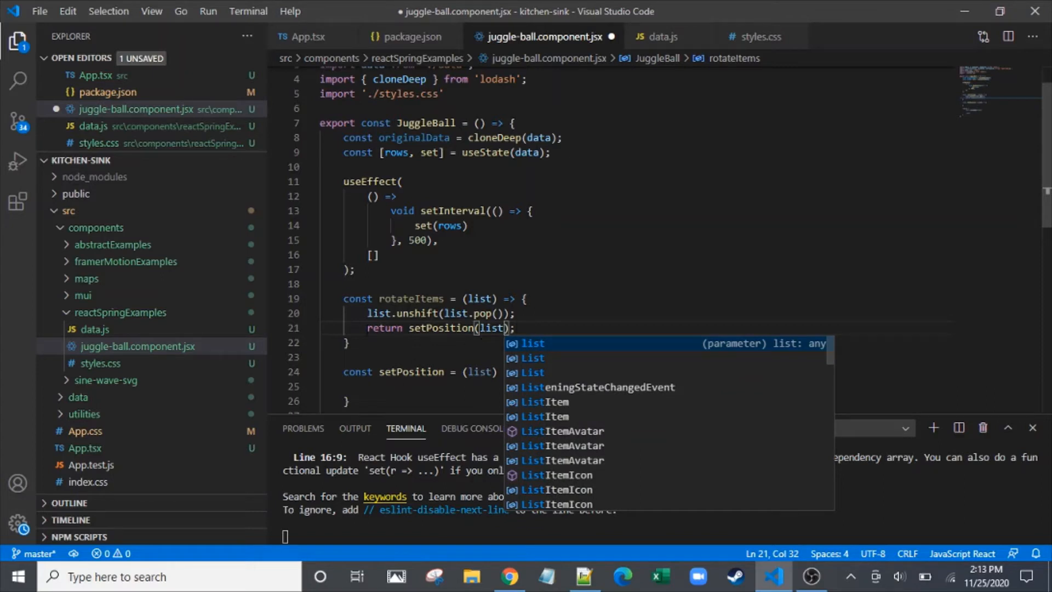
pyautogui.press('ctrl+s')
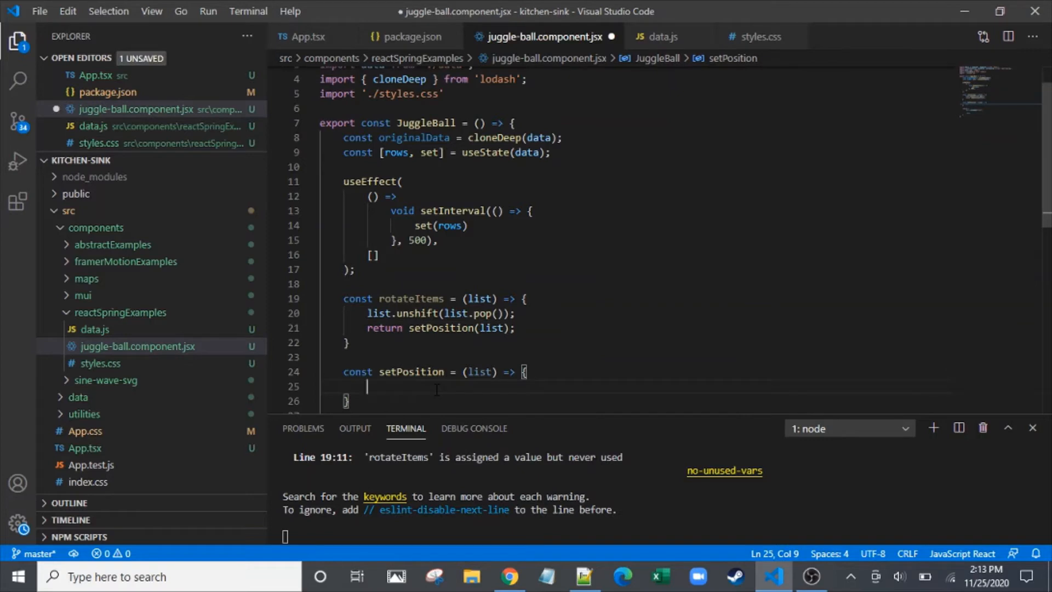
# Make setPosition return list.map setting list.x and list.y from originalData[index]
pyautogui.write('return')
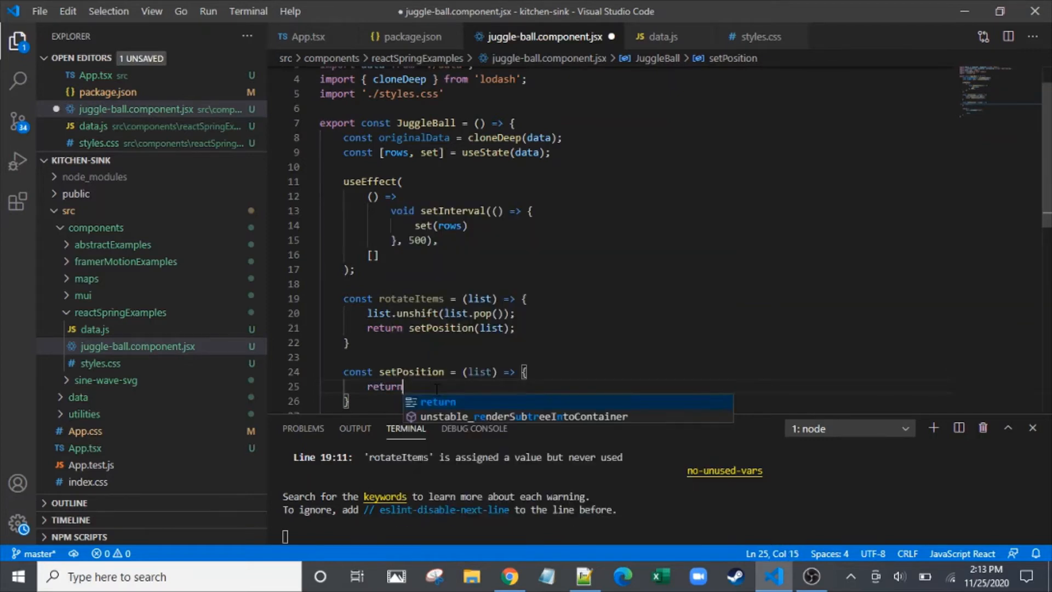
pyautogui.write('list.map(')
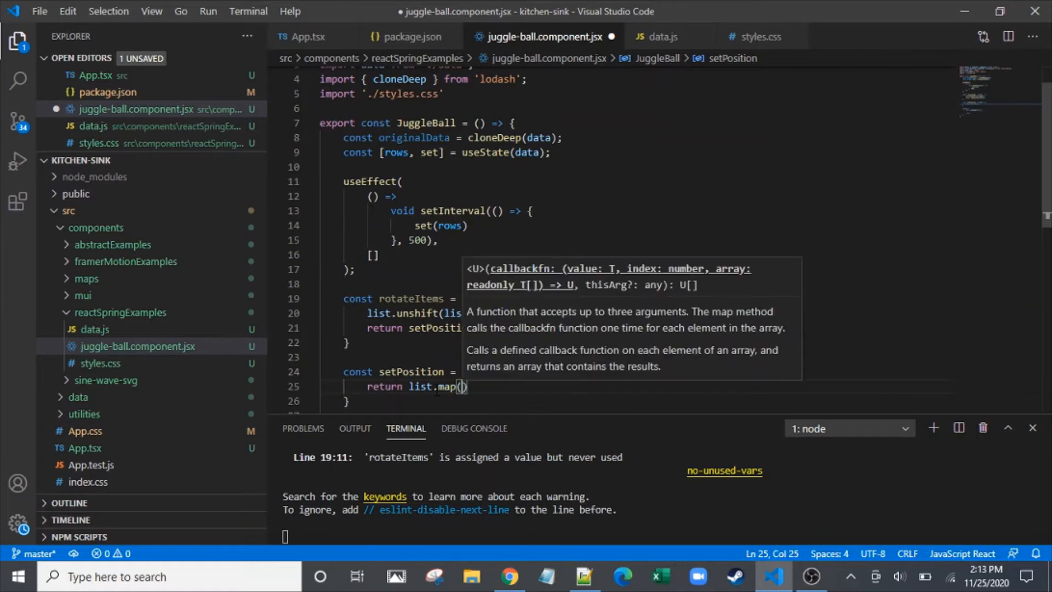
pyautogui.write('(')
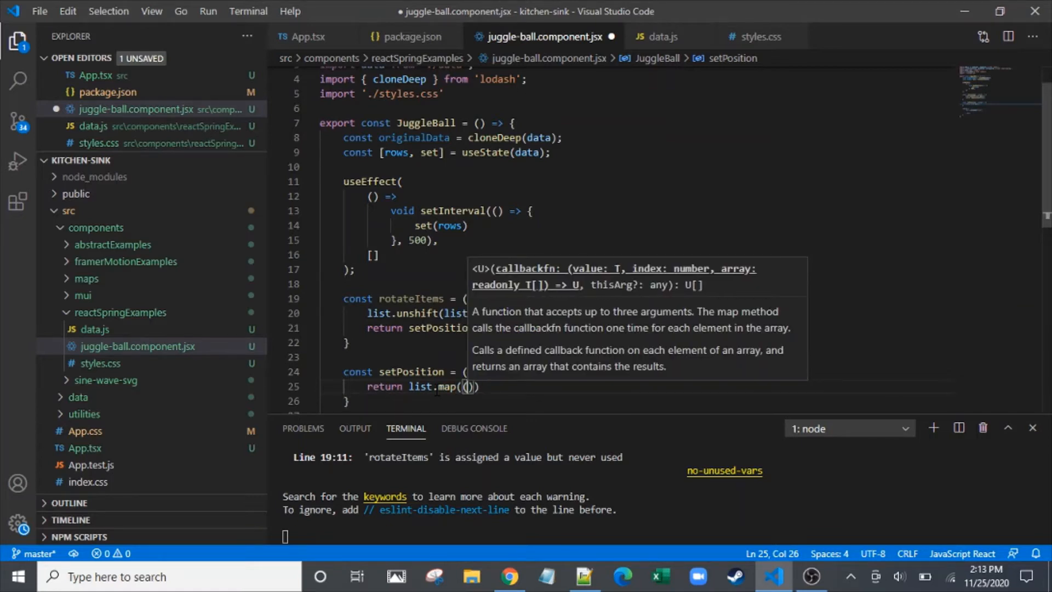
pyautogui.write('item, index')
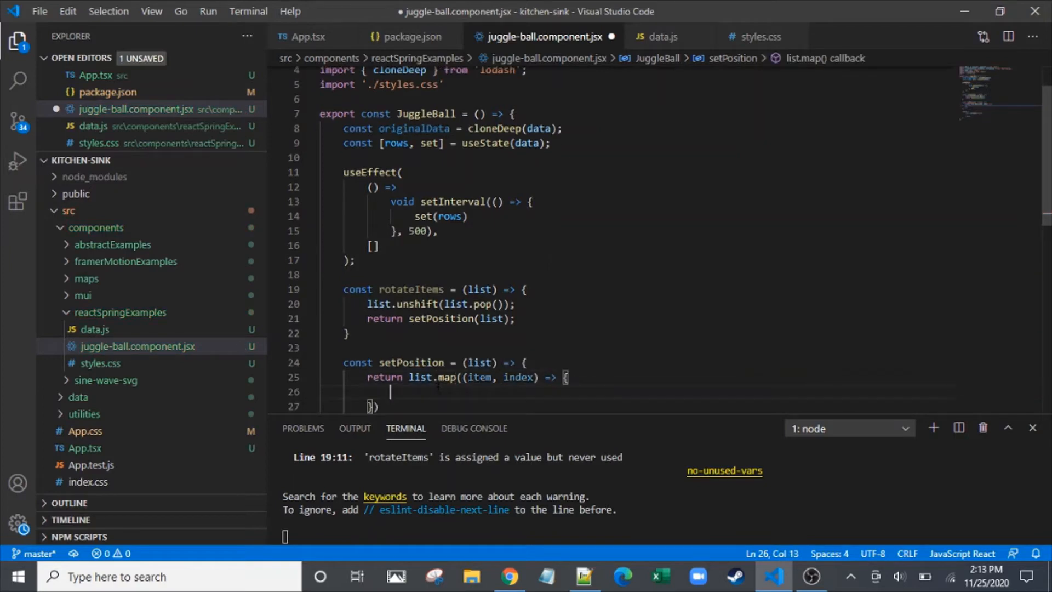
pyautogui.write('li')
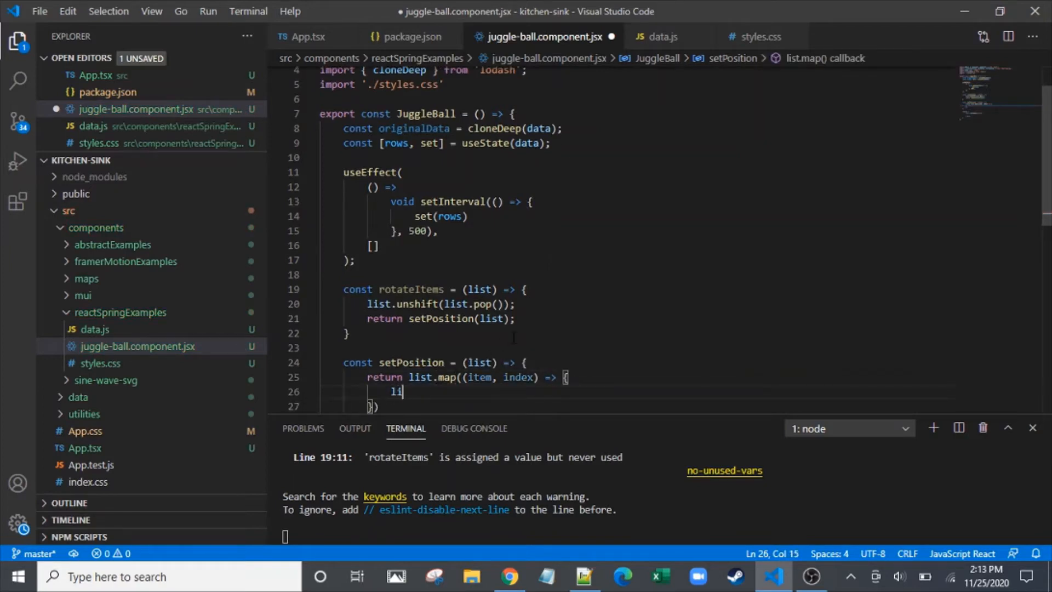
pyautogui.write('st.x')
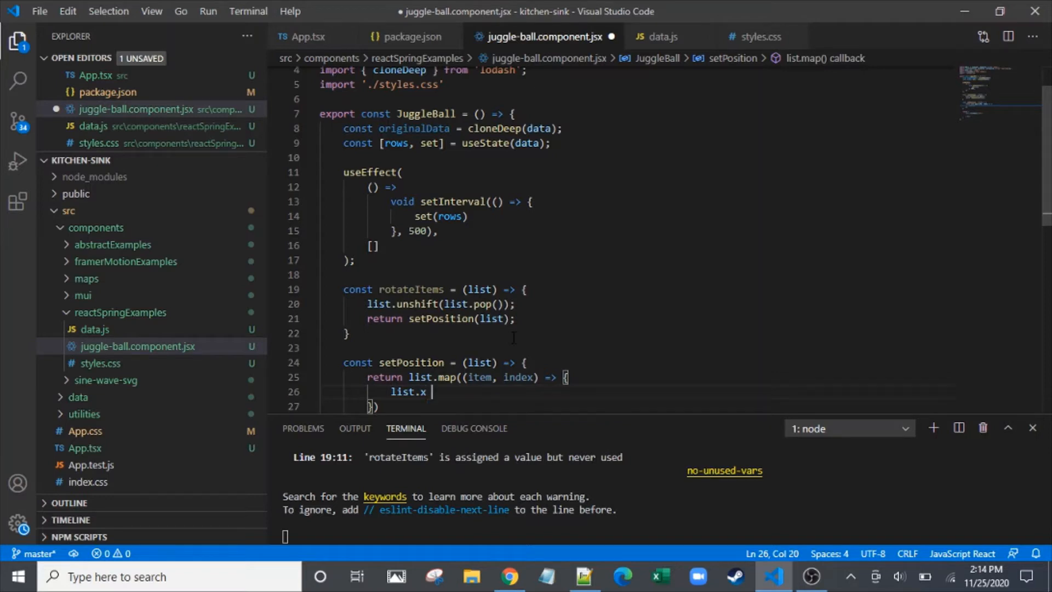
pyautogui.write('=')
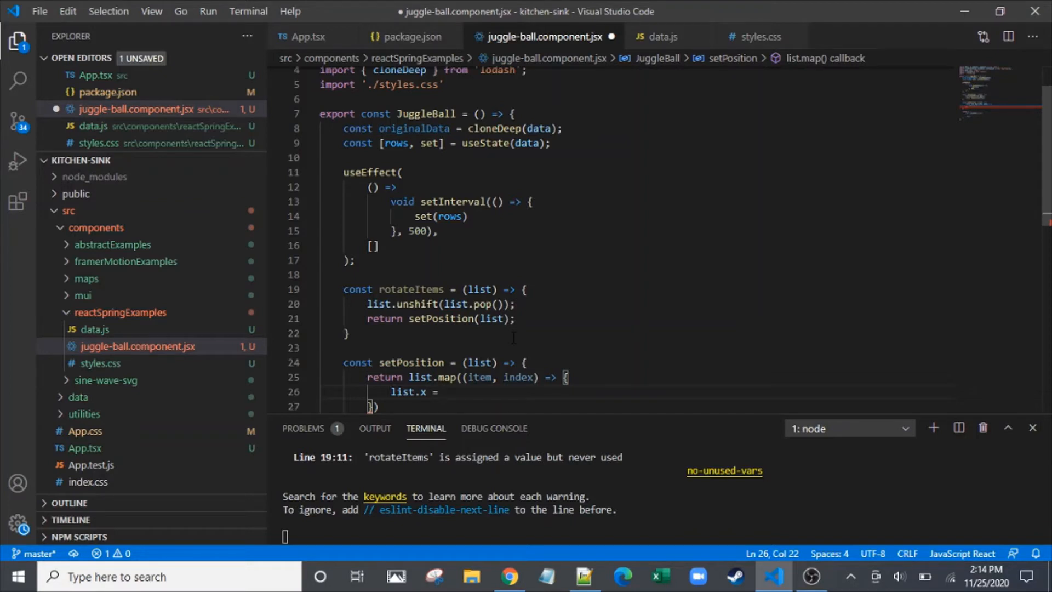
pyautogui.write('or')
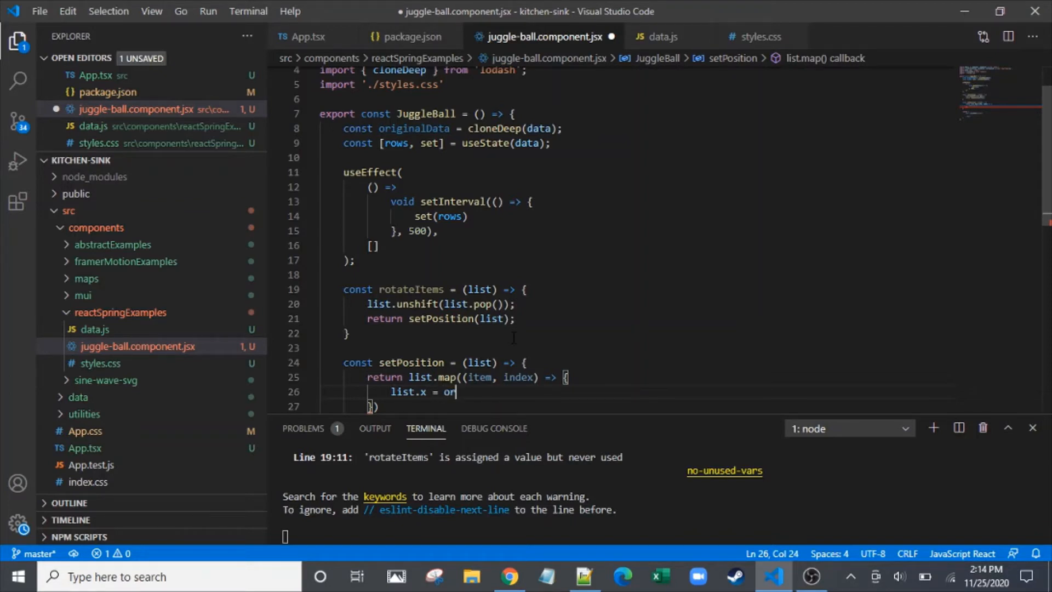
pyautogui.write('iginalData')
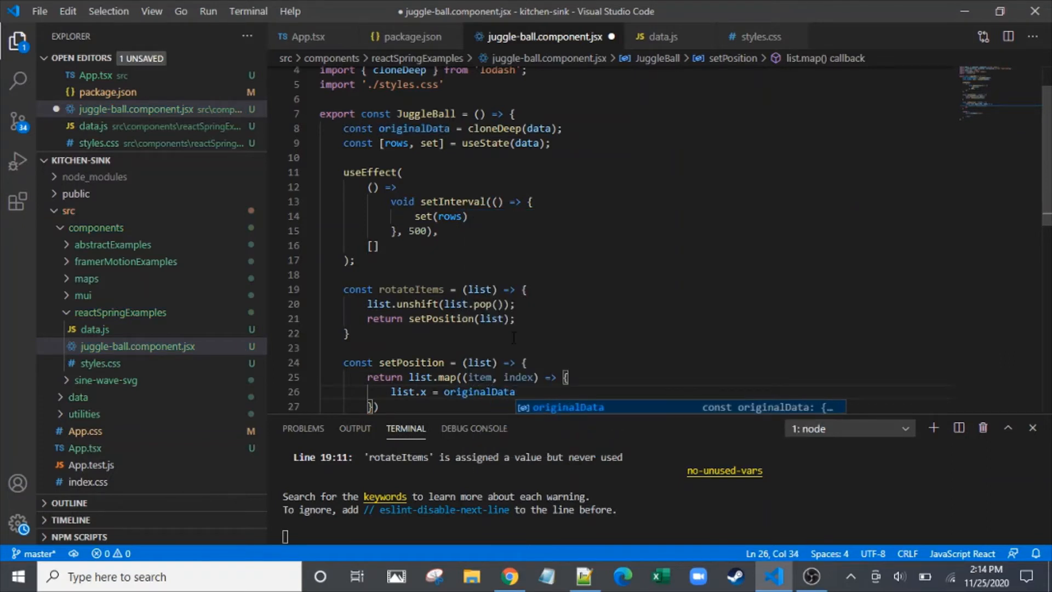
pyautogui.write('[index]')
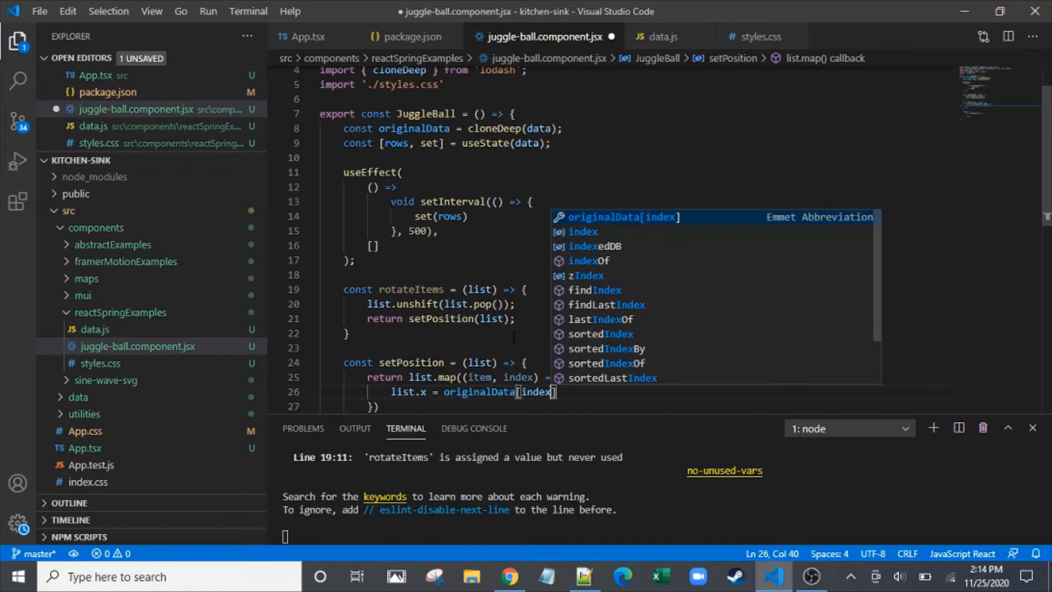
pyautogui.write('.x;')
pyautogui.write('list.y = originalData')
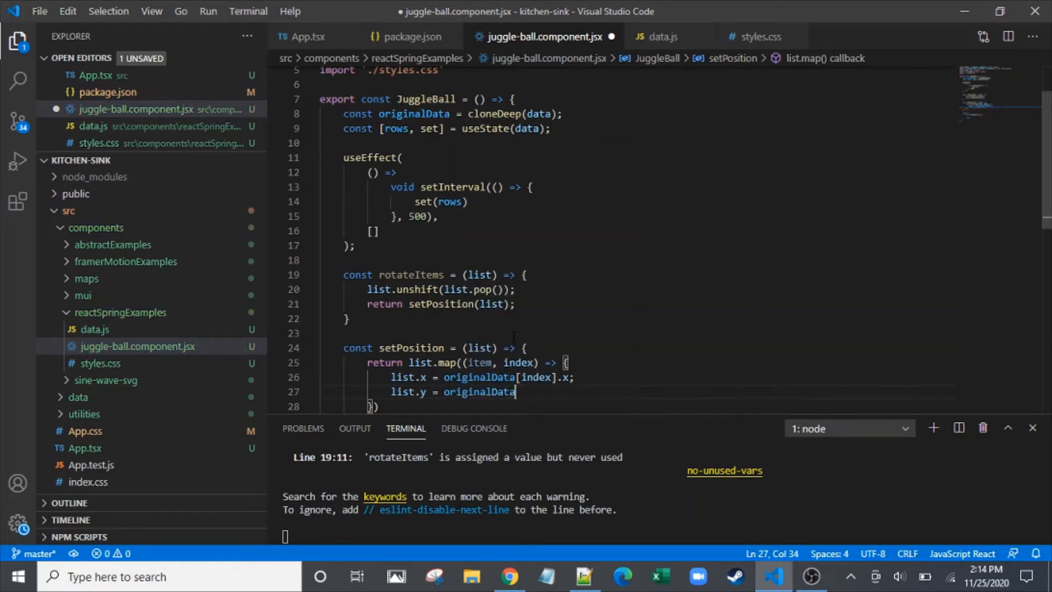
pyautogui.write('[index]')
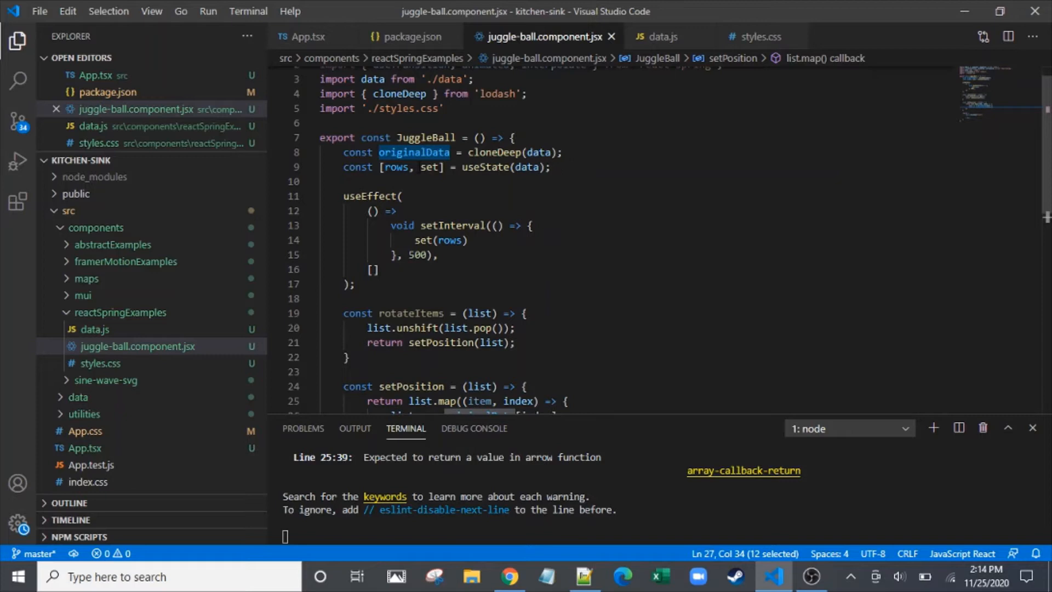
# Review the rows state and originalData usages around the setPosition mapping
pyautogui.doubleClick(395, 166)
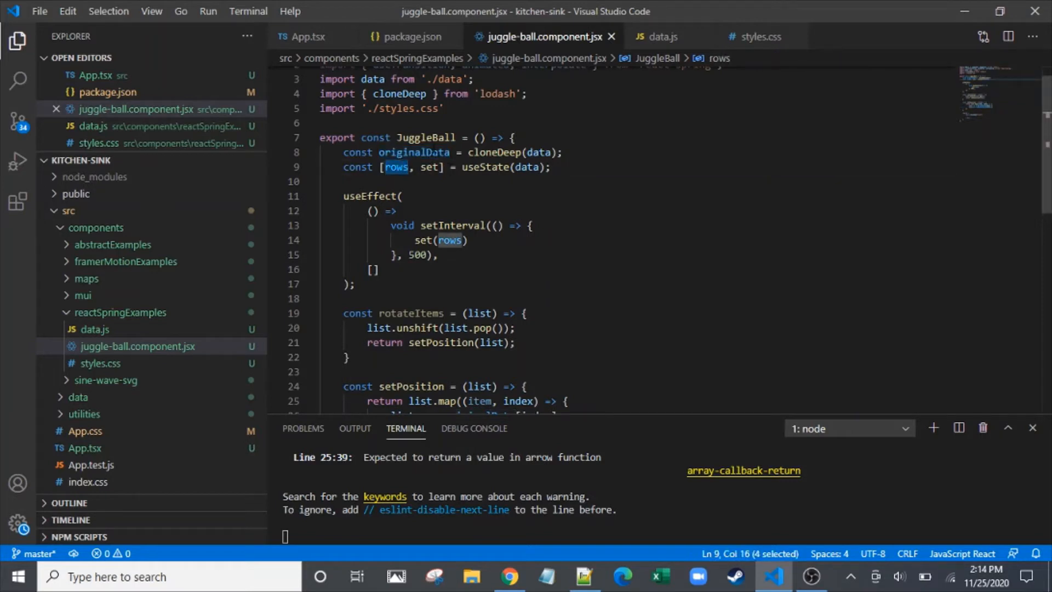
pyautogui.doubleClick(414, 153)
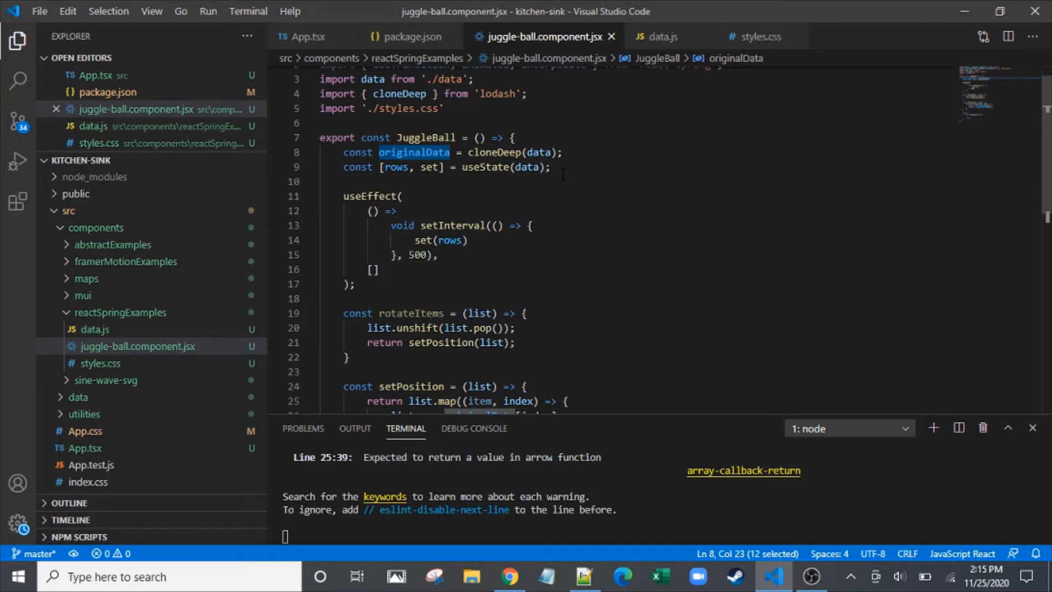
pyautogui.scroll(-3)
pyautogui.write('list.y = originalData[index].y;')
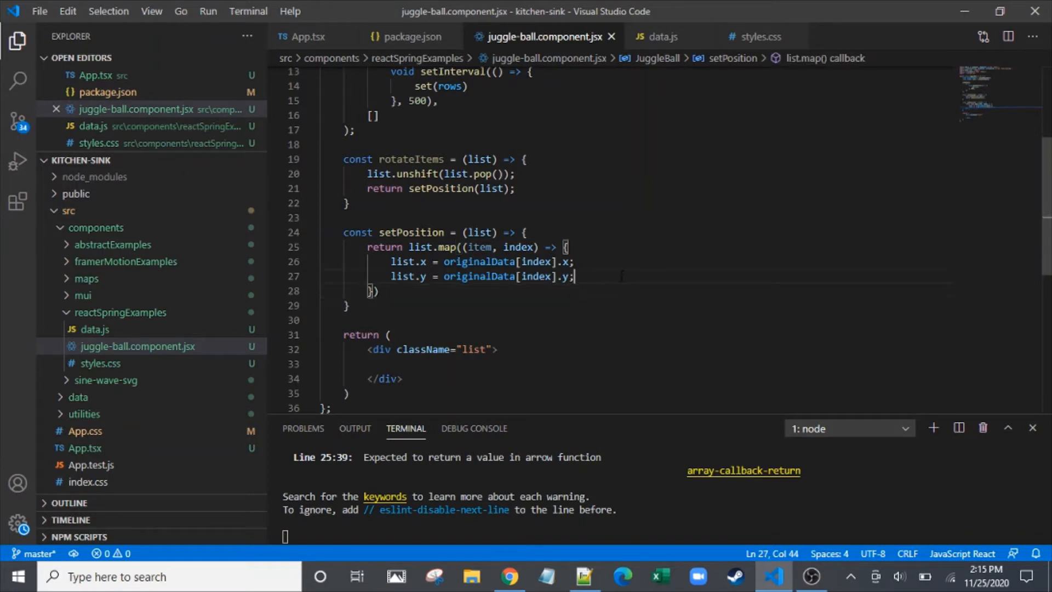
# Return item from the setPosition map callback, save, and check where rows is used
pyautogui.write('return')
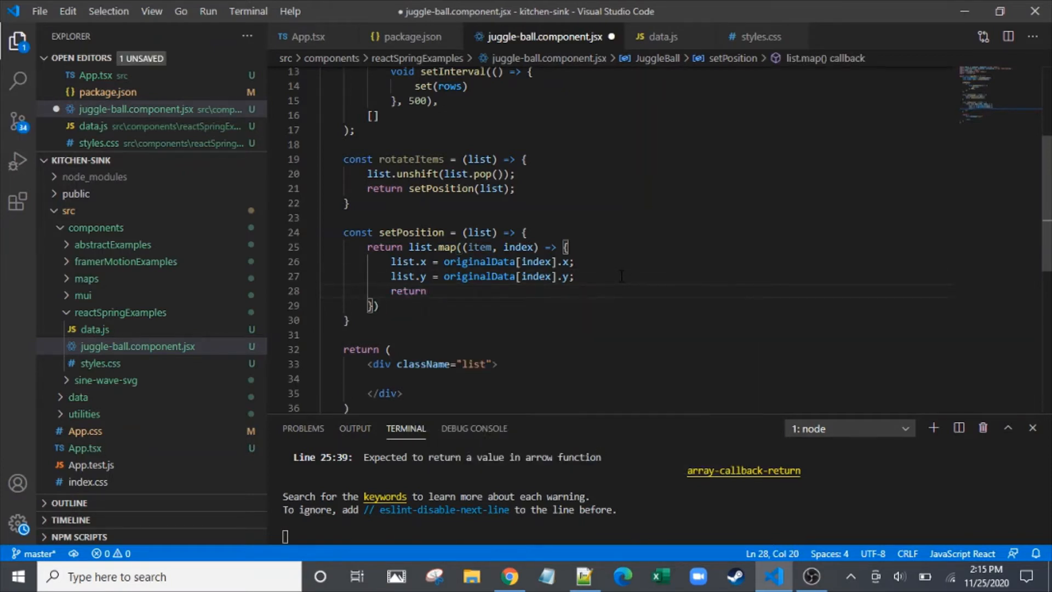
pyautogui.write('item;')
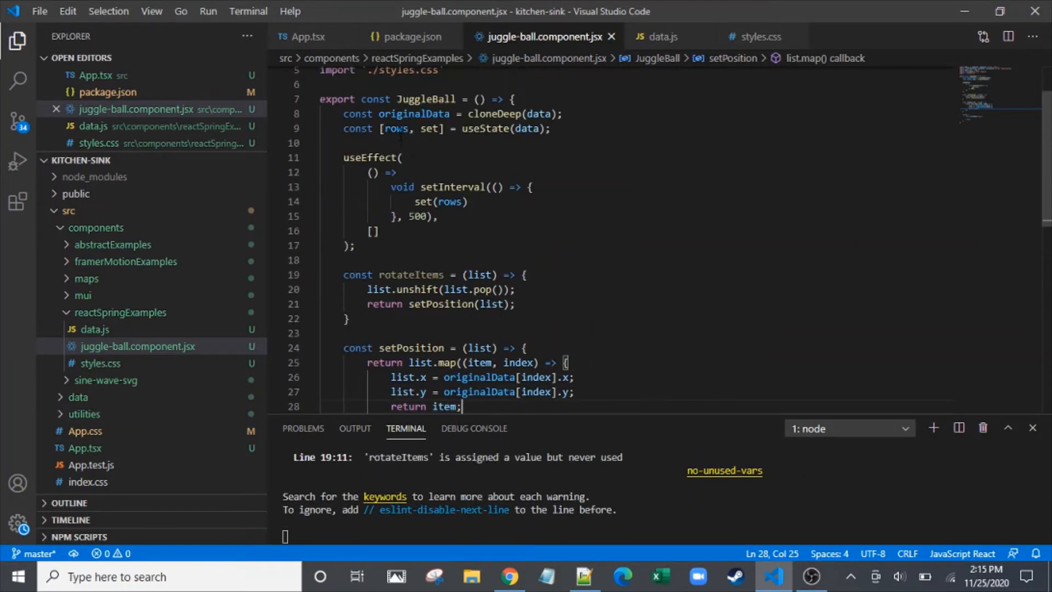
pyautogui.doubleClick(396, 129)
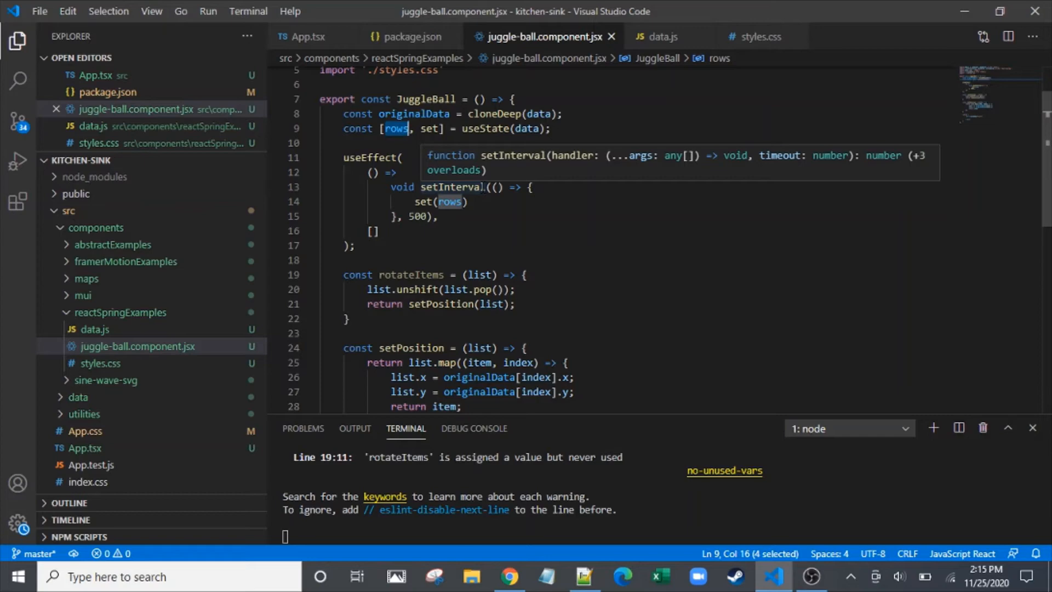
pyautogui.moveTo(515, 306)
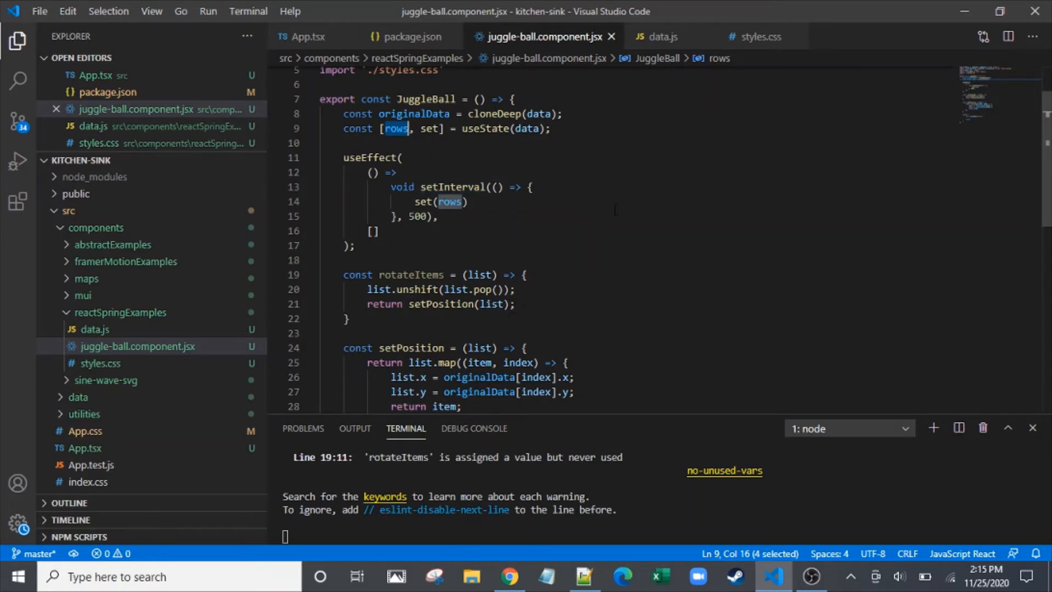
pyautogui.scroll(-3)
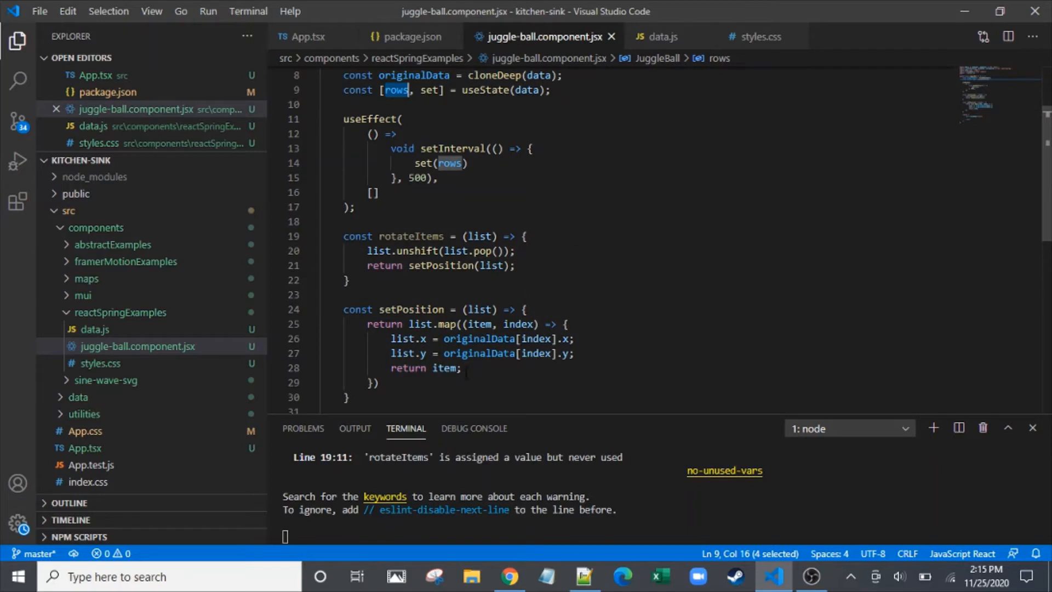
pyautogui.scroll(-3)
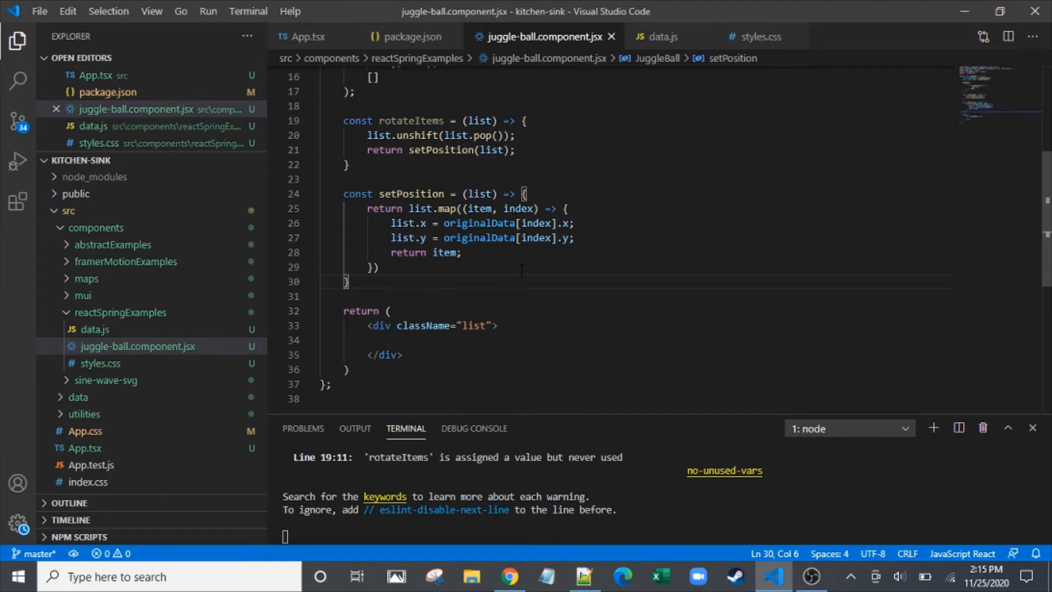
# Add const transitions = useTransition(rows.map((data) => ({ ...data })), (d) => d.name, ...)
pyautogui.press('enter')
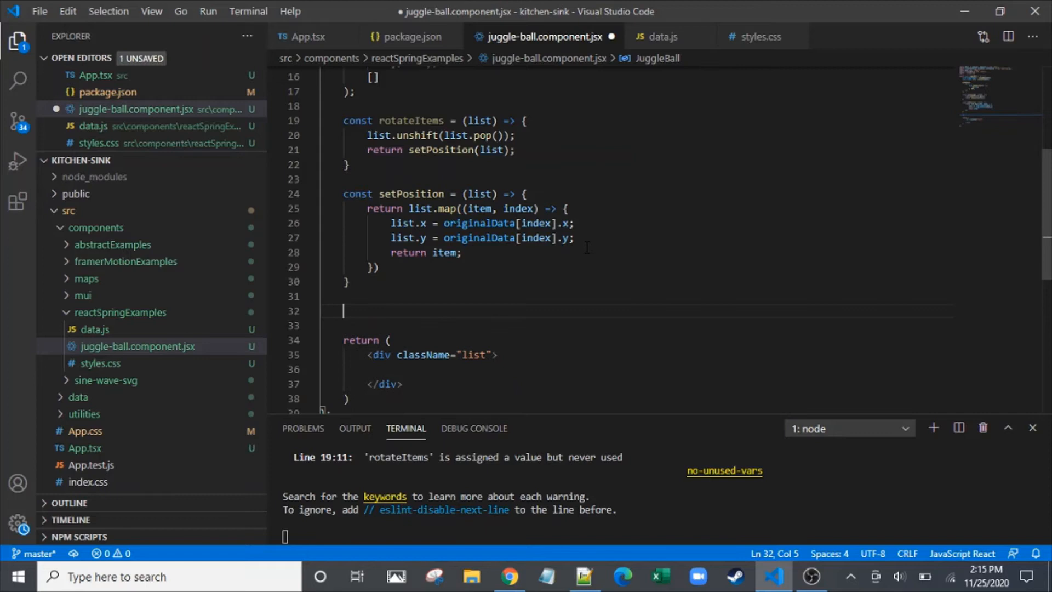
pyautogui.write('const')
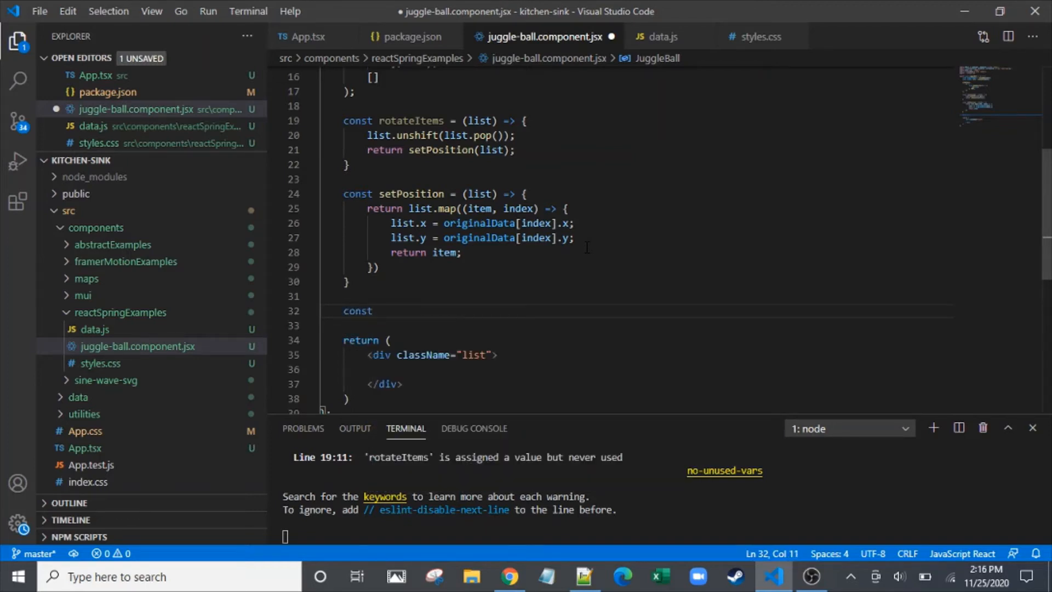
pyautogui.write('transition')
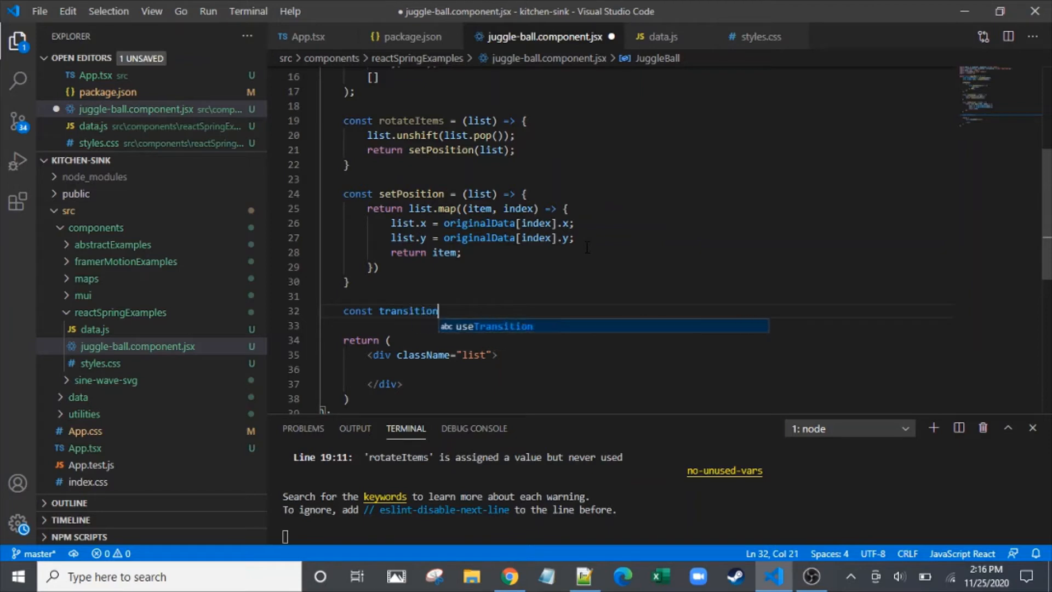
pyautogui.write('s =')
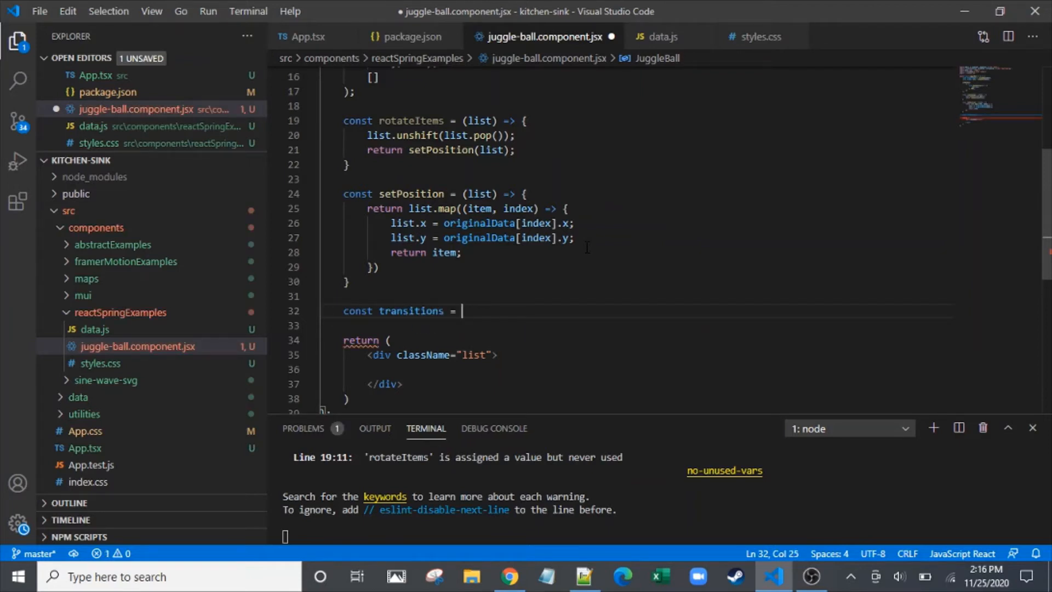
pyautogui.write('useTransition')
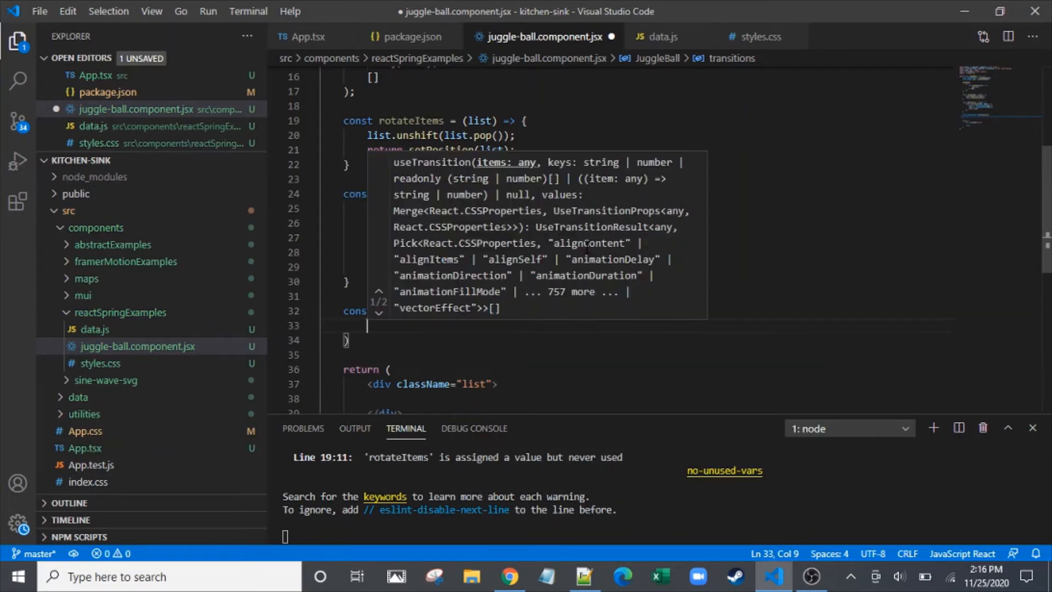
pyautogui.write('rows.map')
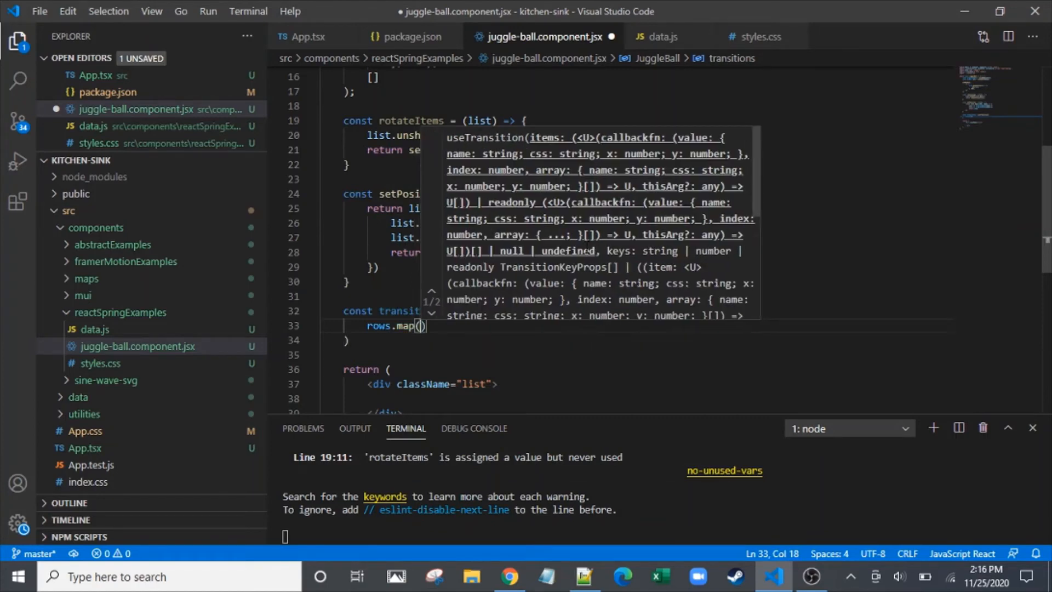
pyautogui.write('()')
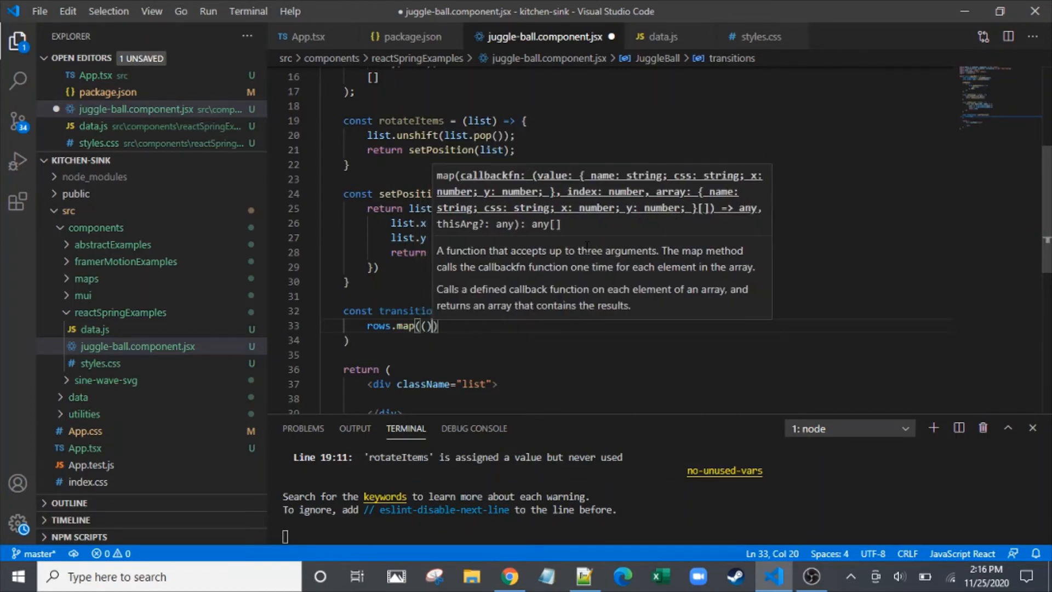
pyautogui.write('data')
pyautogui.write('(d) =>')
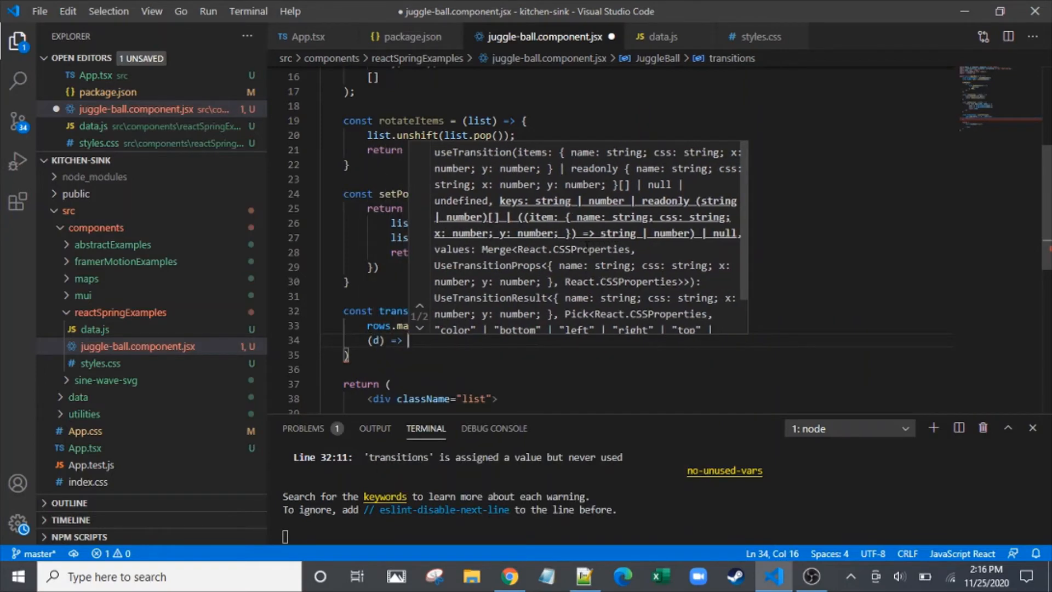
pyautogui.write('.')
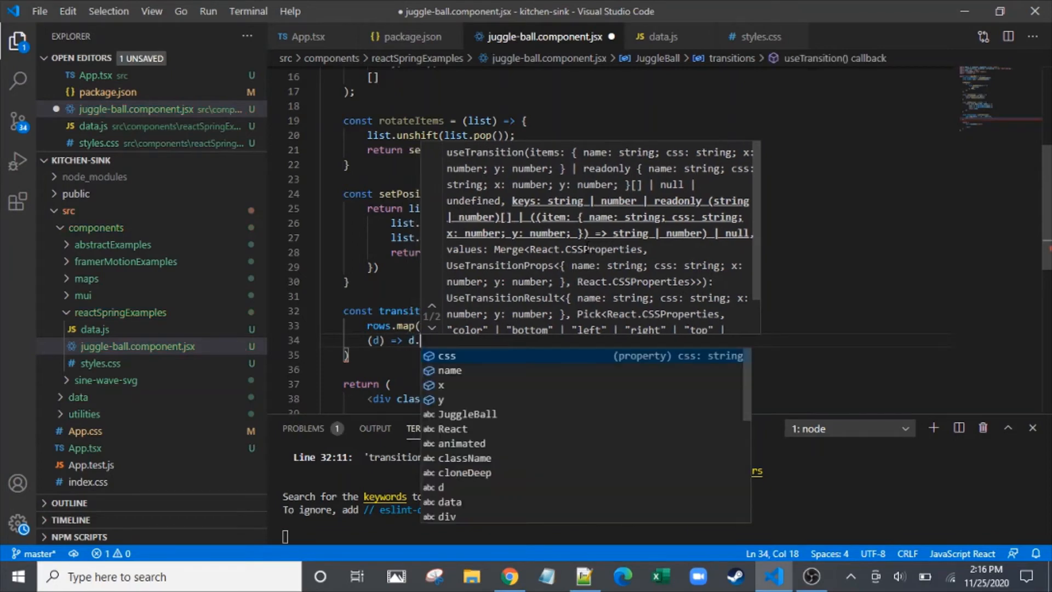
pyautogui.write('name,')
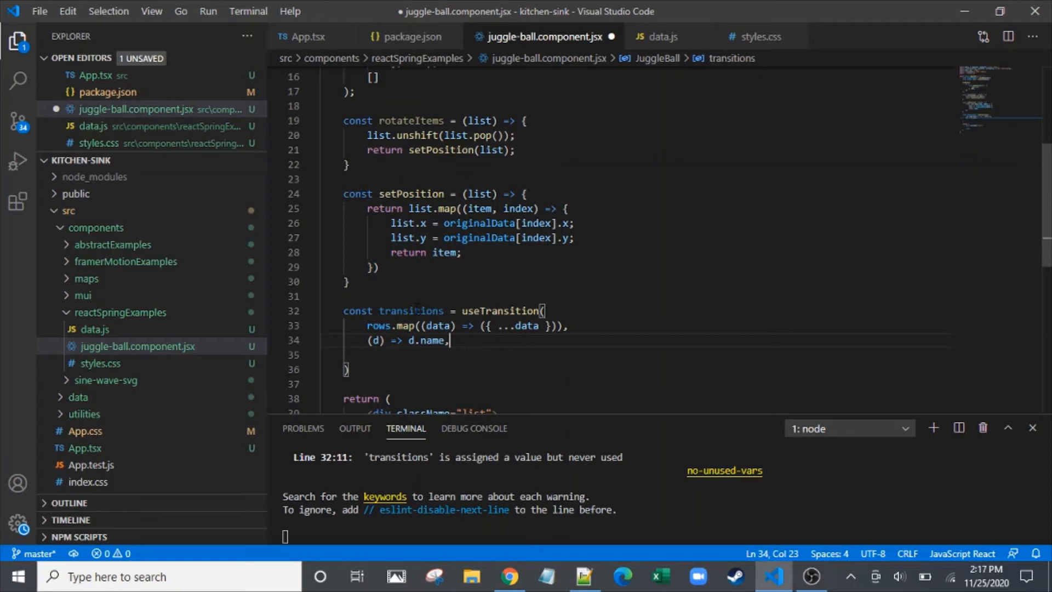
pyautogui.doubleClick(430, 341)
pyautogui.write('enter: ({x, y})')
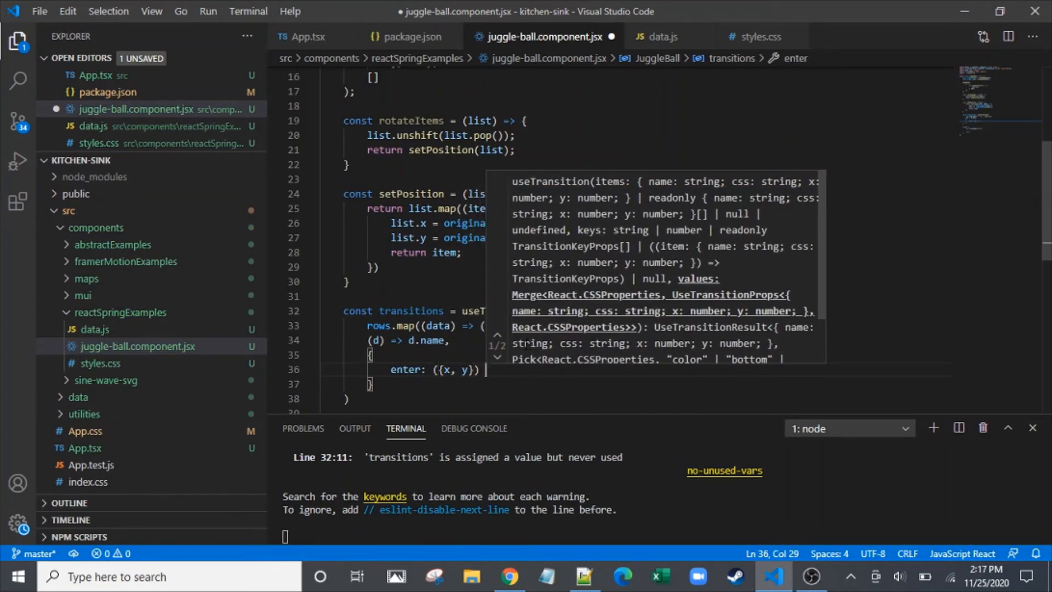
# Give the transition enter and update handlers both returning { x, y } and save the file
pyautogui.press('Backspace')
pyautogui.write(' => (')
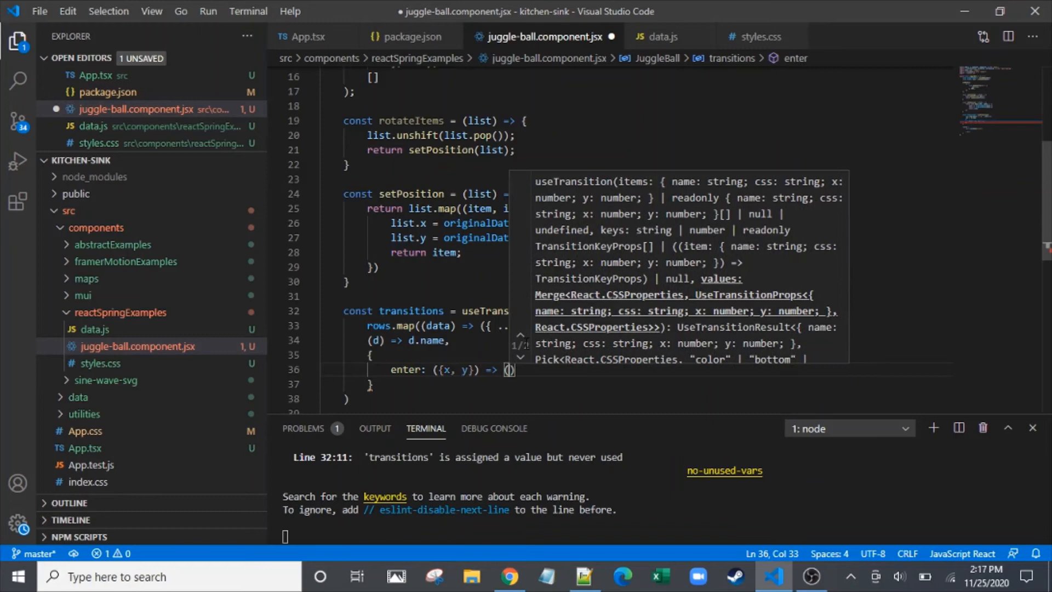
pyautogui.write('x, y}')
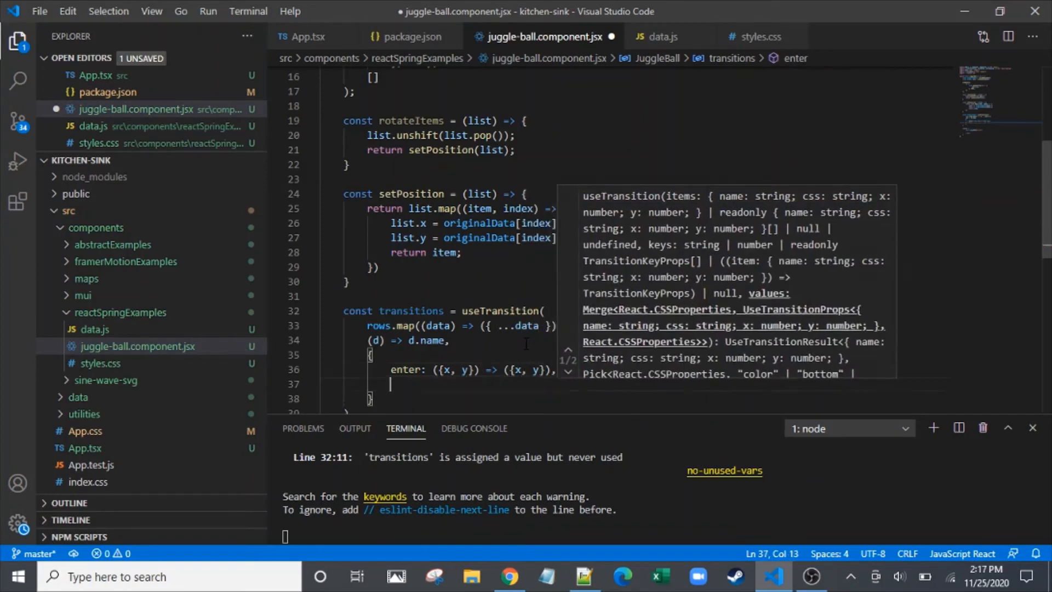
pyautogui.write('update: ({x, y}) => ({')
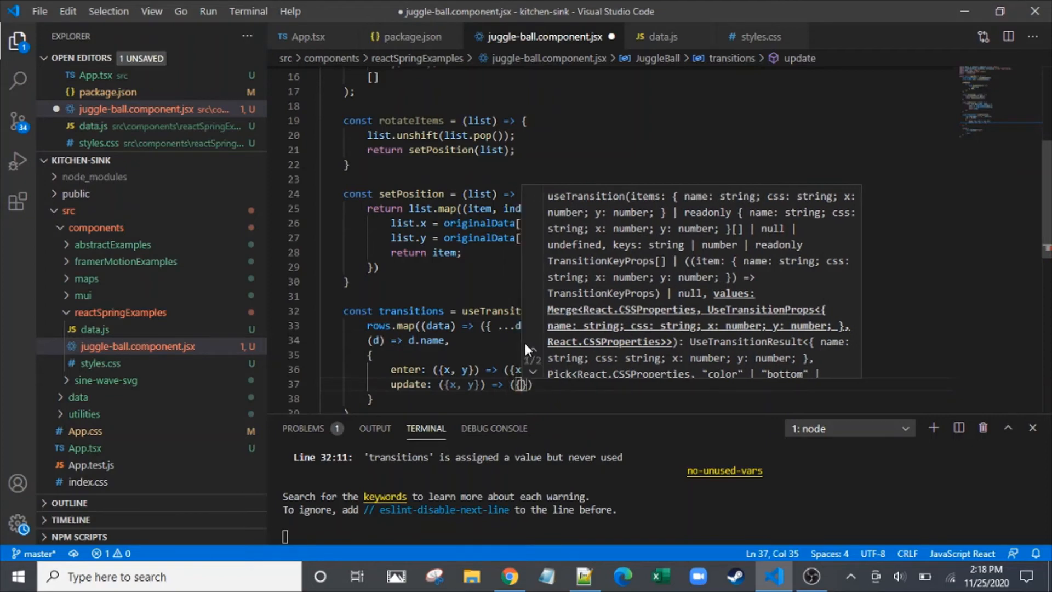
pyautogui.press('ctrl+s')
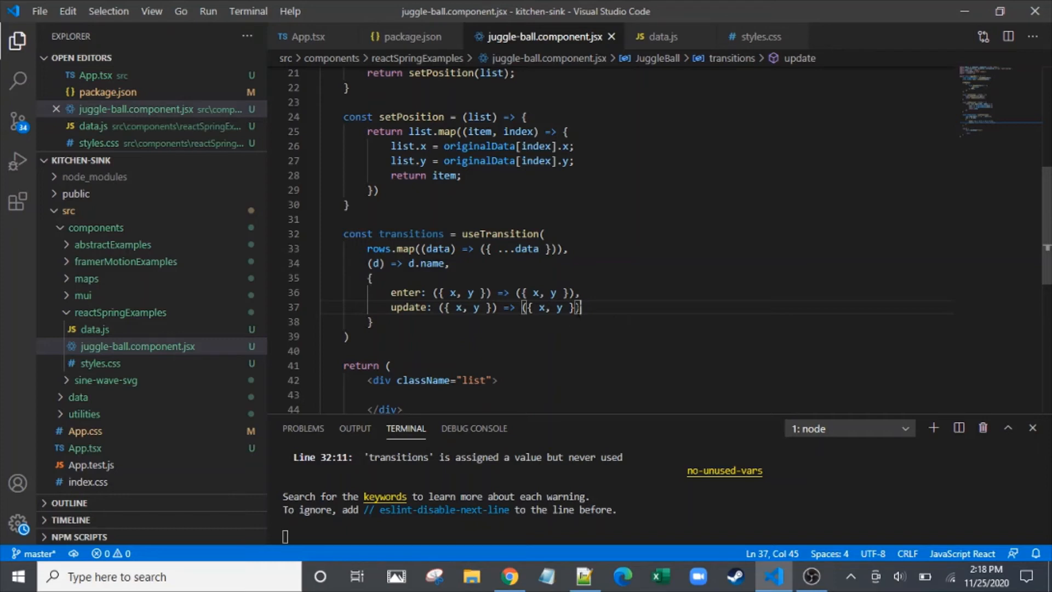
pyautogui.scroll(-3)
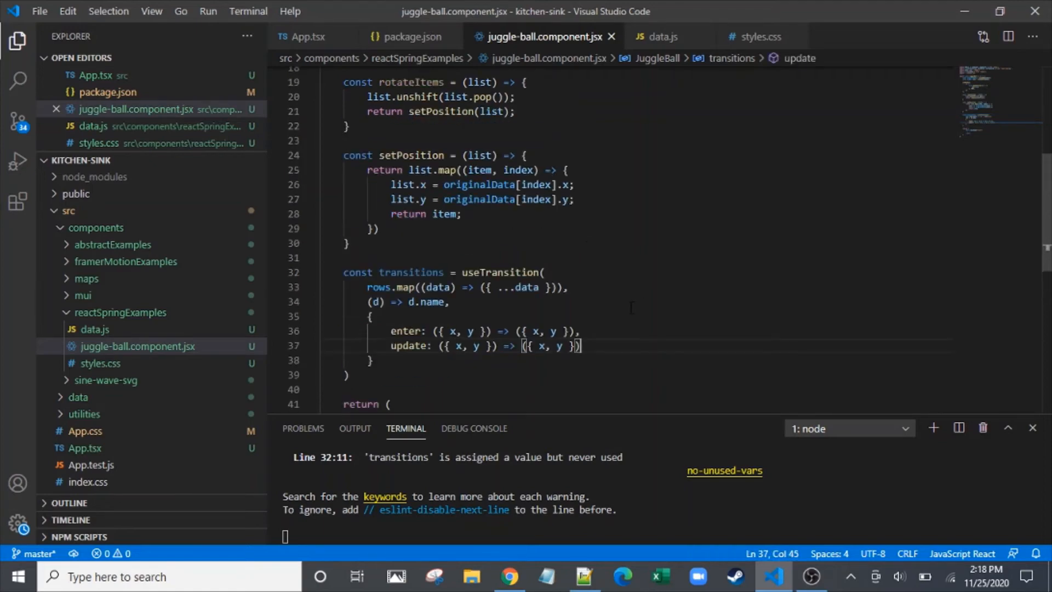
pyautogui.scroll(-3)
pyautogui.write('<div className="list">')
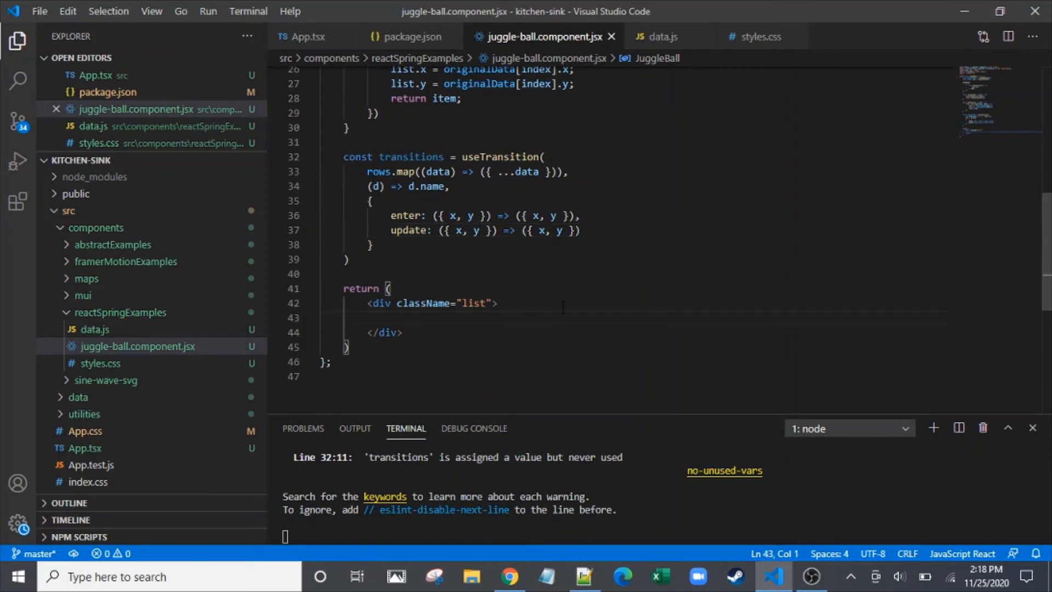
# Begin a {transitions.map()} expression on its own line inside the list div
pyautogui.click(496, 303)
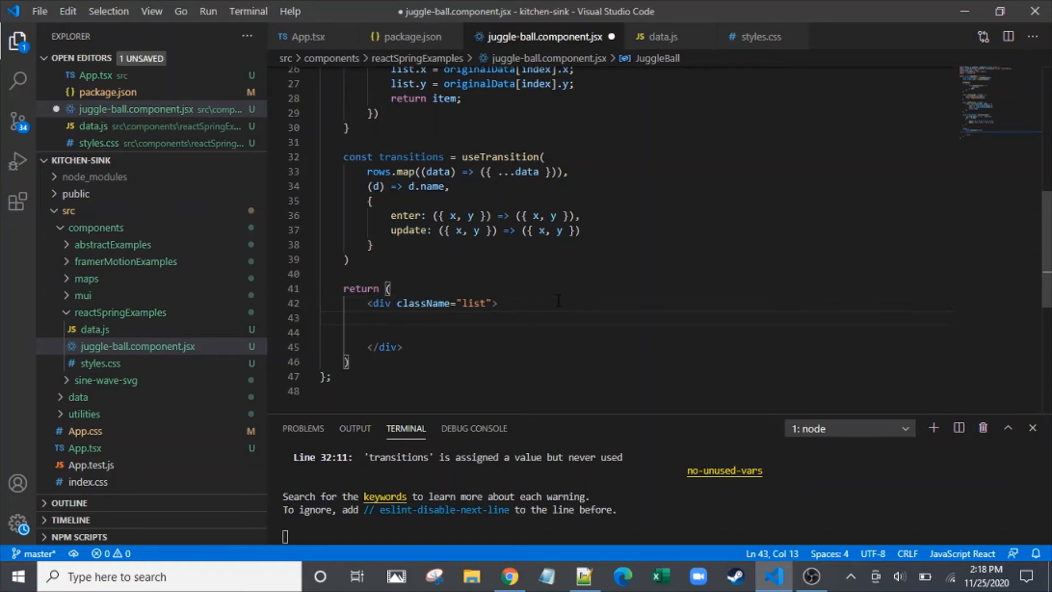
pyautogui.press('Backspace')
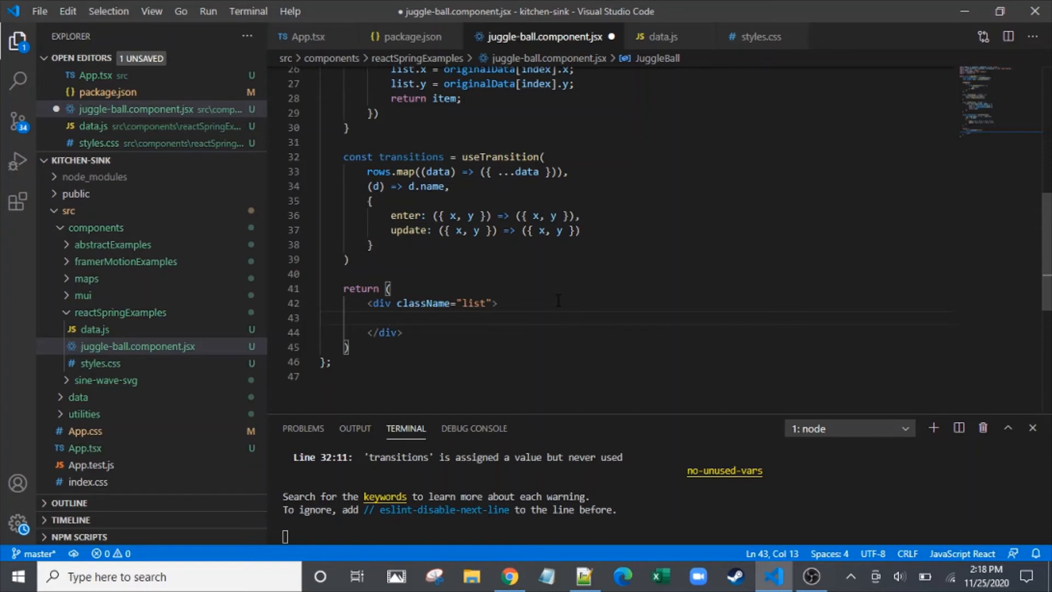
pyautogui.write('{}')
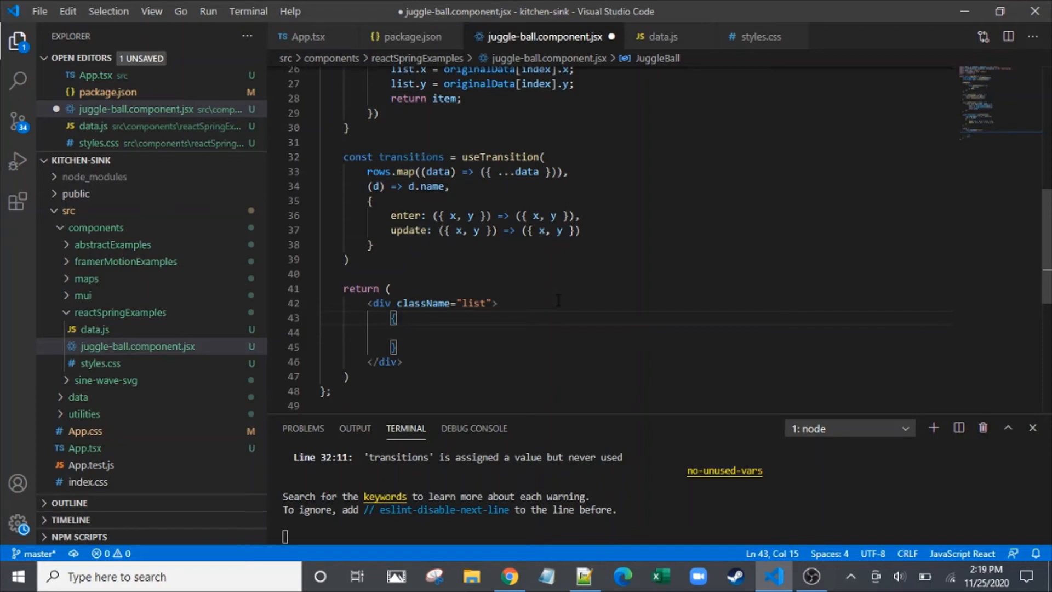
pyautogui.write('transitions')
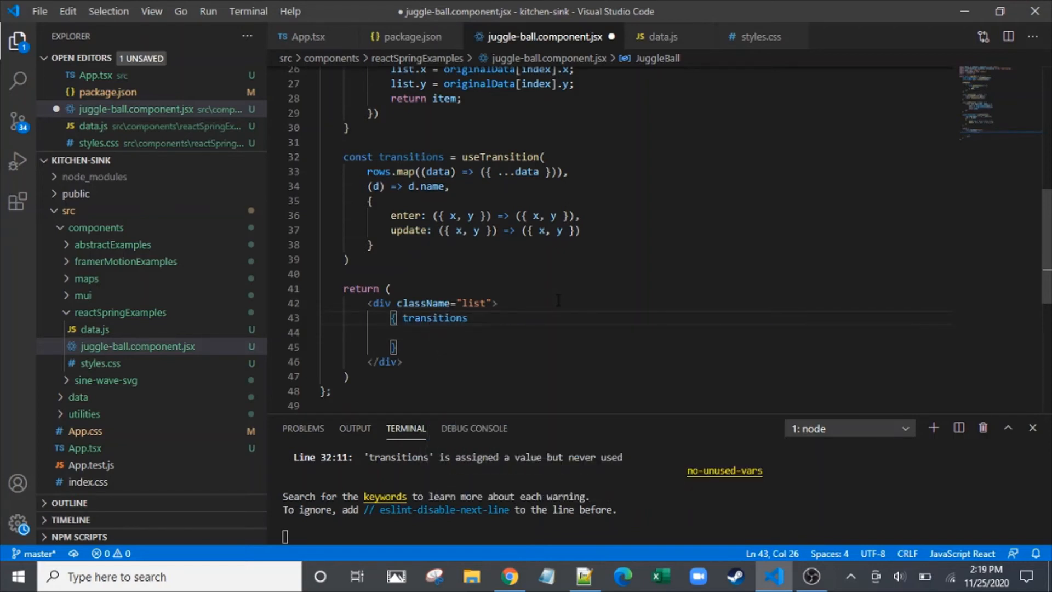
pyautogui.write('.map')
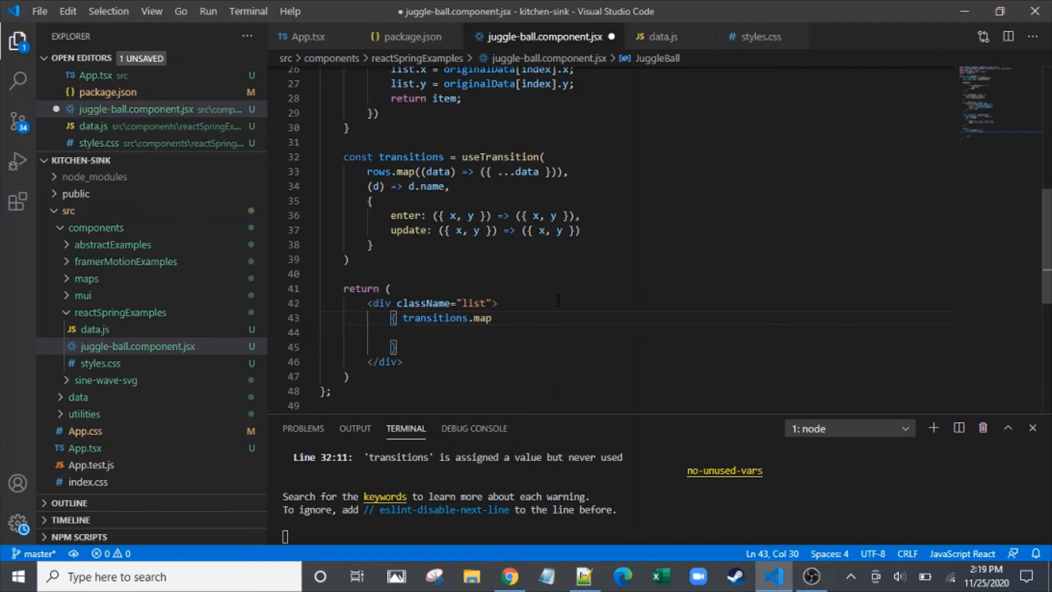
pyautogui.write('()')
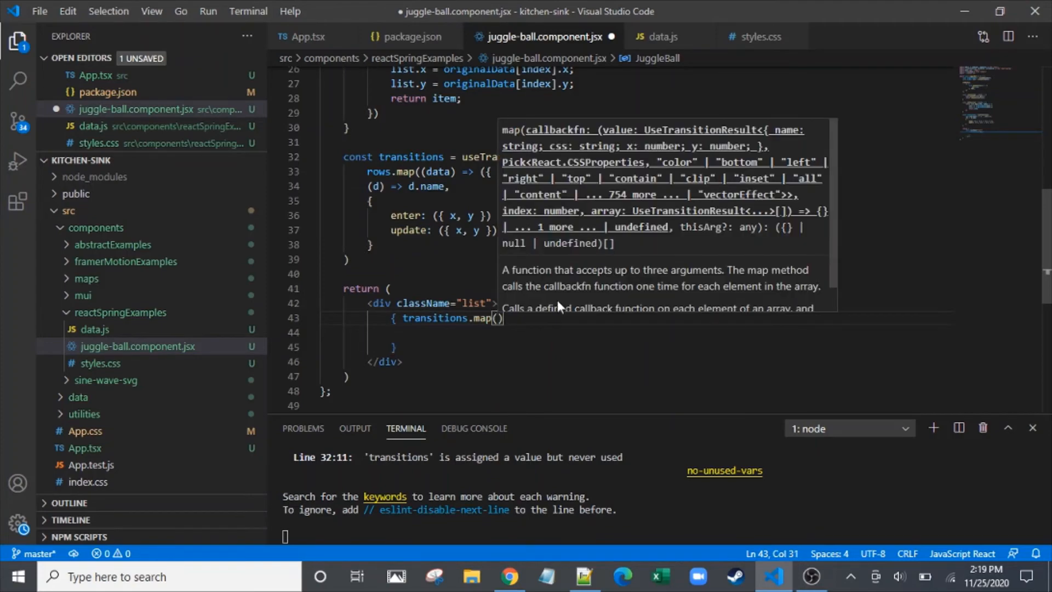
# Write the callback destructuring item, props { x, y } and key with an empty body
pyautogui.write('()')
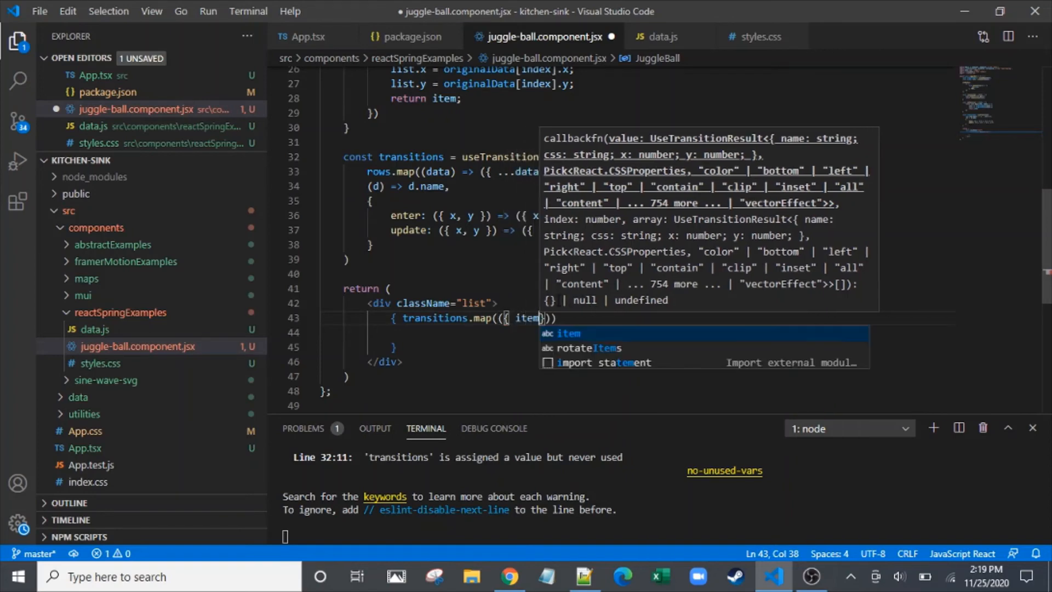
pyautogui.write(', props: {x, y},')
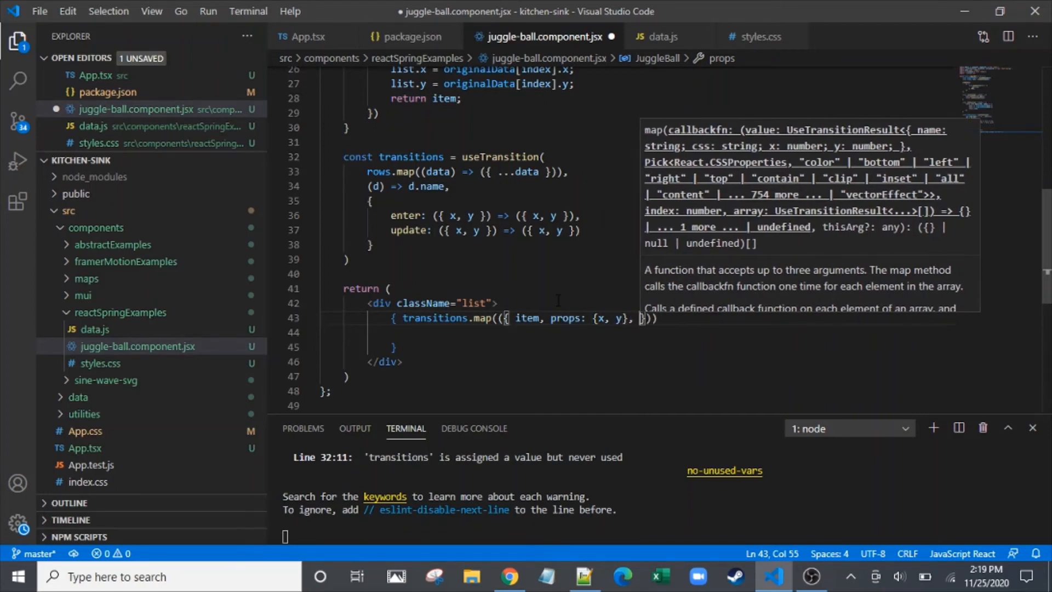
pyautogui.write('key')
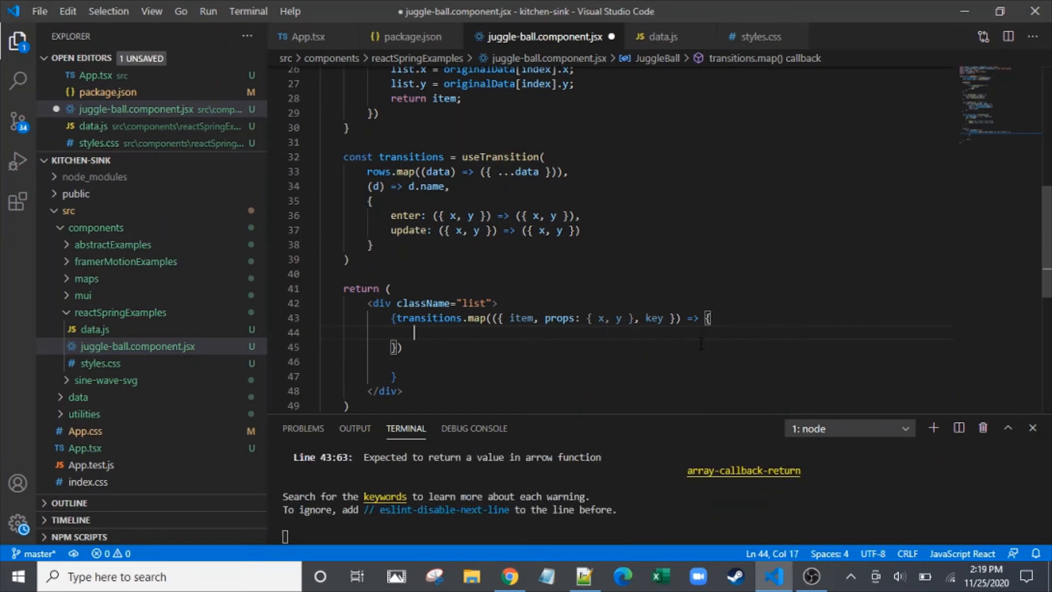
pyautogui.moveTo(546, 378)
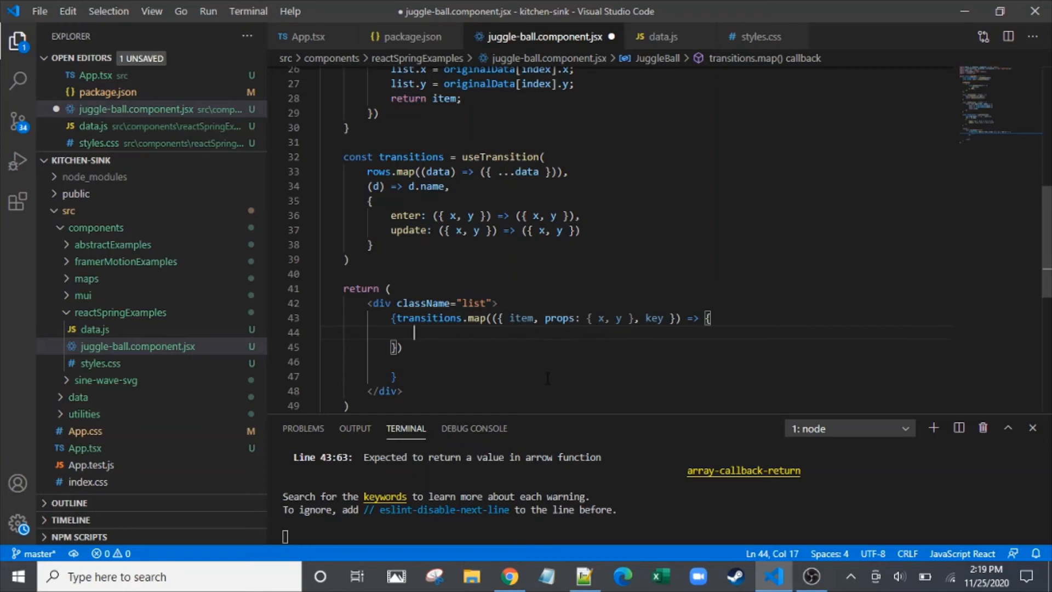
# Return an <animated.div> from the callback with key={key}
pyautogui.write('return')
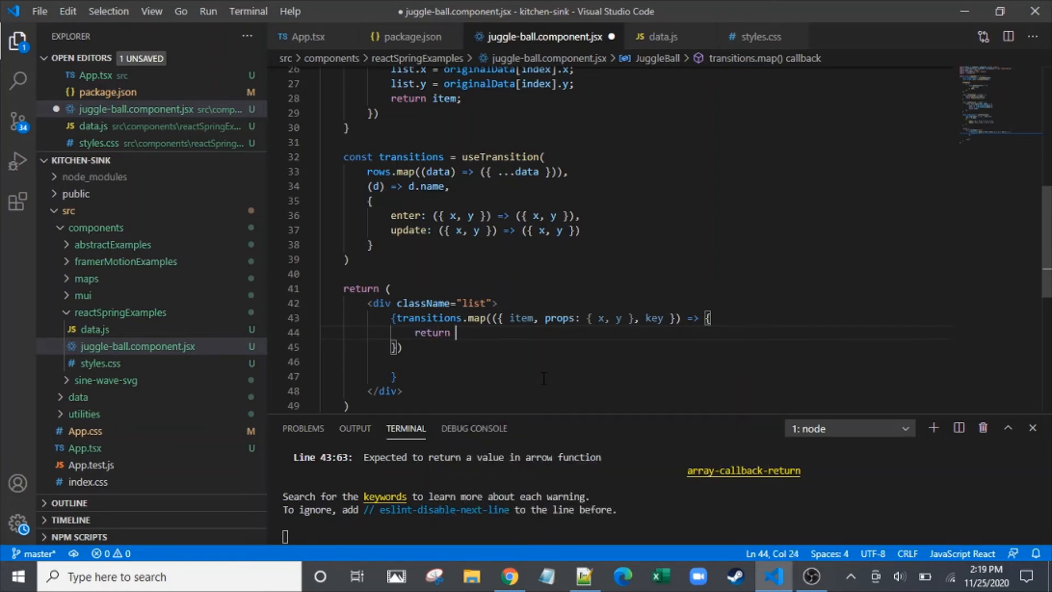
pyautogui.write('(')
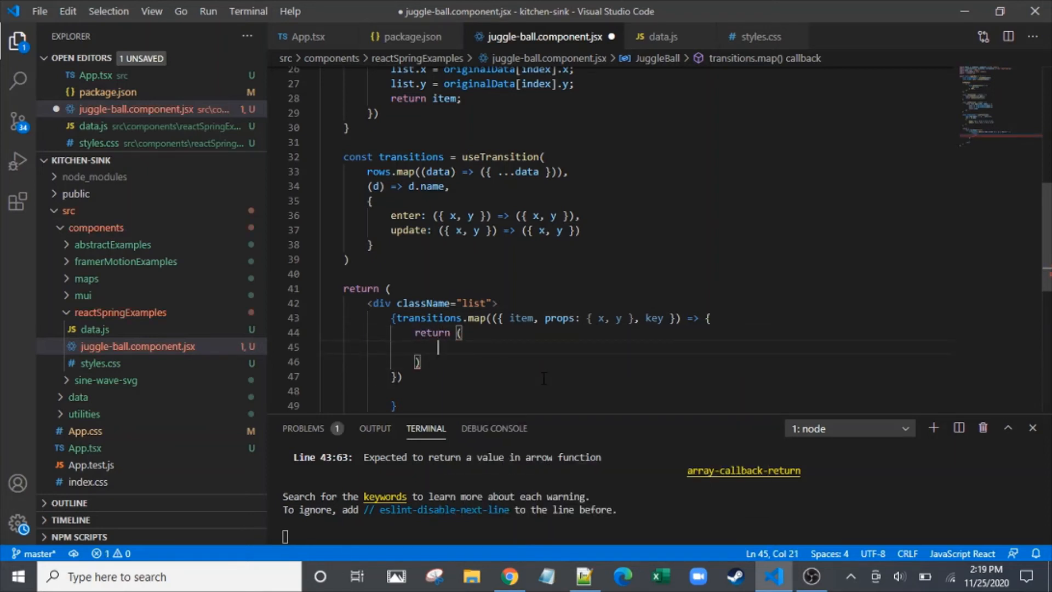
pyautogui.write('<animated')
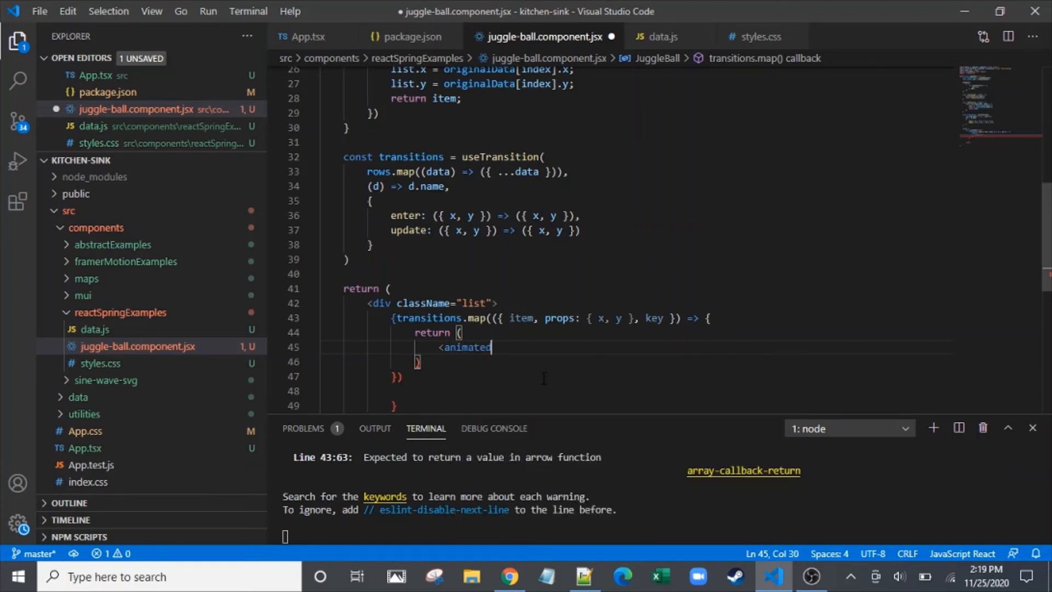
pyautogui.write('.div')
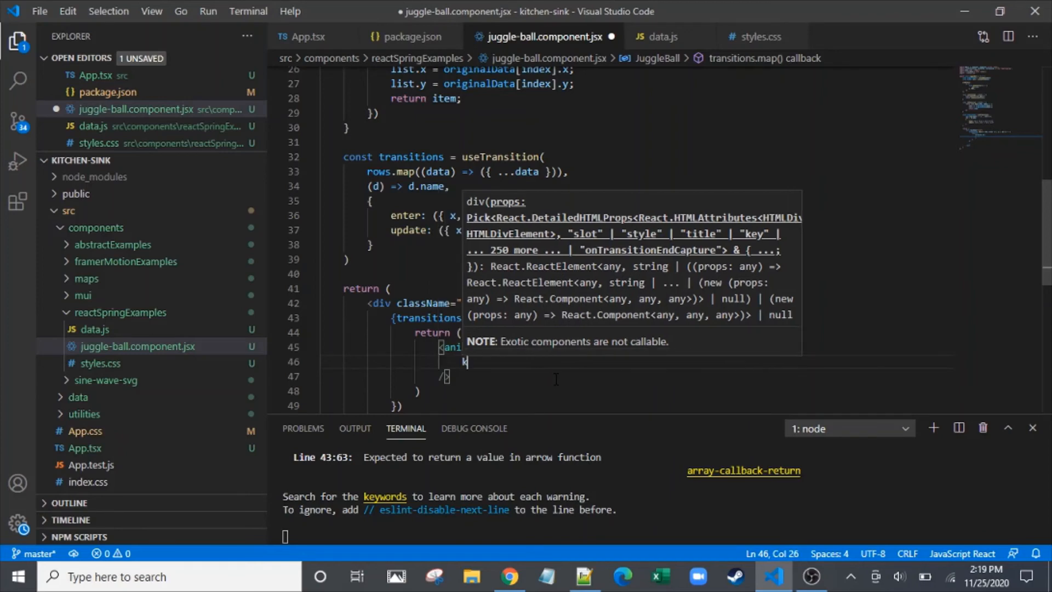
pyautogui.write('key={key')
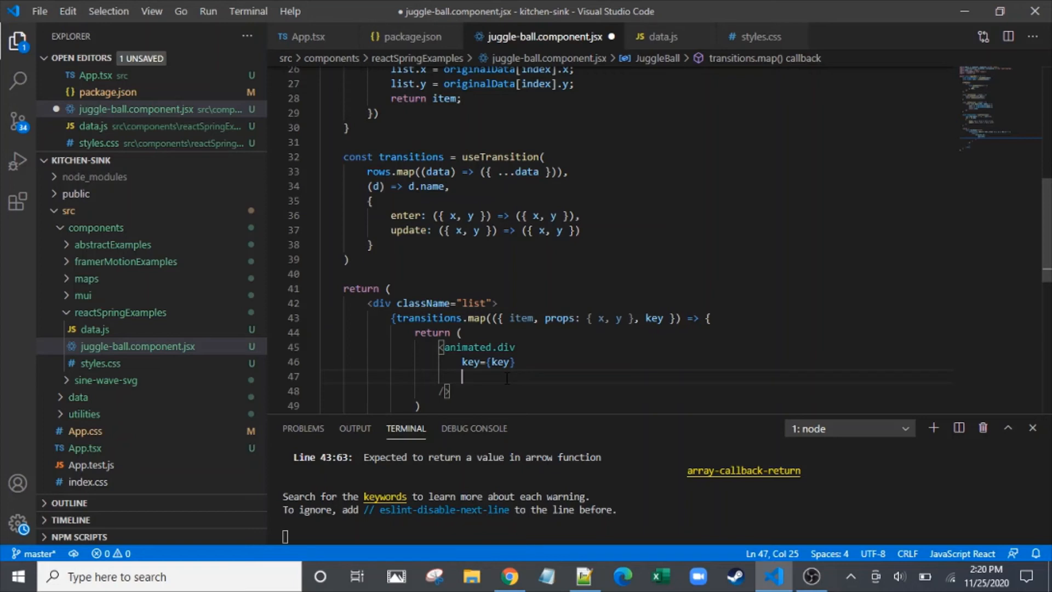
# Add className='cell' and an empty style={{}} object to the animated.div and save
pyautogui.write('className')
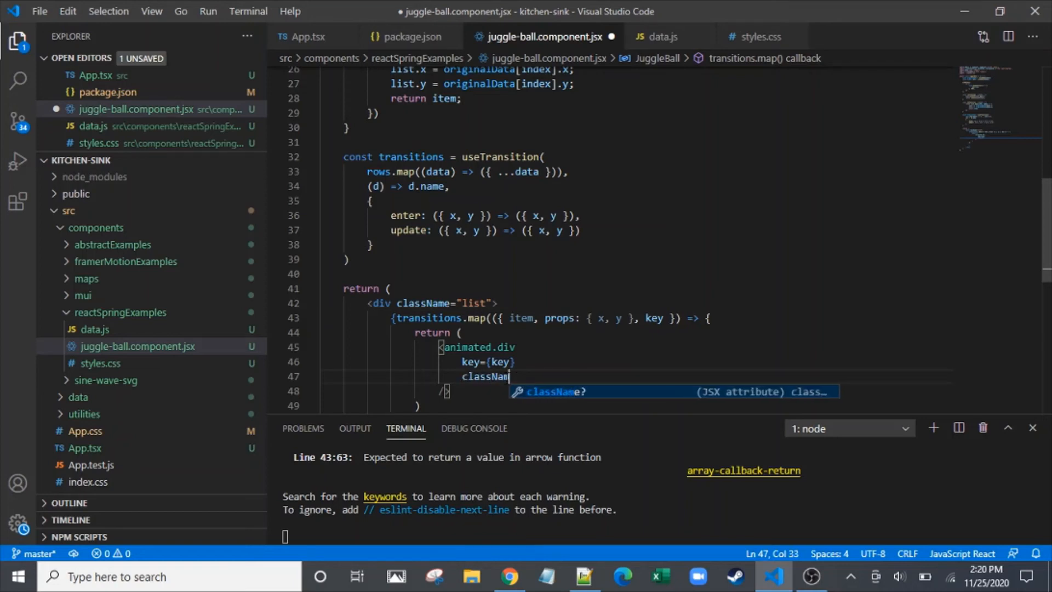
pyautogui.write('e=')
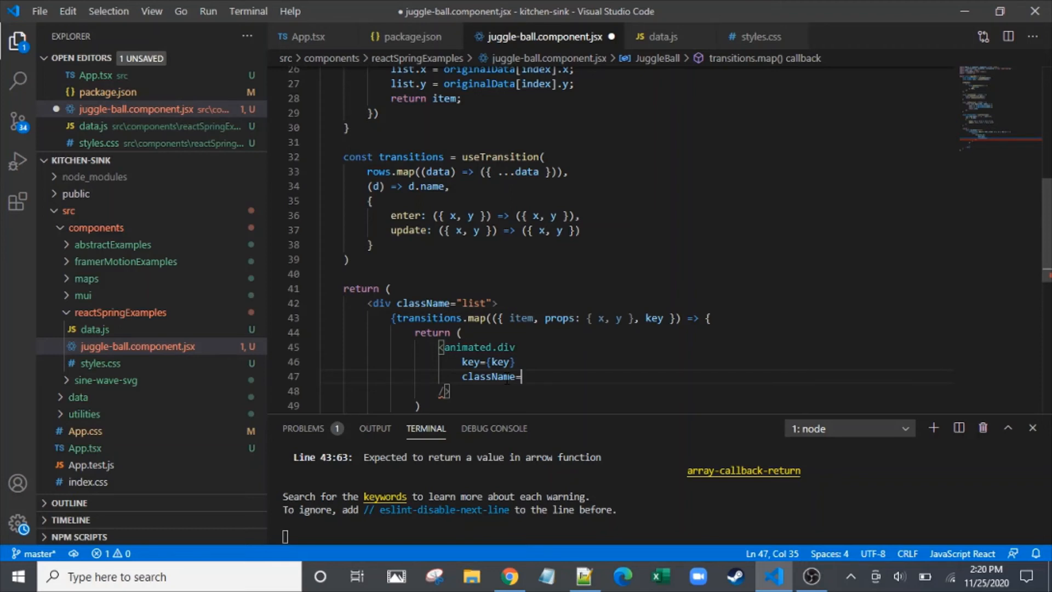
pyautogui.write("'cell'")
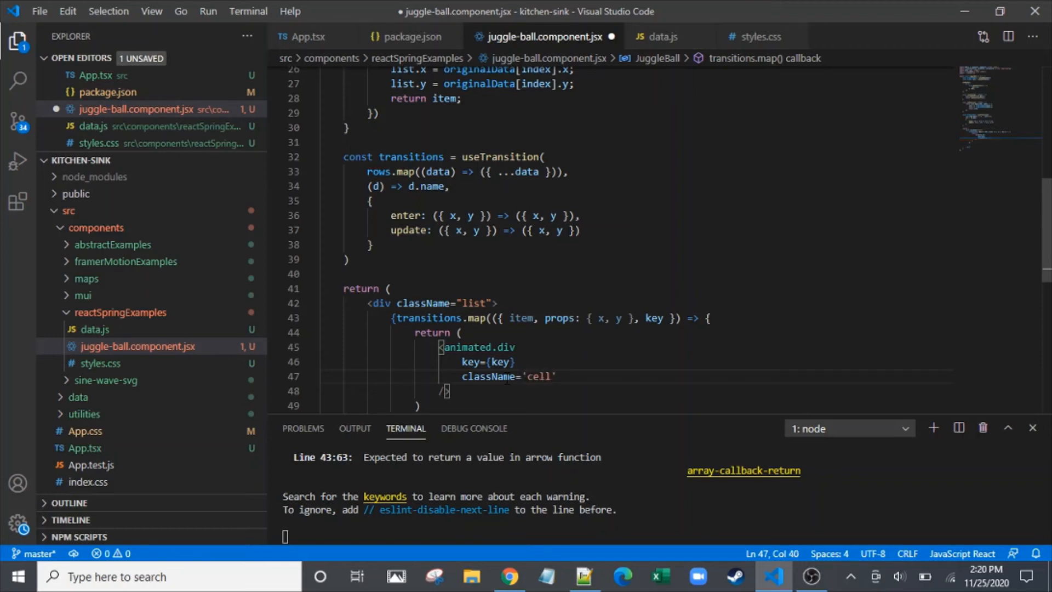
pyautogui.press('enter')
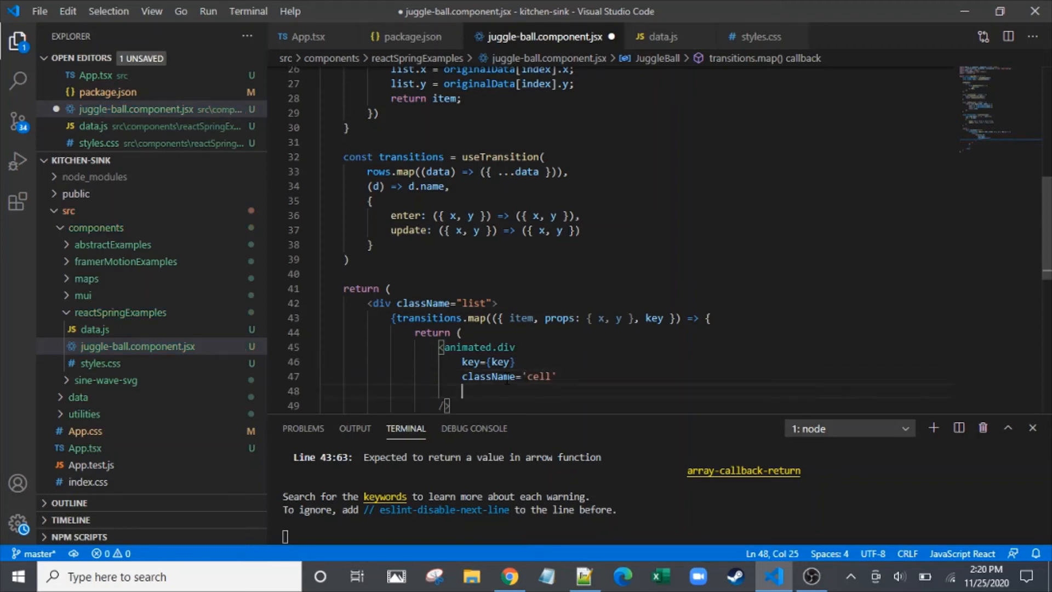
pyautogui.write('style={}')
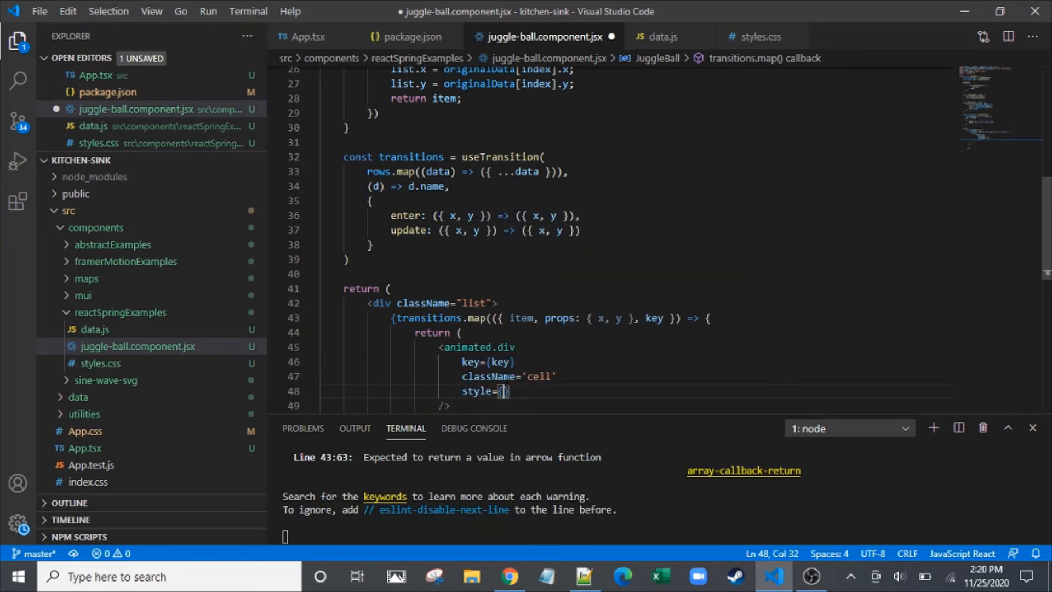
pyautogui.press('ctrl+s')
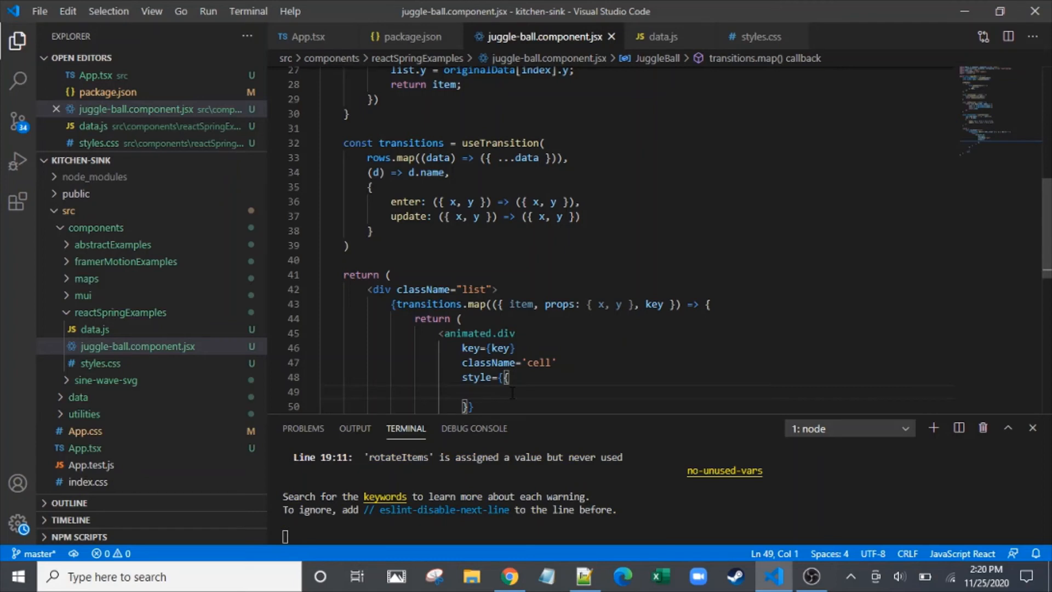
# Set style background: item.css after checking the css field in data.js, then begin the transform property
pyautogui.write('background')
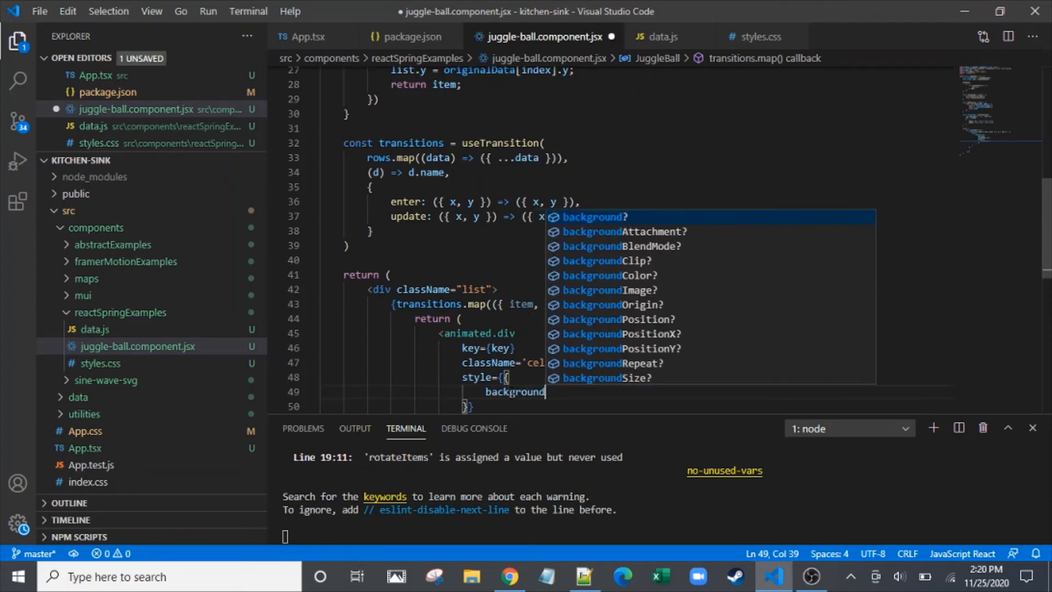
pyautogui.write(': item.css')
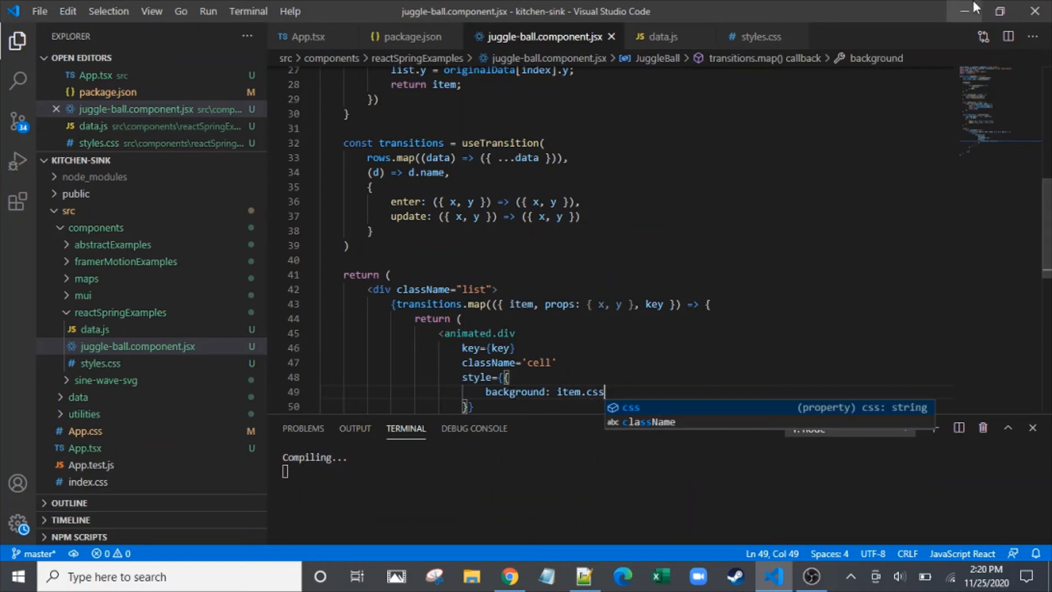
pyautogui.click(661, 37)
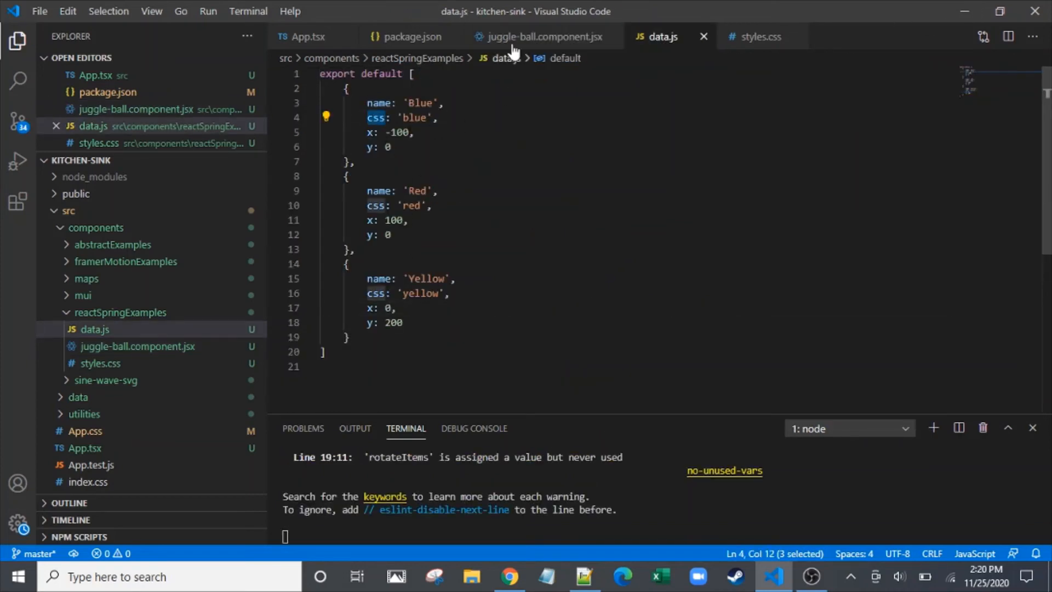
pyautogui.click(543, 36)
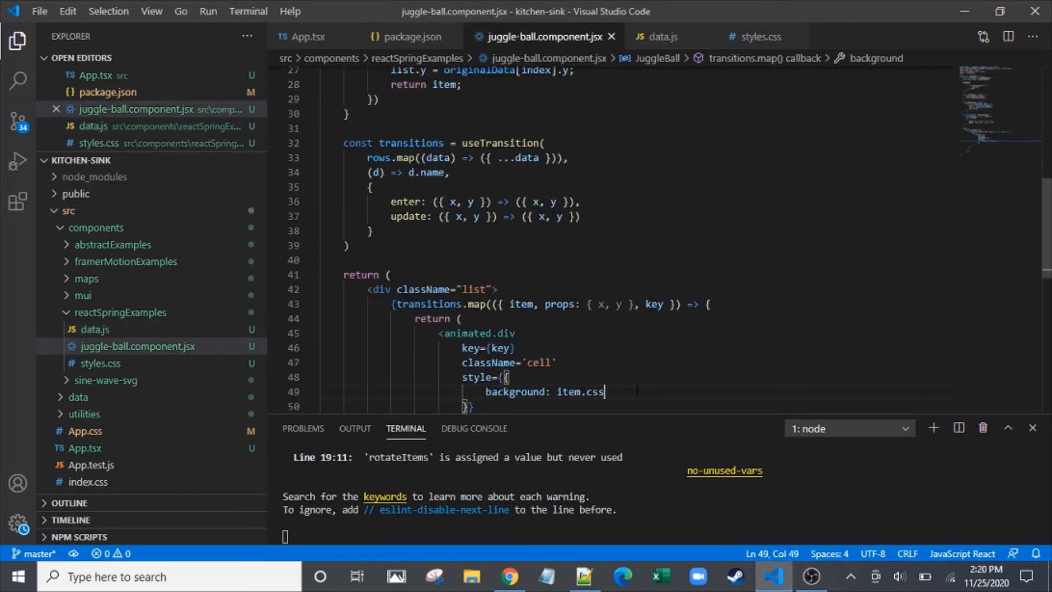
pyautogui.write(',')
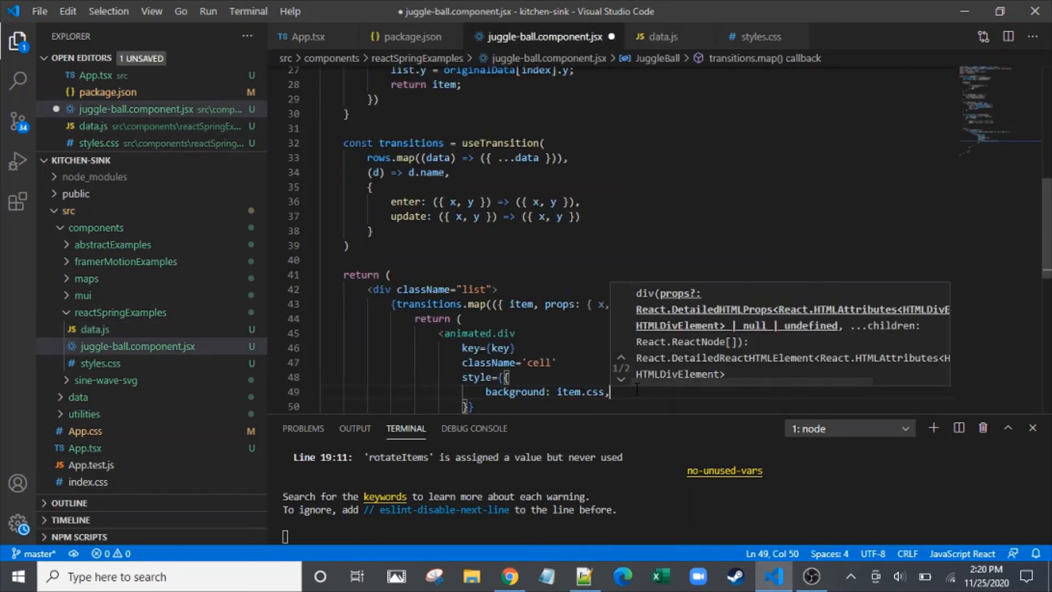
pyautogui.write('trans')
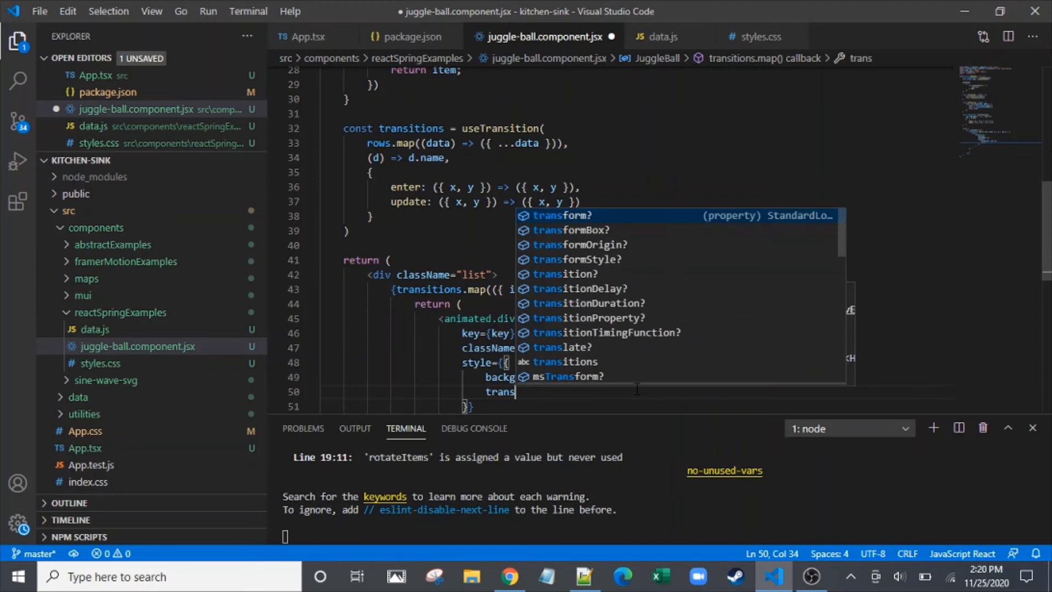
# Write transform: interpolate([x, y], (x, y) => ...) for the animated div
pyautogui.write('form')
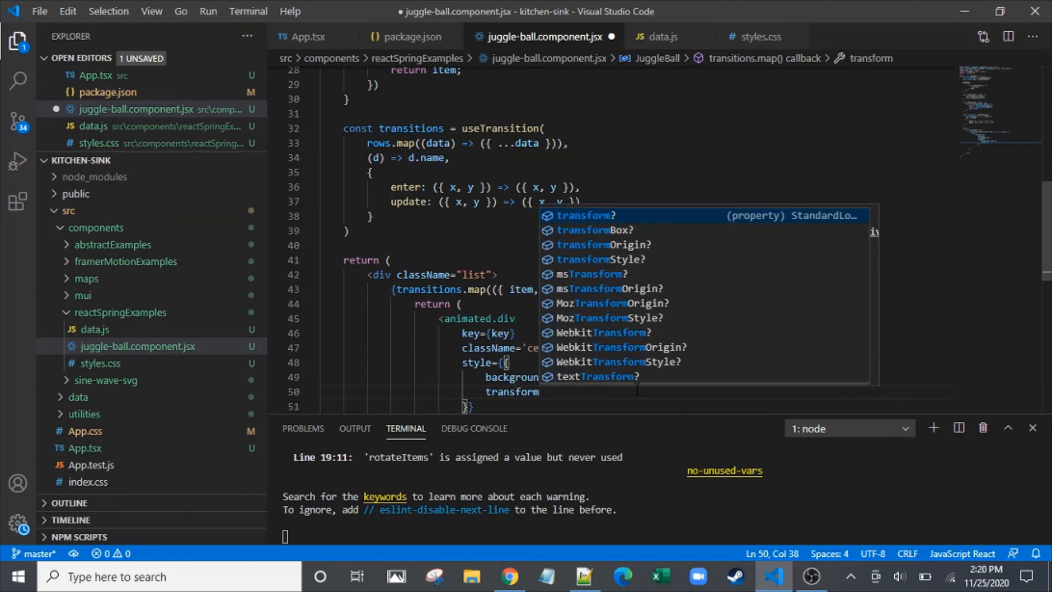
pyautogui.write('interpolate([x,')
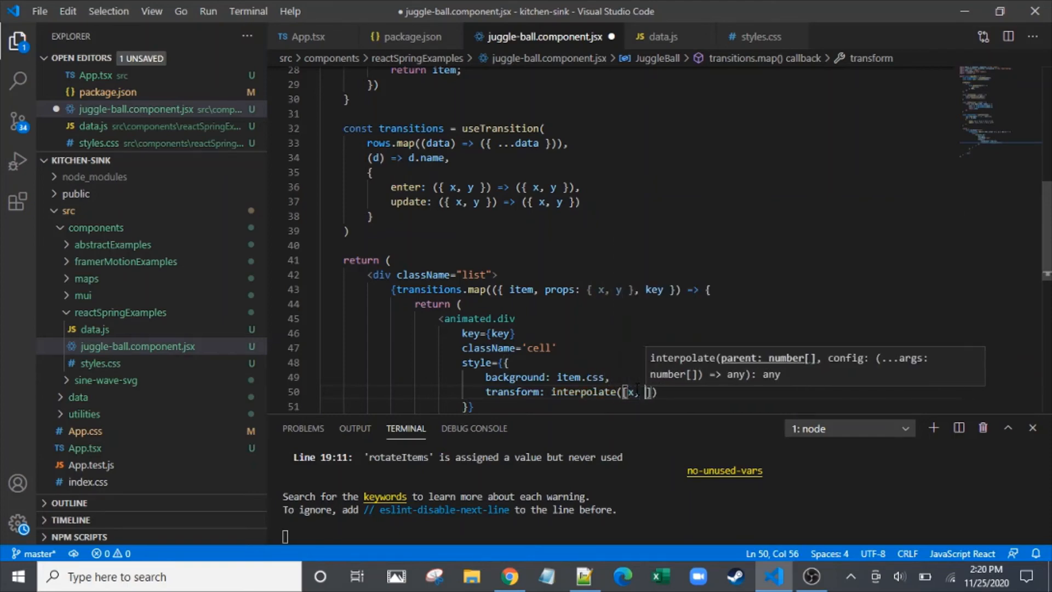
pyautogui.write('y')
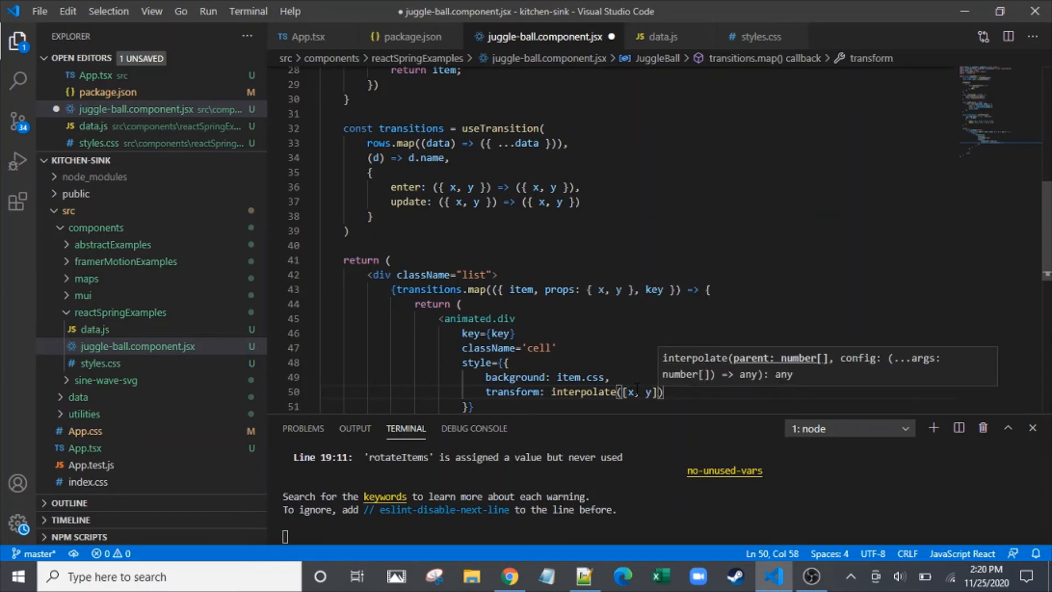
pyautogui.write(',')
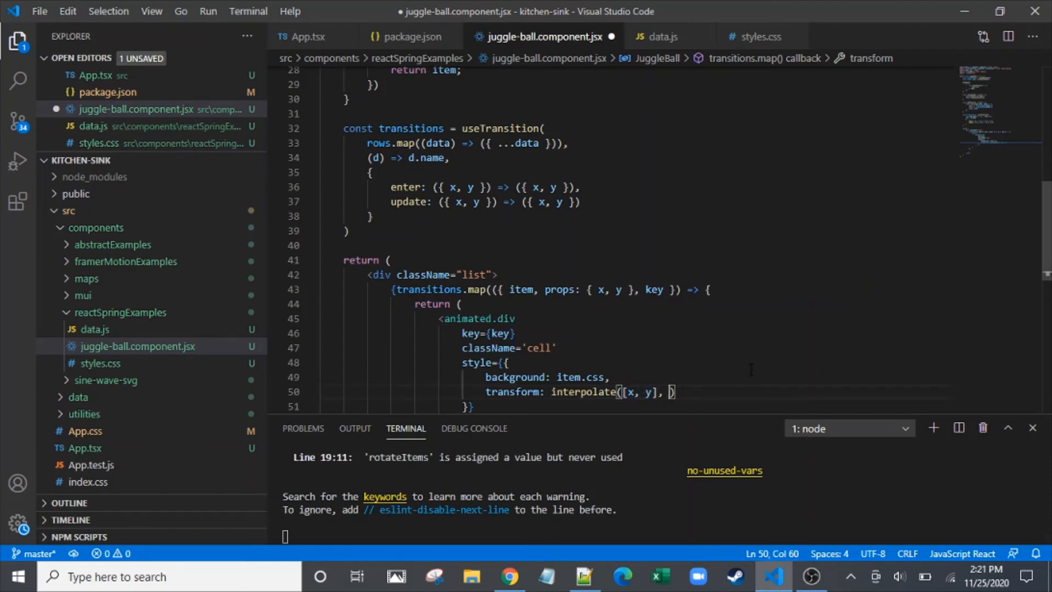
pyautogui.write('()')
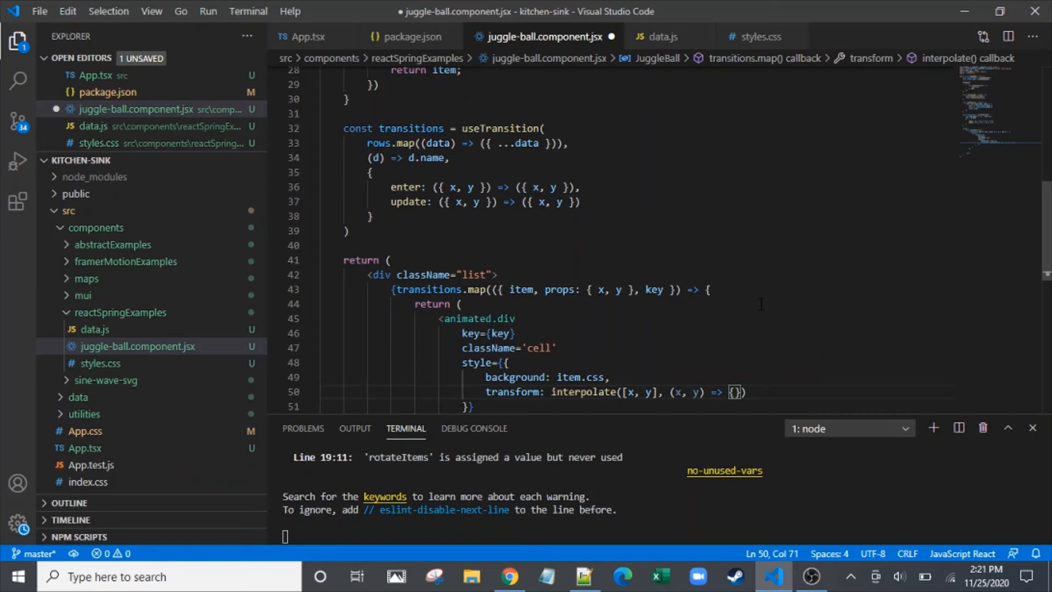
# Complete the template as translate(${x}px, ${y}px) and save the component
pyautogui.write('``')
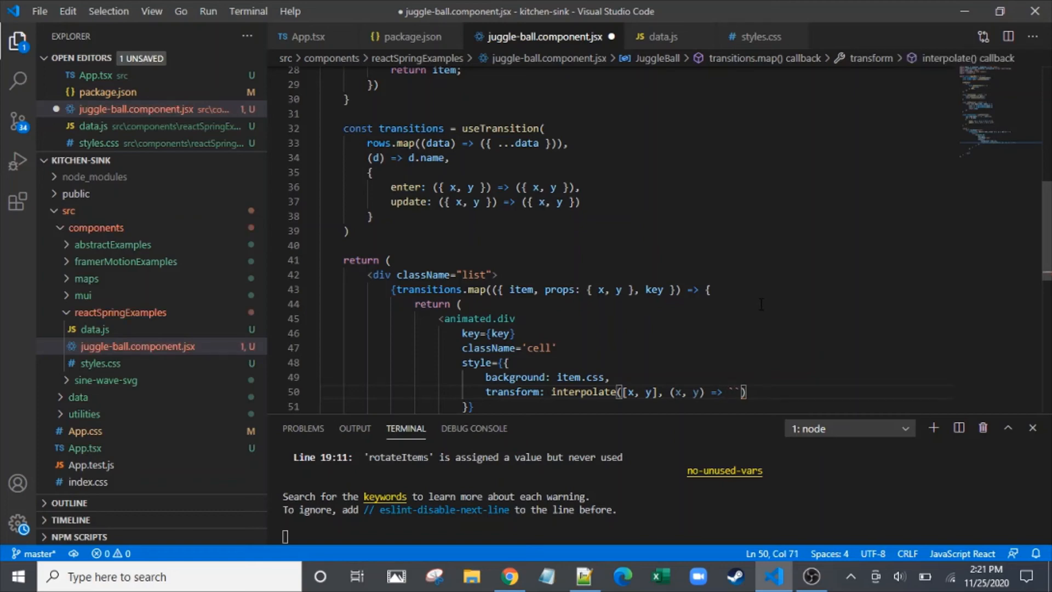
pyautogui.write('translate')
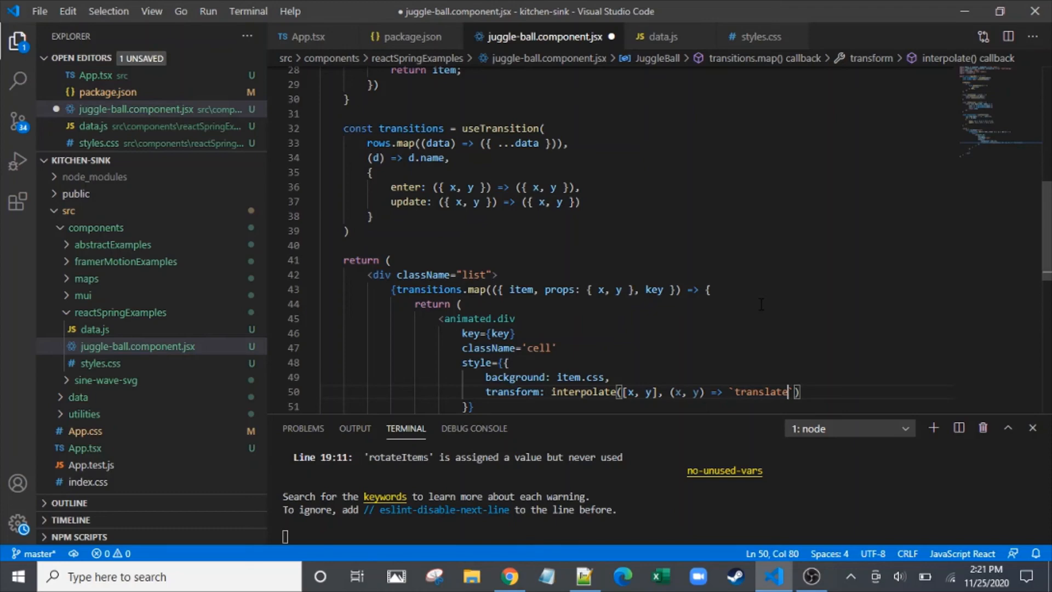
pyautogui.write('()')
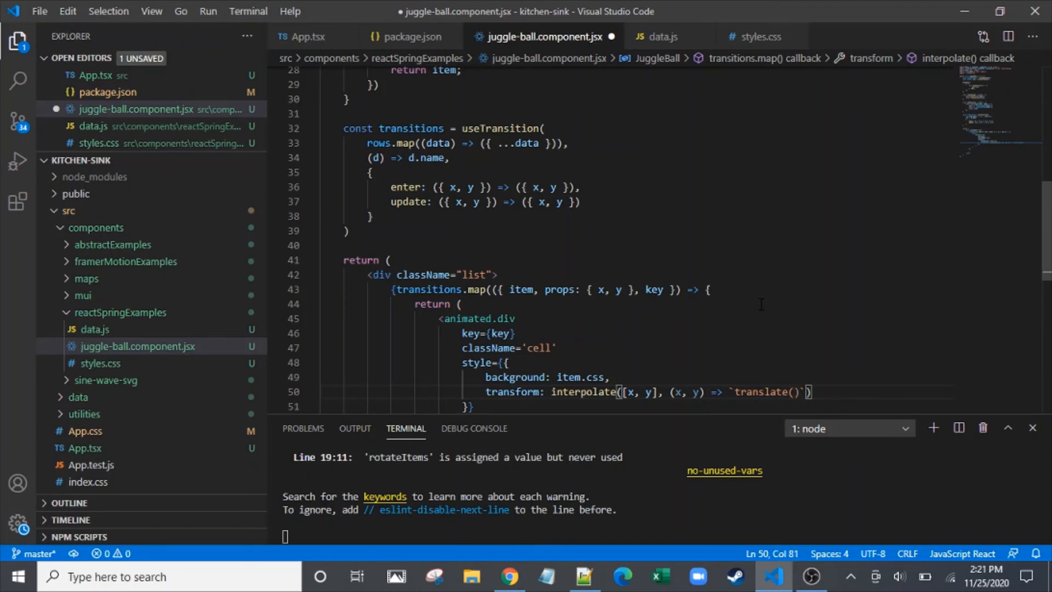
pyautogui.write('${x}px')
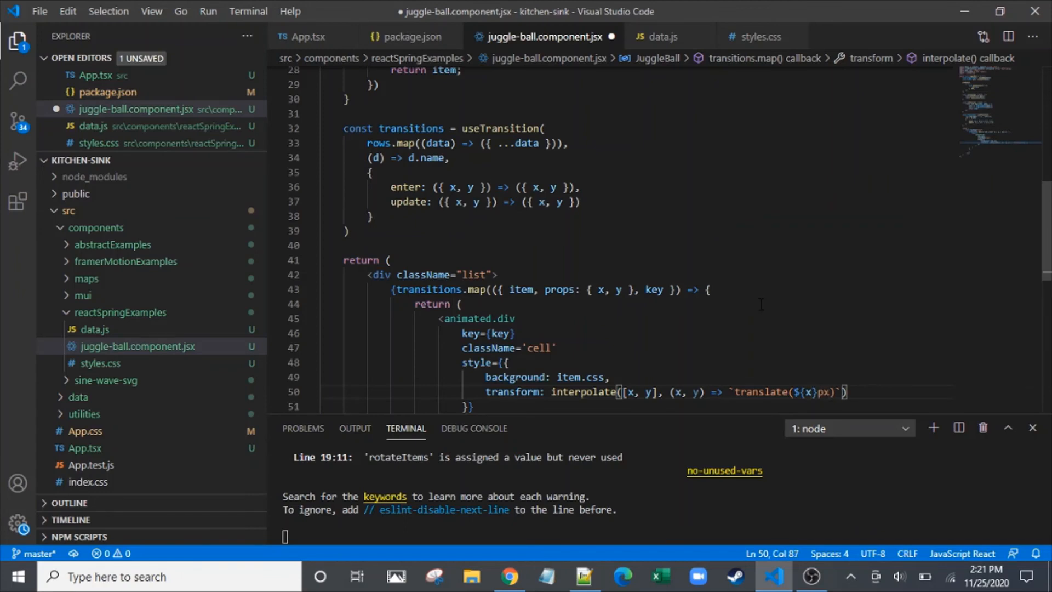
pyautogui.write(', $')
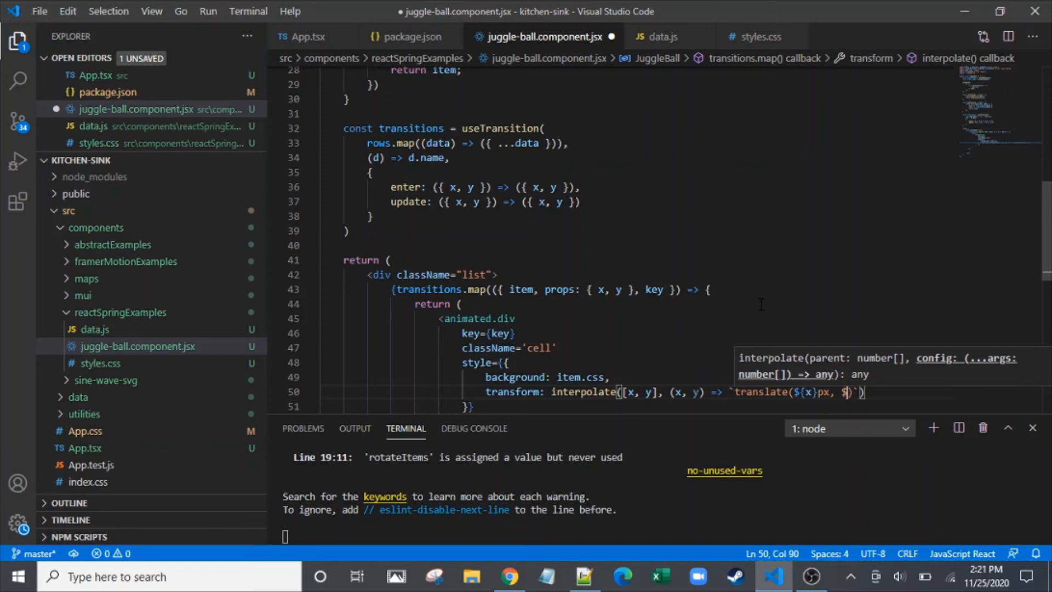
pyautogui.write('y}')
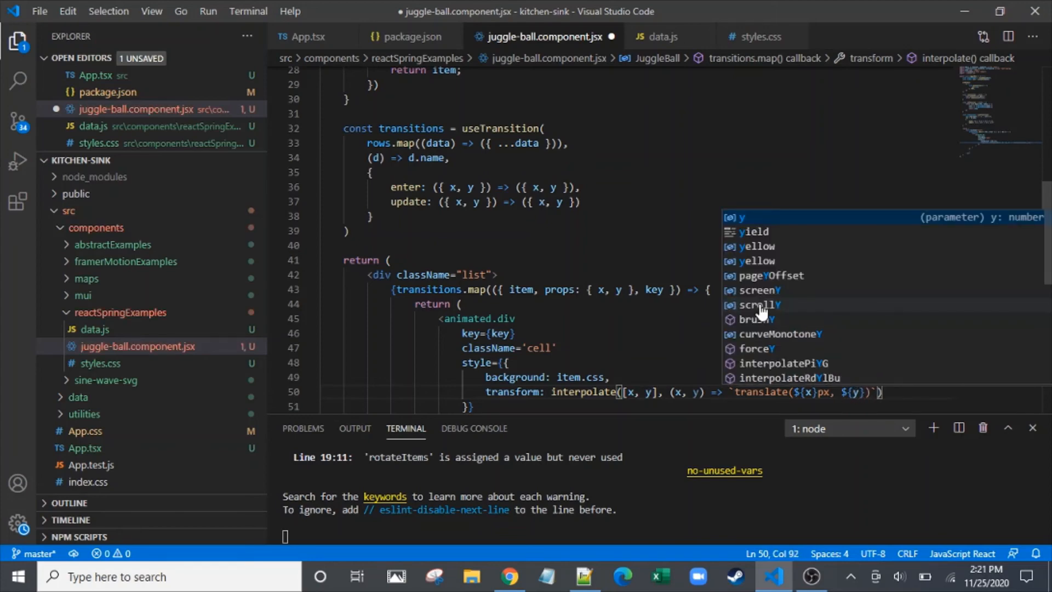
pyautogui.write('px')
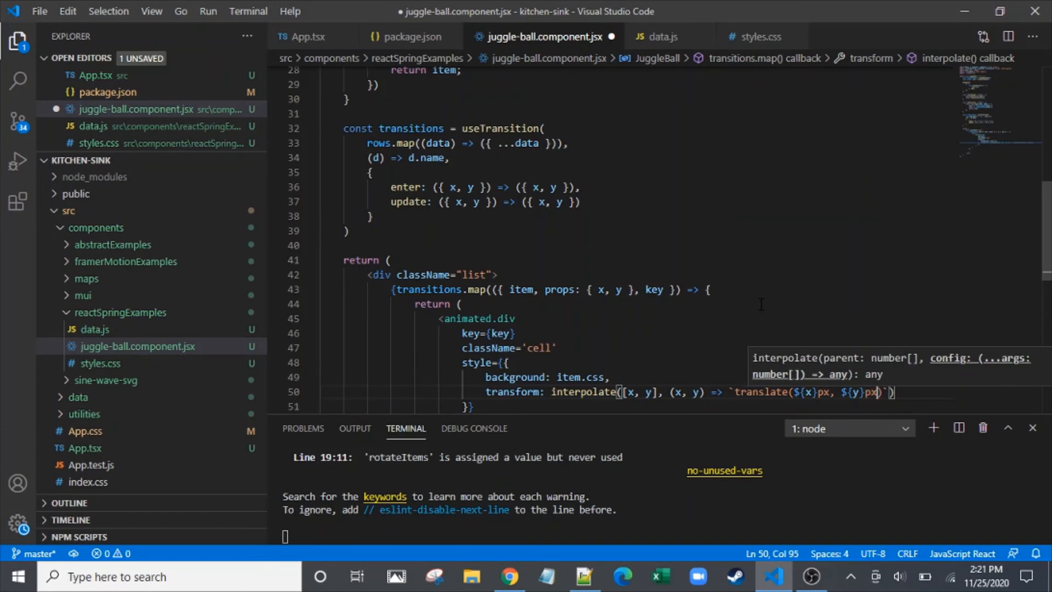
pyautogui.press('ctrl+s')
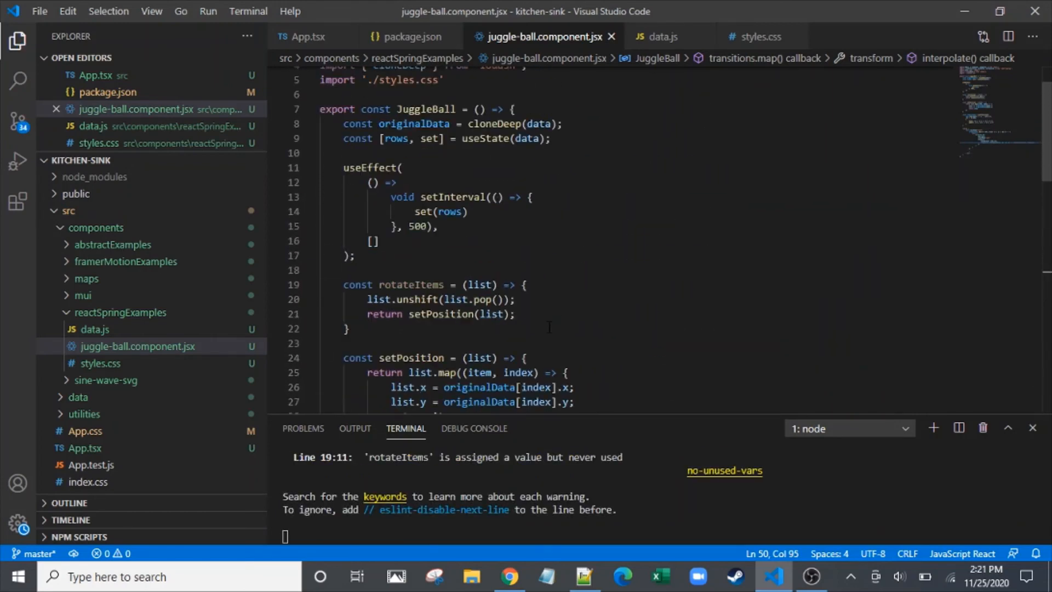
# Close the react-spring CodeSandbox tab in Chrome, check the localhost app's three balls, return to VS Code
pyautogui.click(508, 576)
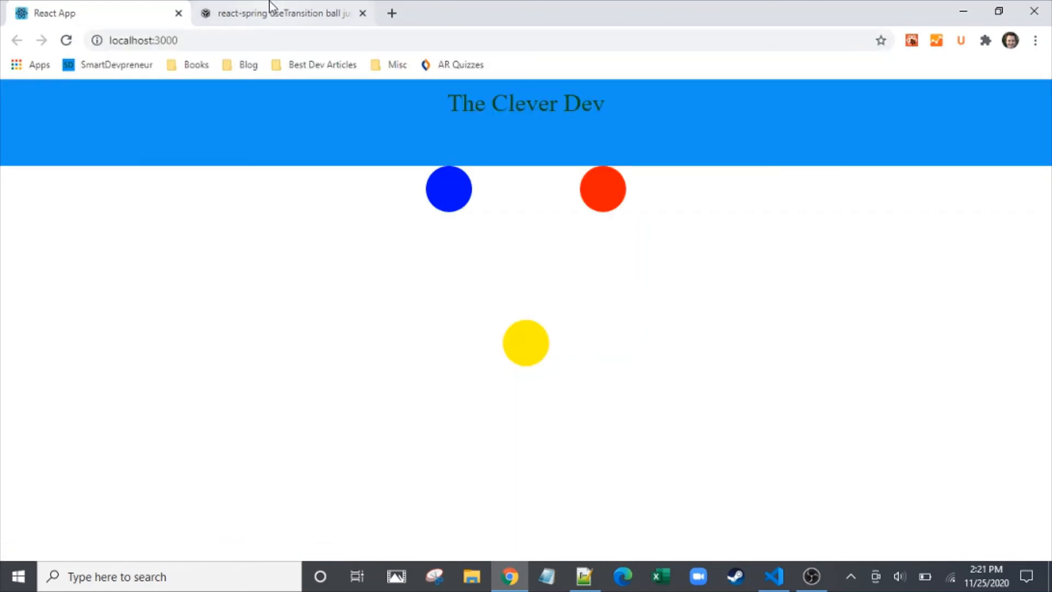
pyautogui.click(282, 13)
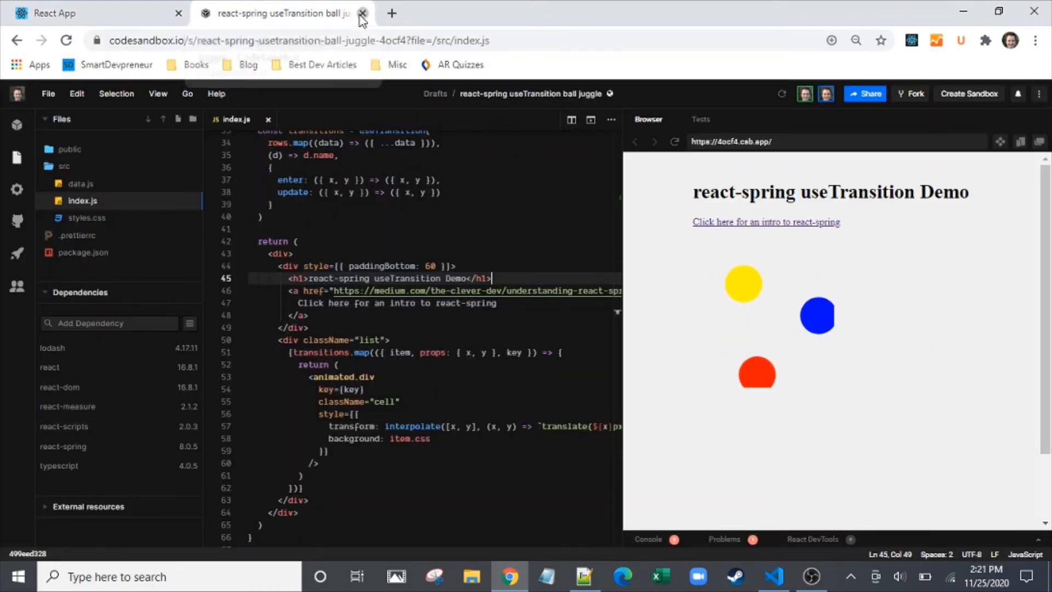
pyautogui.click(773, 578)
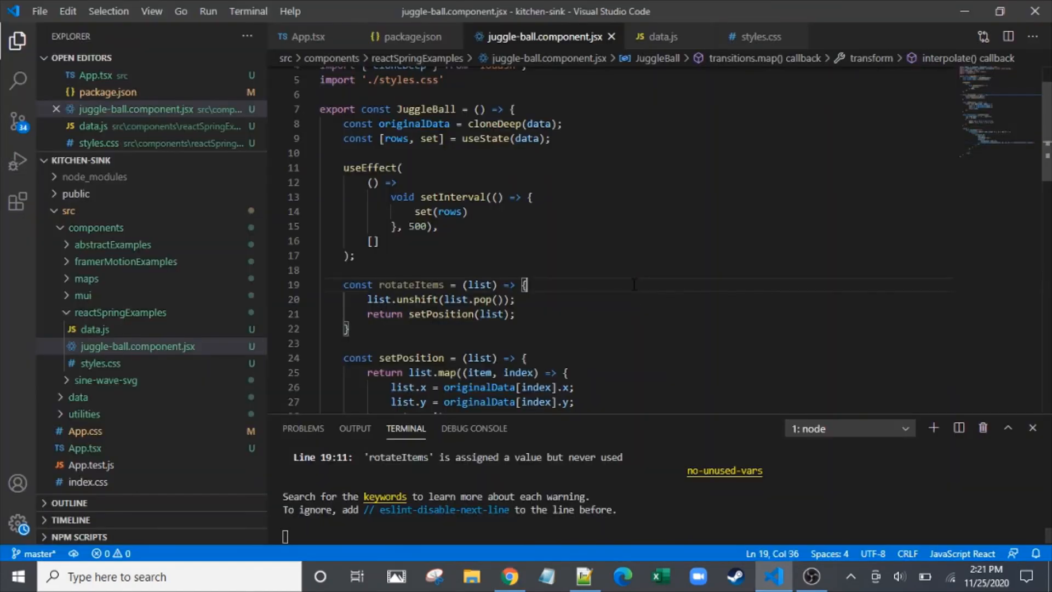
pyautogui.scroll(-3)
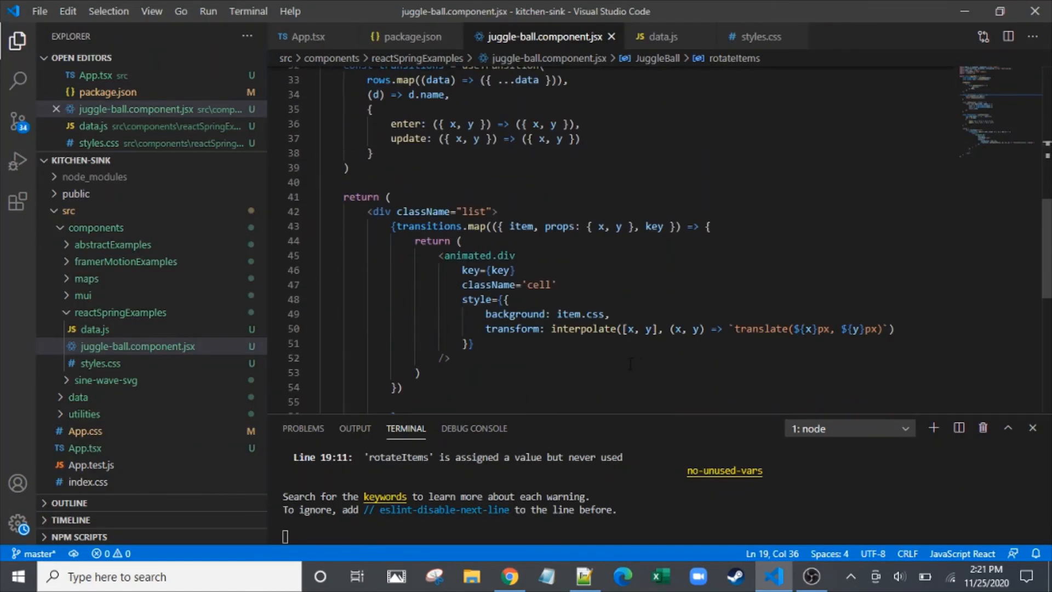
pyautogui.click(508, 576)
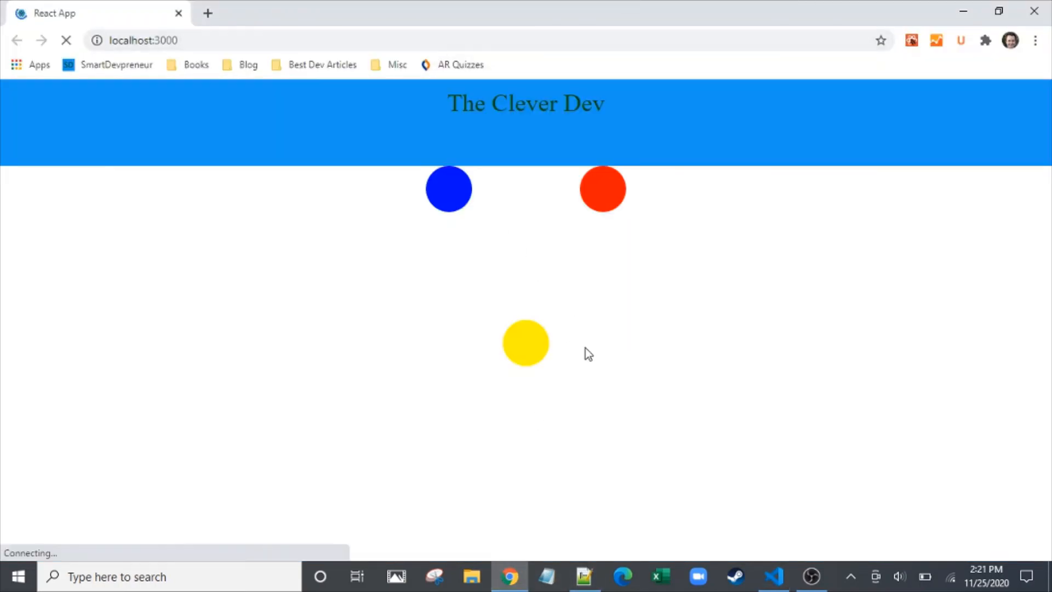
pyautogui.click(773, 577)
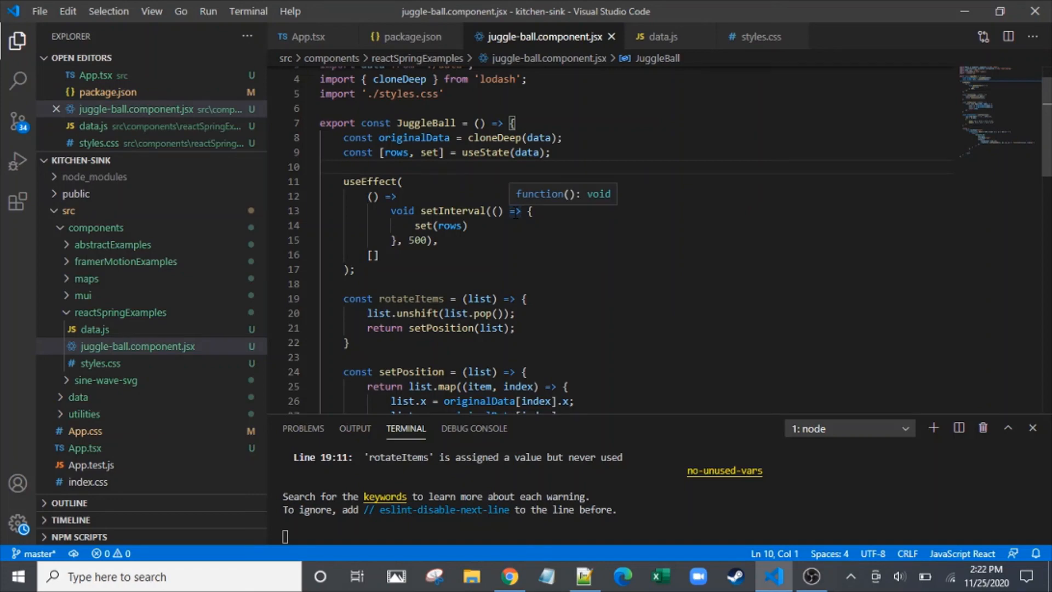
# Change the interval to set(rotateItems(rows)) and check the balls in the browser
pyautogui.doubleClick(447, 227)
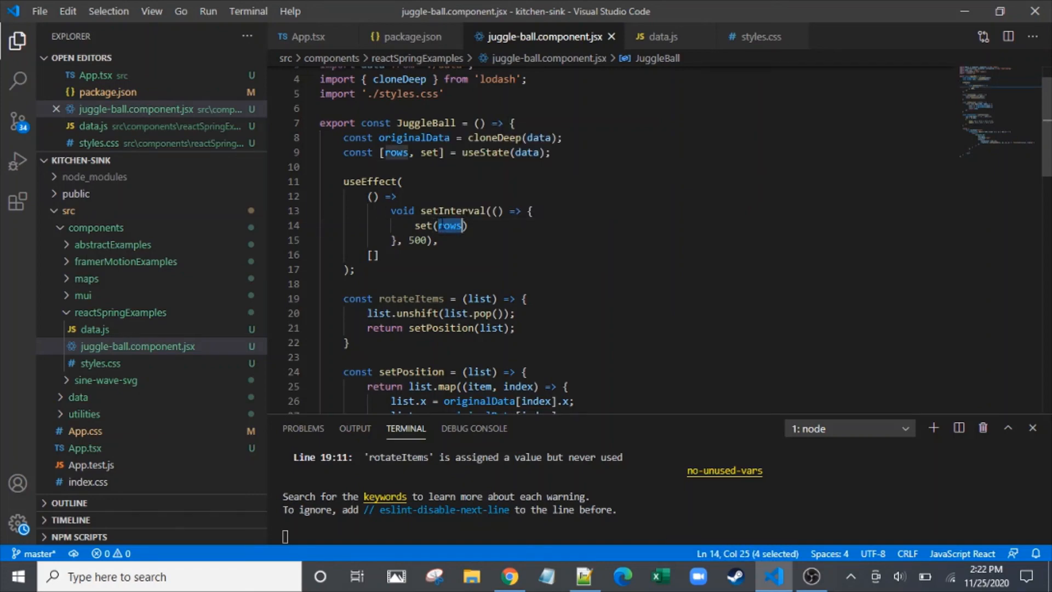
pyautogui.write('ro')
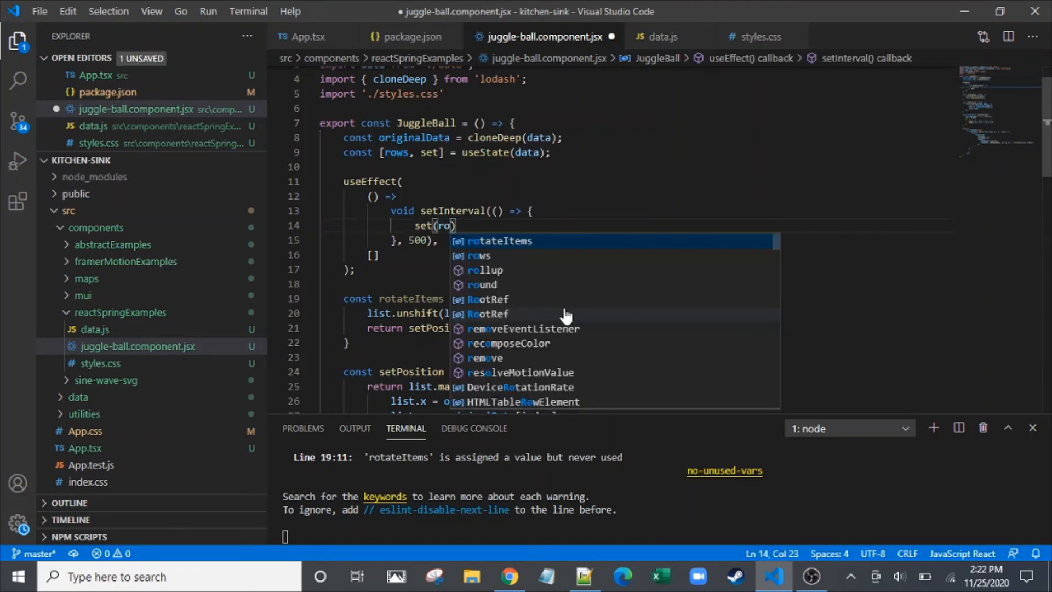
pyautogui.press('Tab')
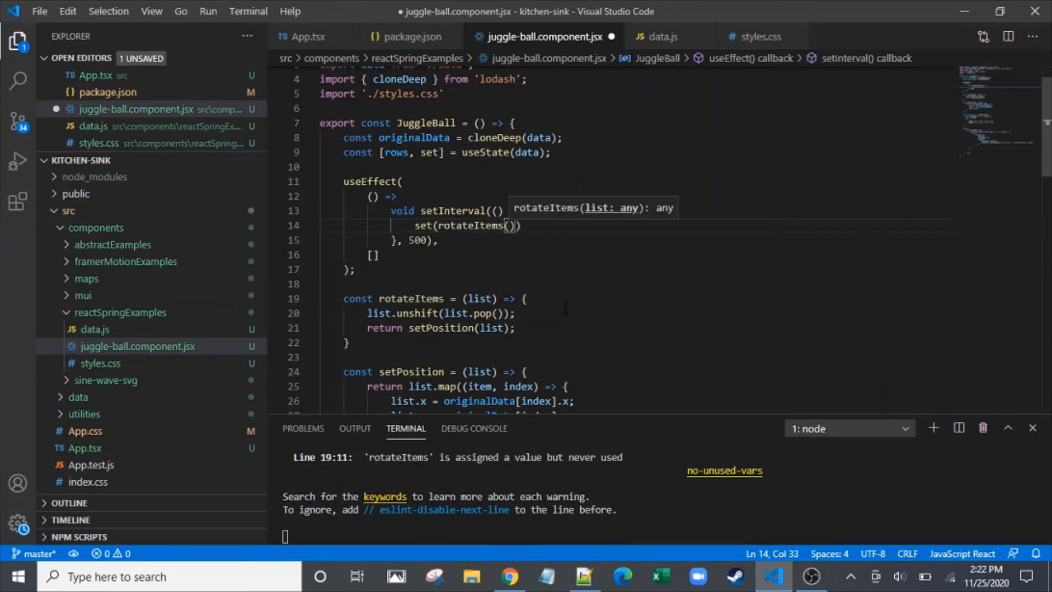
pyautogui.write('row')
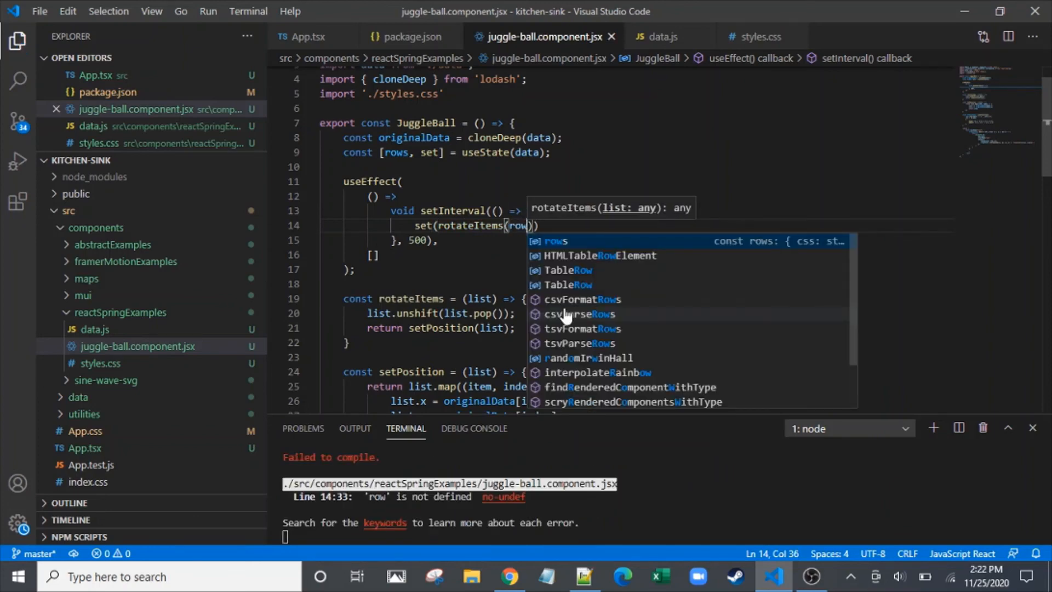
pyautogui.write('s')
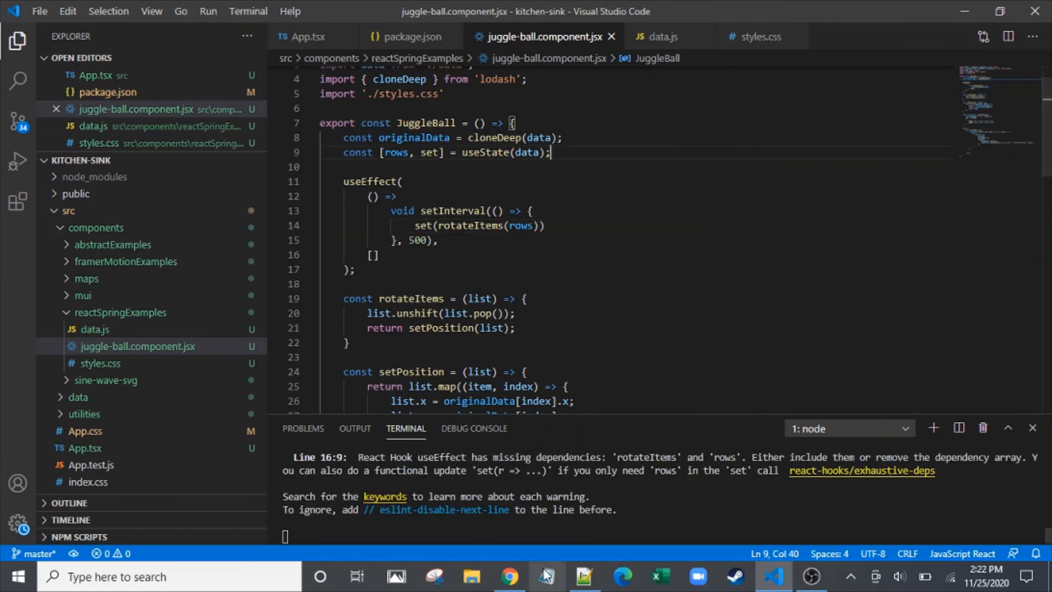
pyautogui.click(509, 576)
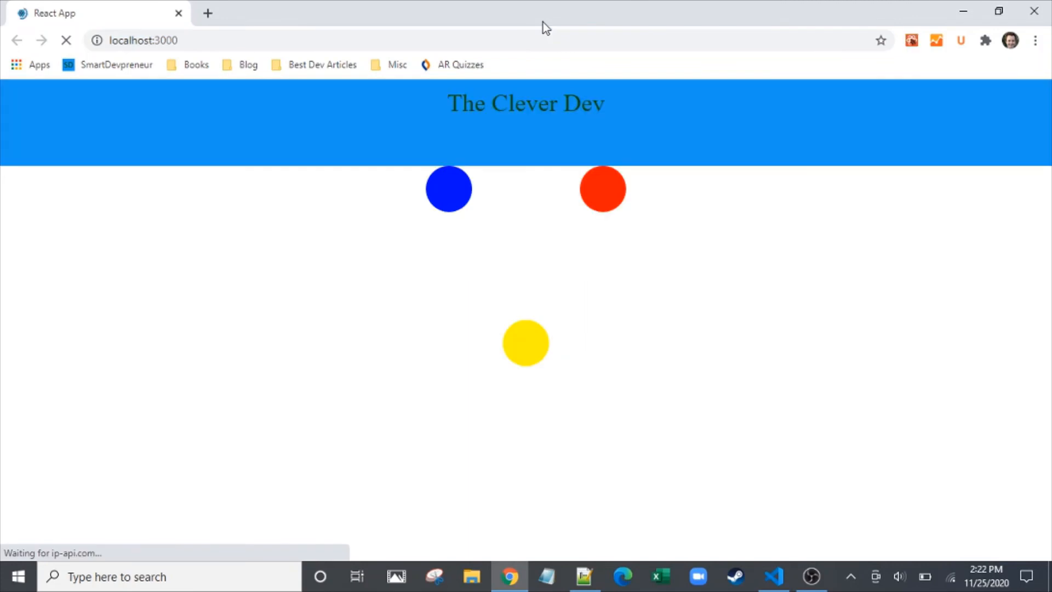
pyautogui.click(772, 577)
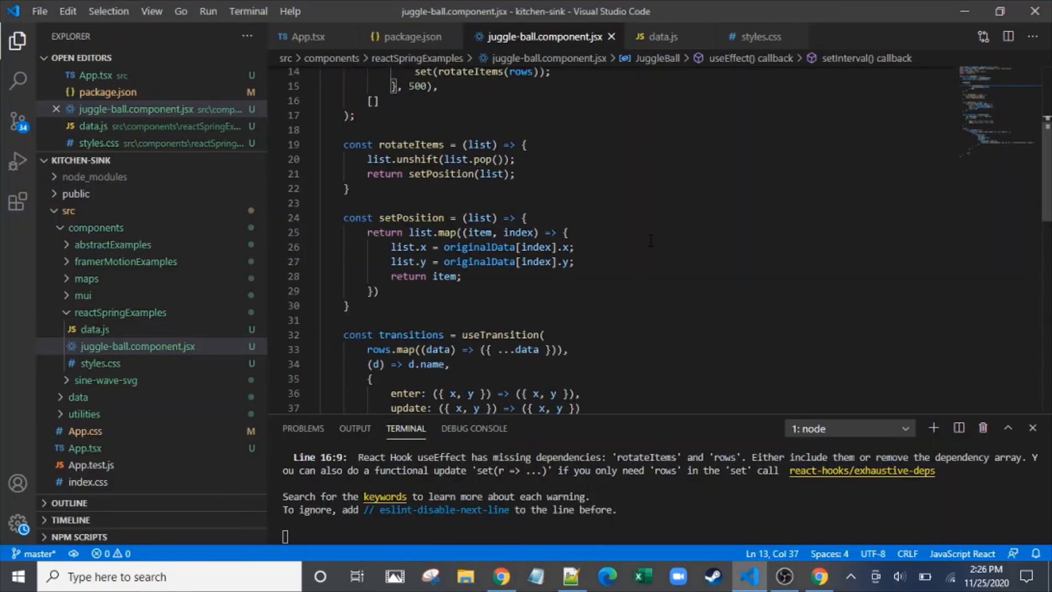
# Replace list.x and list.y with item.x and item.y inside setPosition
pyautogui.doubleClick(402, 247)
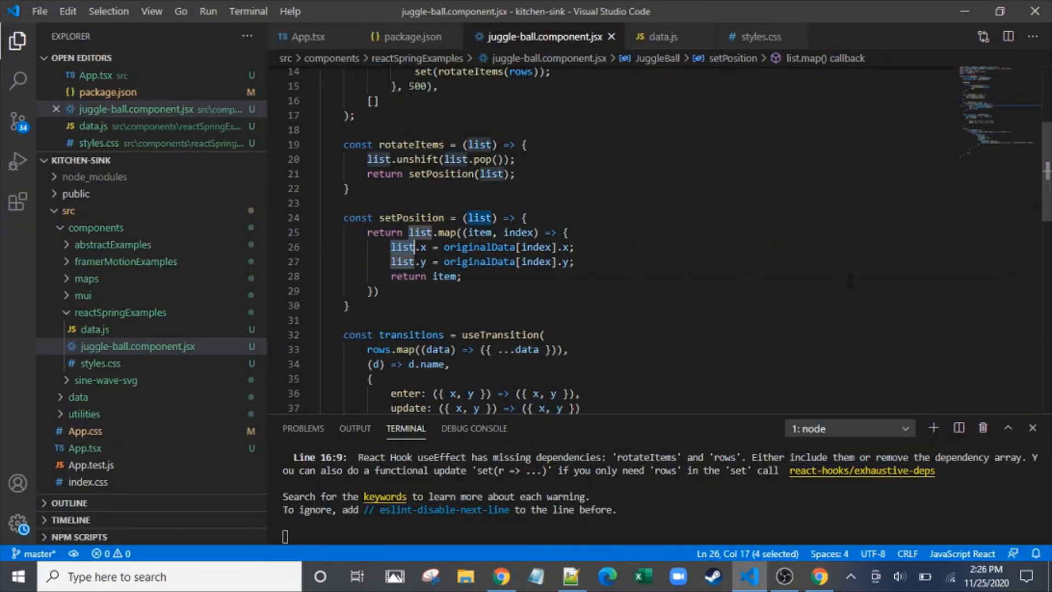
pyautogui.write('item')
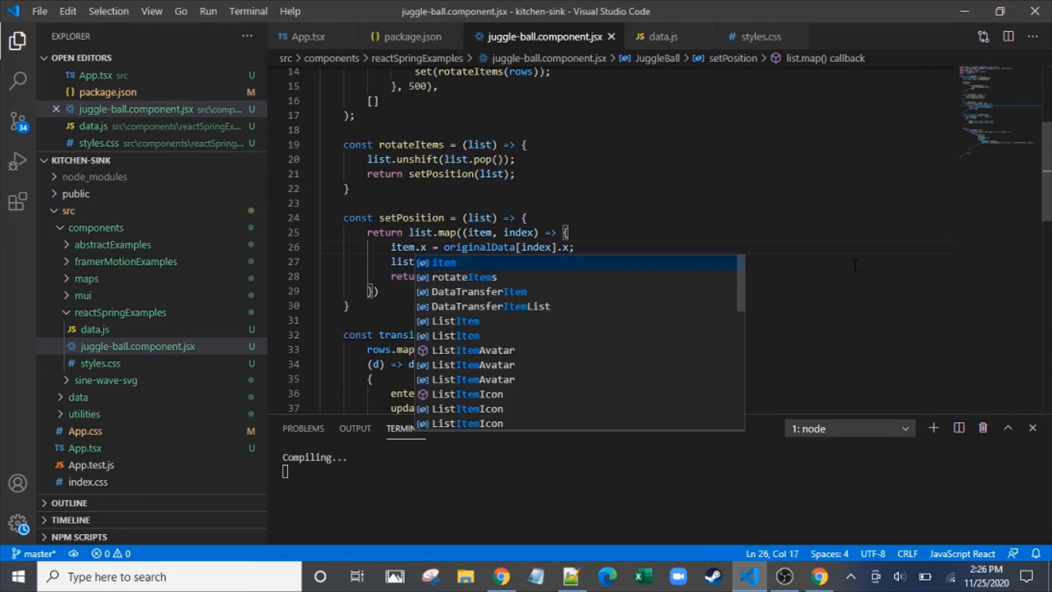
pyautogui.doubleClick(403, 246)
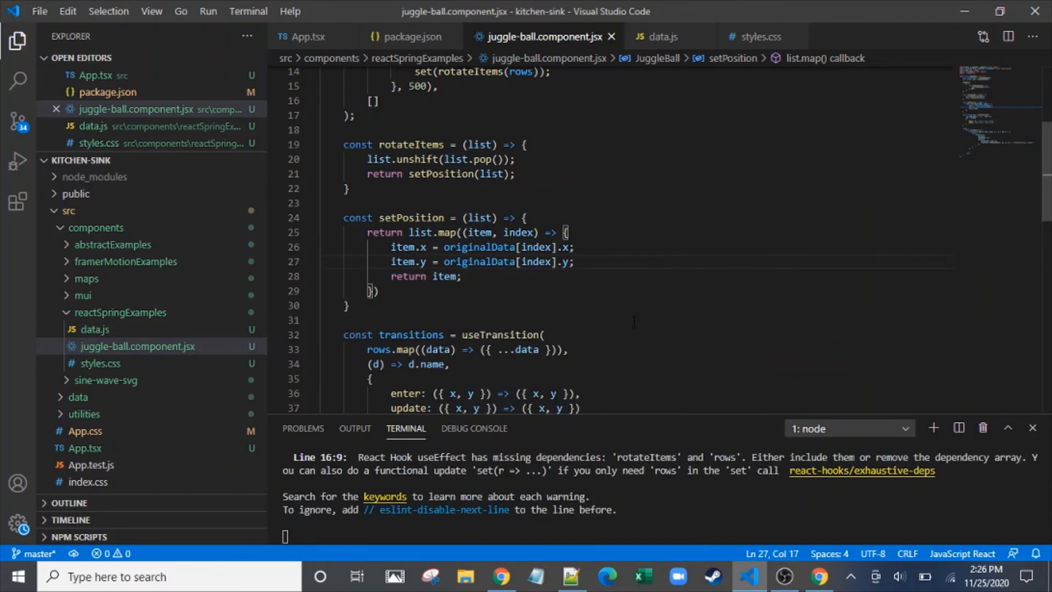
pyautogui.click(500, 575)
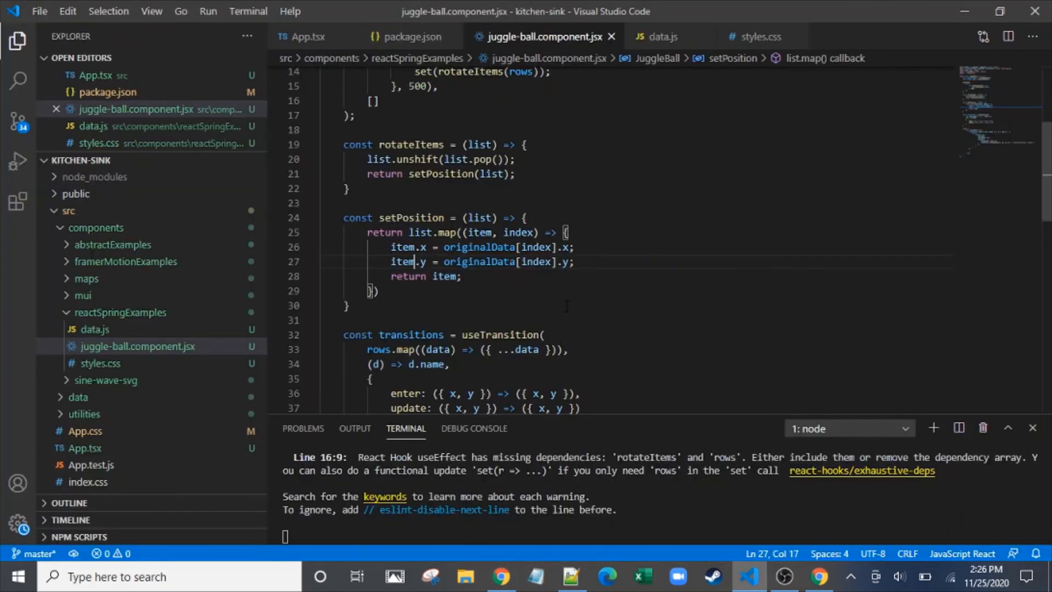
pyautogui.moveTo(500, 576)
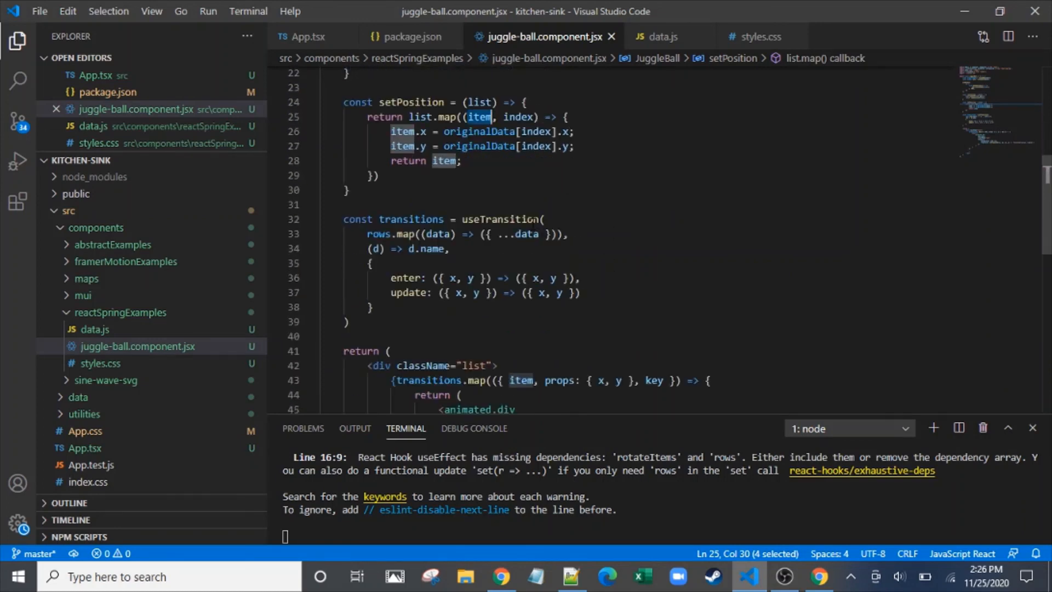
pyautogui.doubleClick(498, 219)
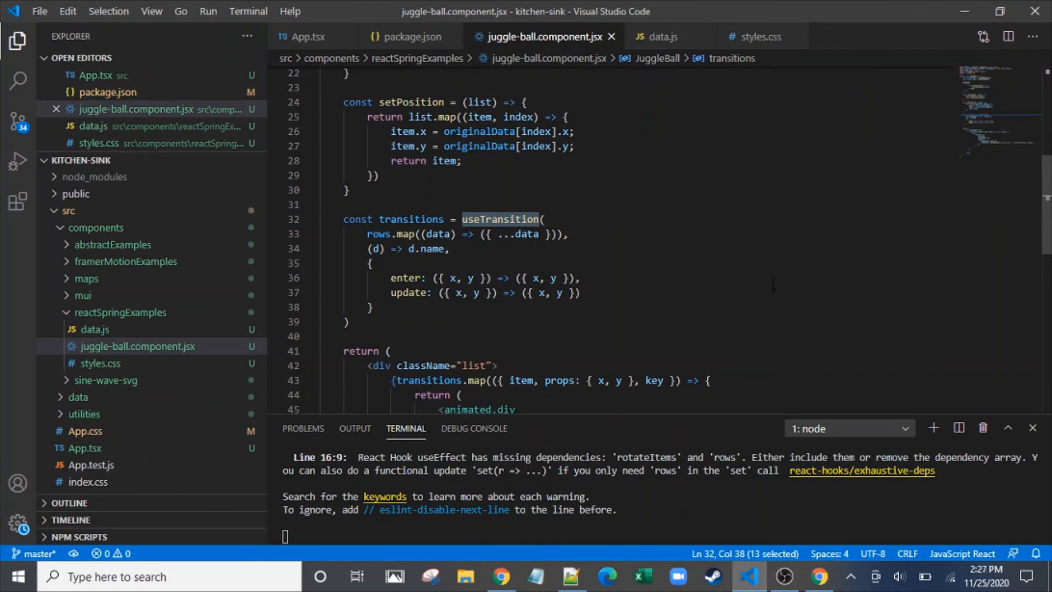
pyautogui.moveTo(772, 285)
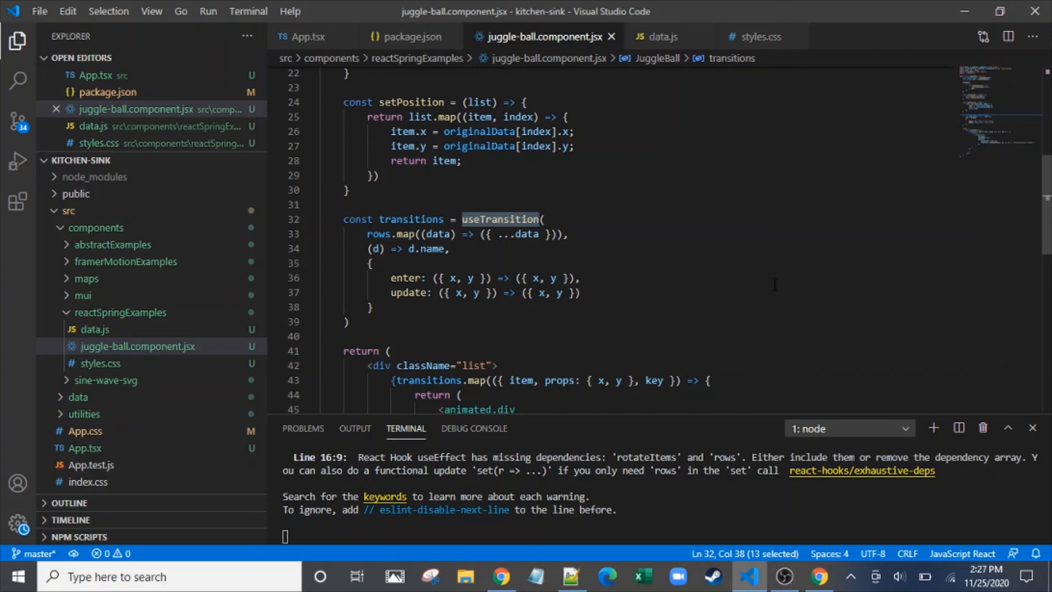